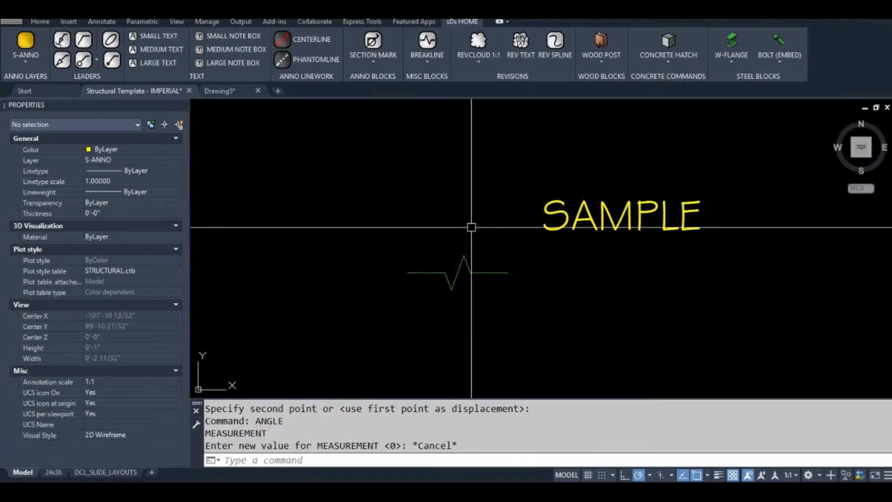
mouse_move(801, 396)
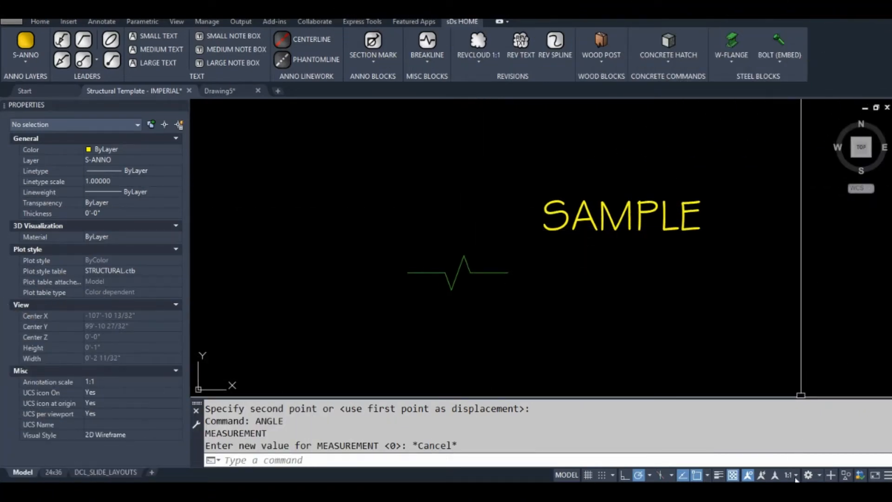
Keep the annotation scale at 1:1, try stretching the SAMPLE text grip, then cancel.
click(790, 475)
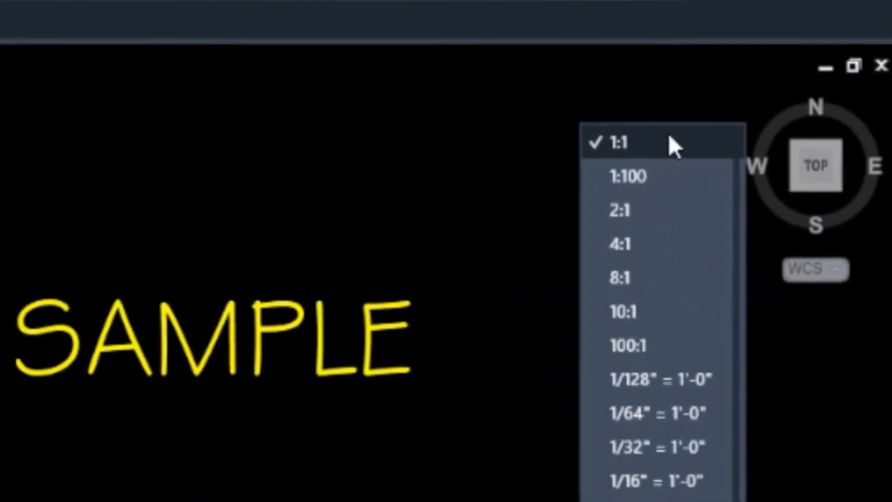
click(618, 143)
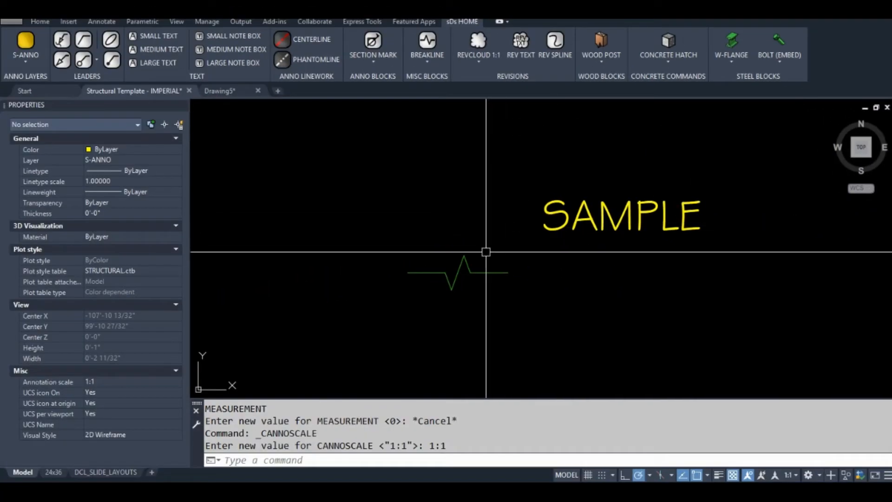
click(458, 272)
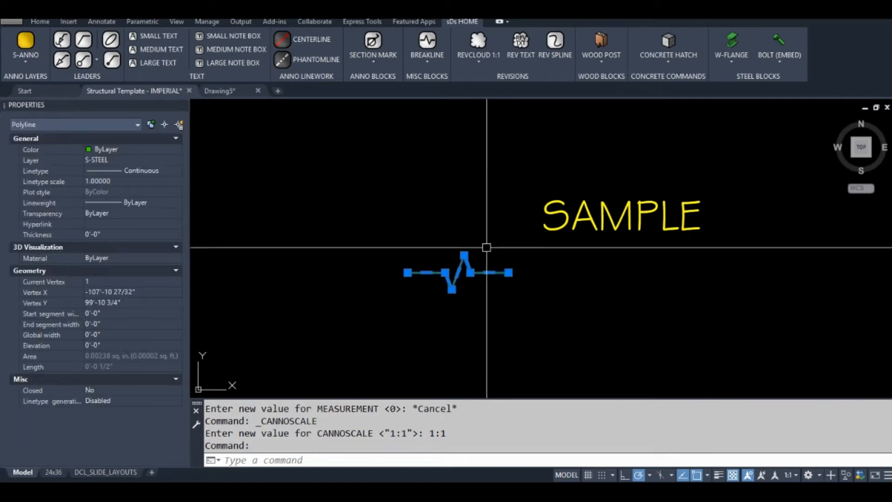
click(621, 216)
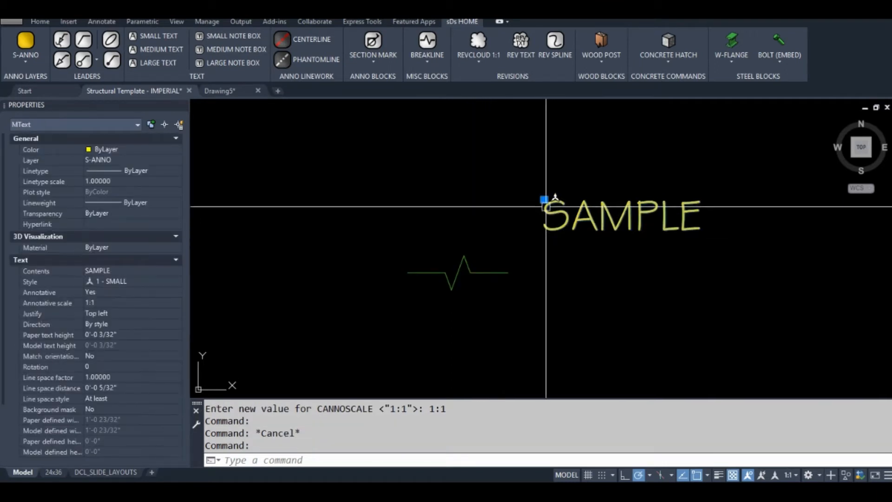
click(544, 199)
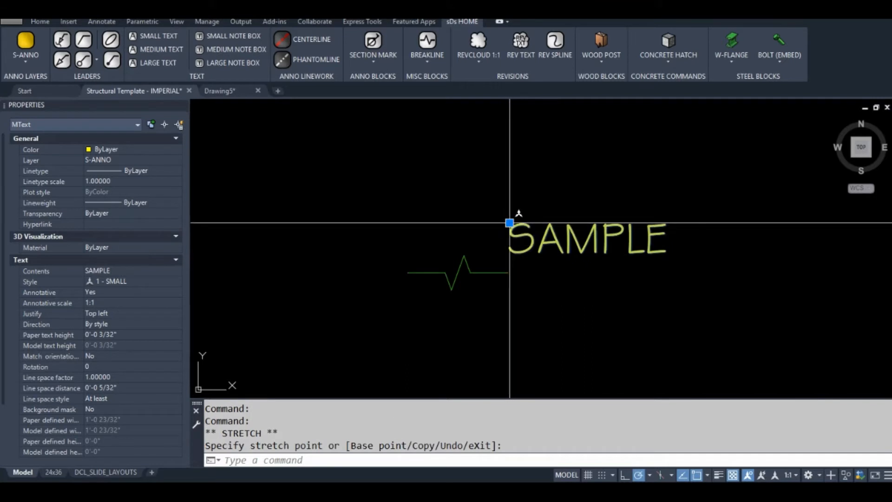
click(509, 222)
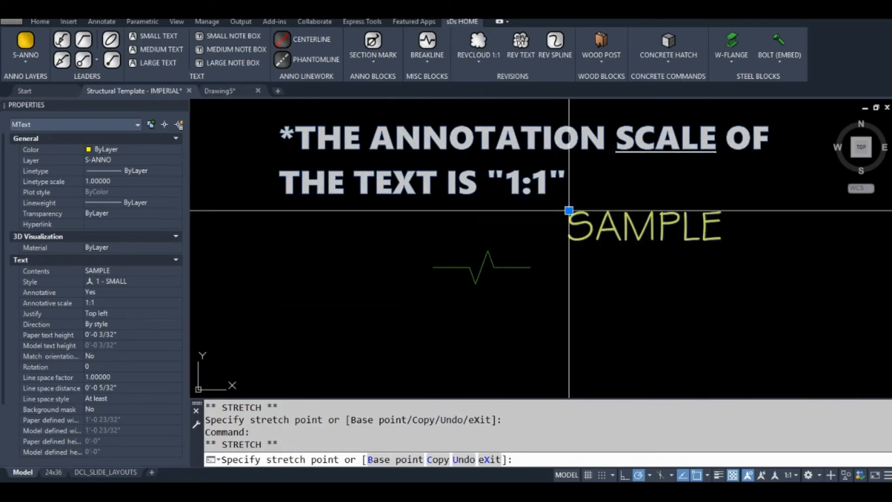
key(Escape)
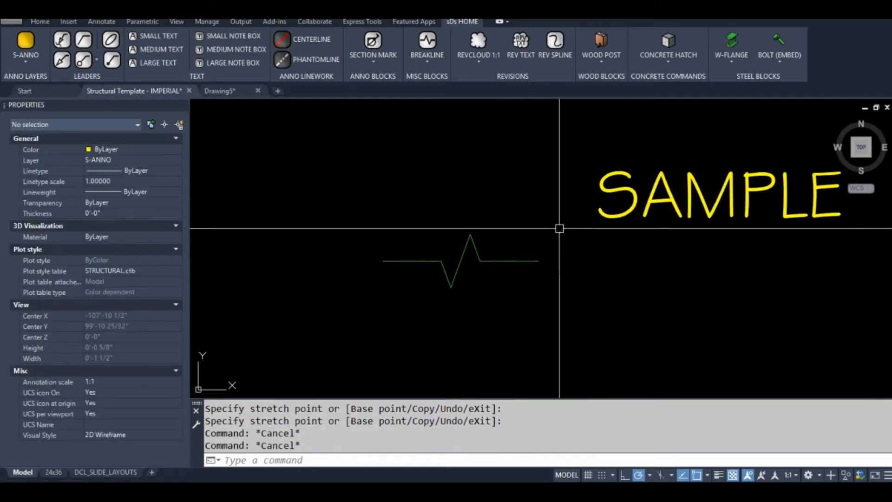
Make the breakline an annotative block #-ANNO-BREAKLINE, opened in the block editor.
click(461, 261)
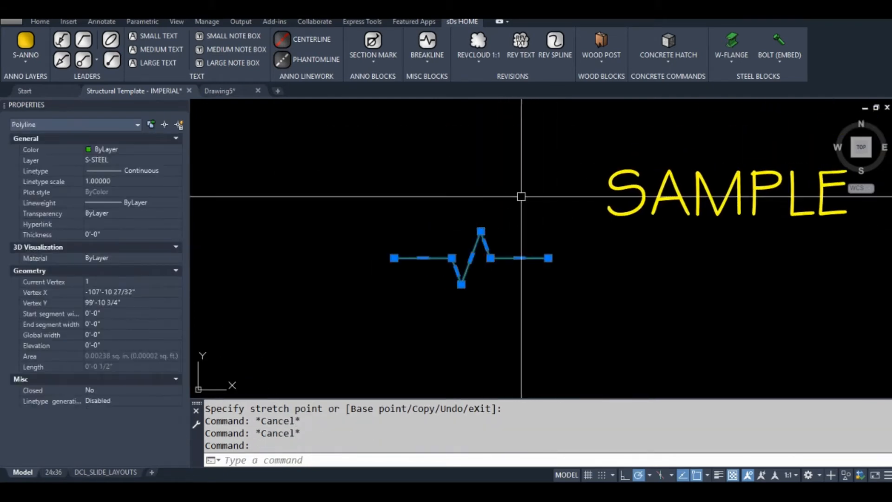
mouse_move(517, 218)
text(B)
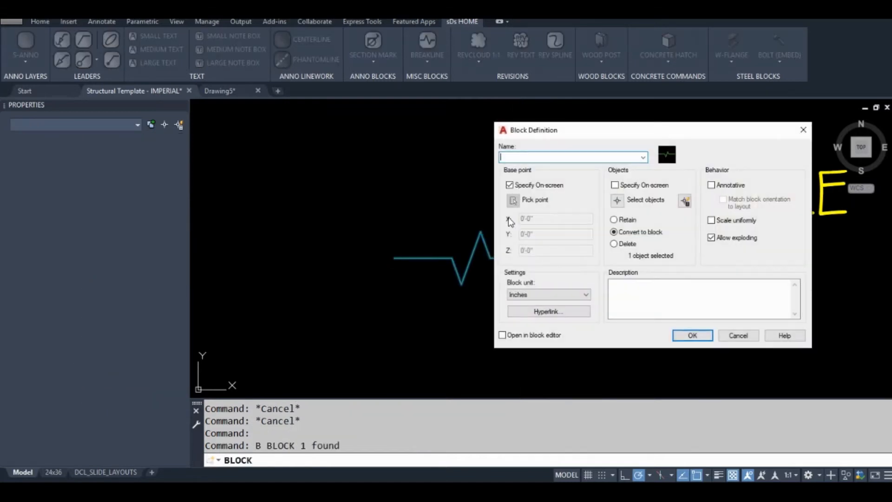
text(#-ANNO-)
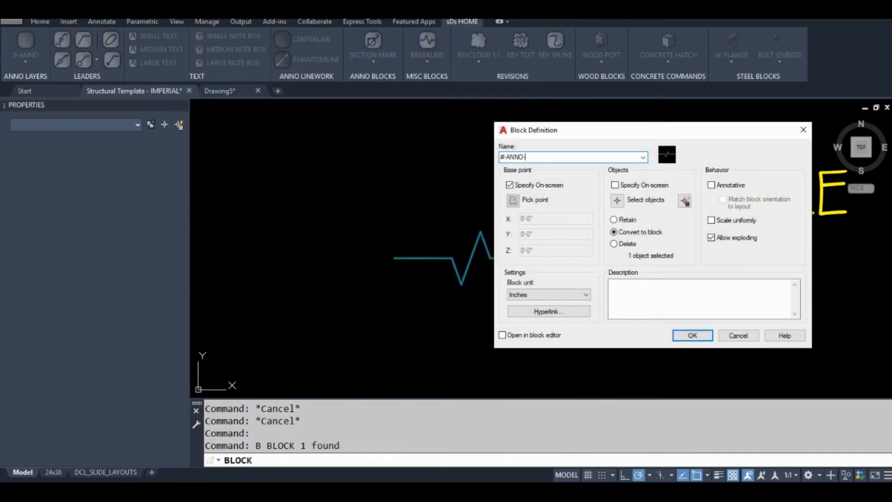
text(BREAKLINE)
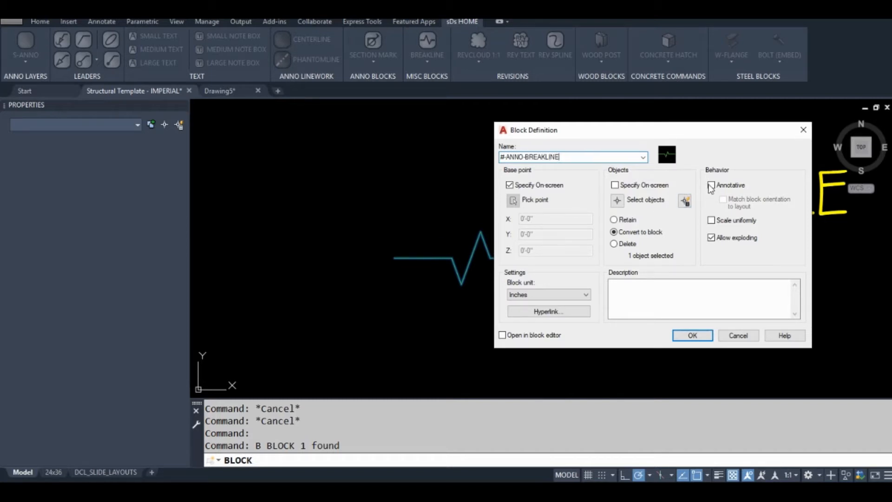
click(710, 185)
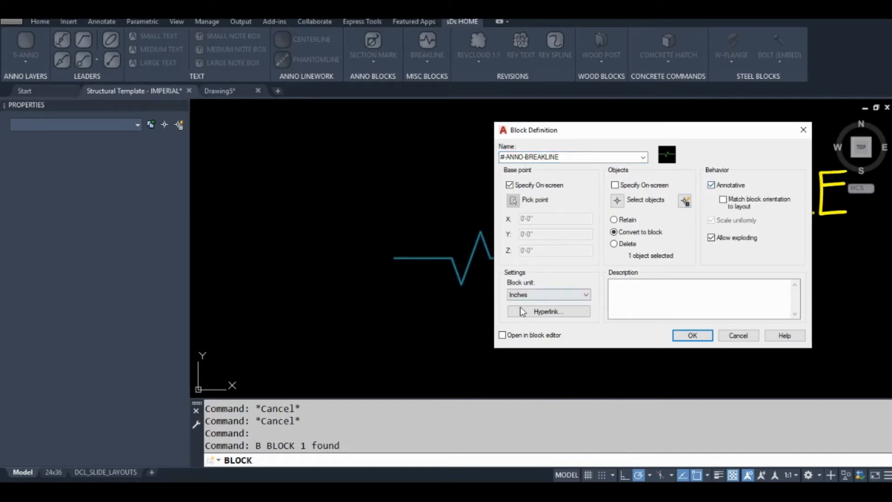
click(503, 335)
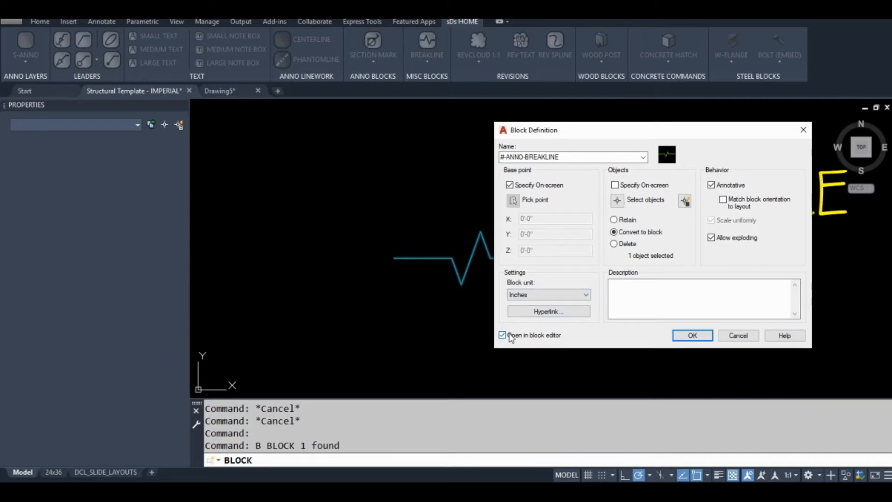
click(692, 335)
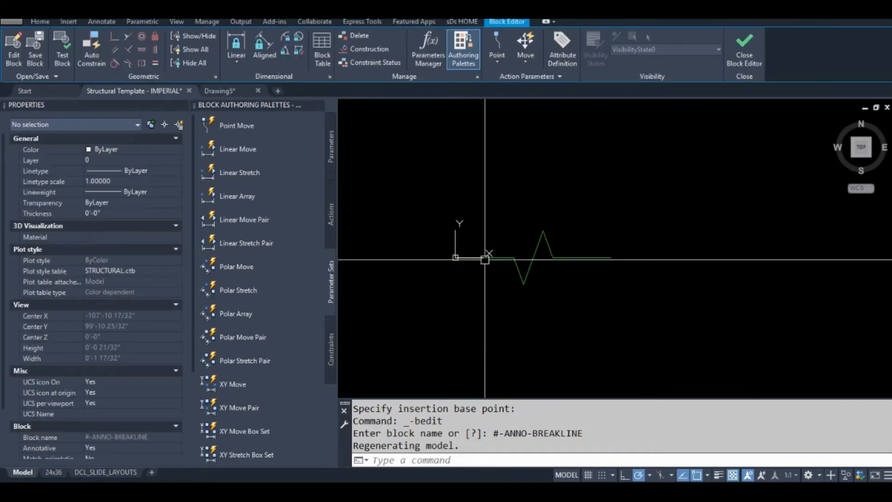
Move the breakline geometry 1/32" and add a base point parameter at 0,0.
click(540, 256)
text(M)
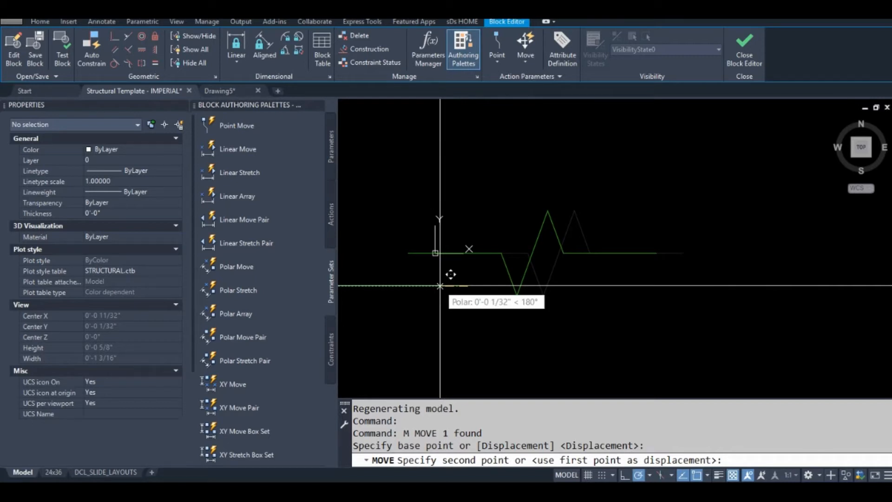
text(1/32)
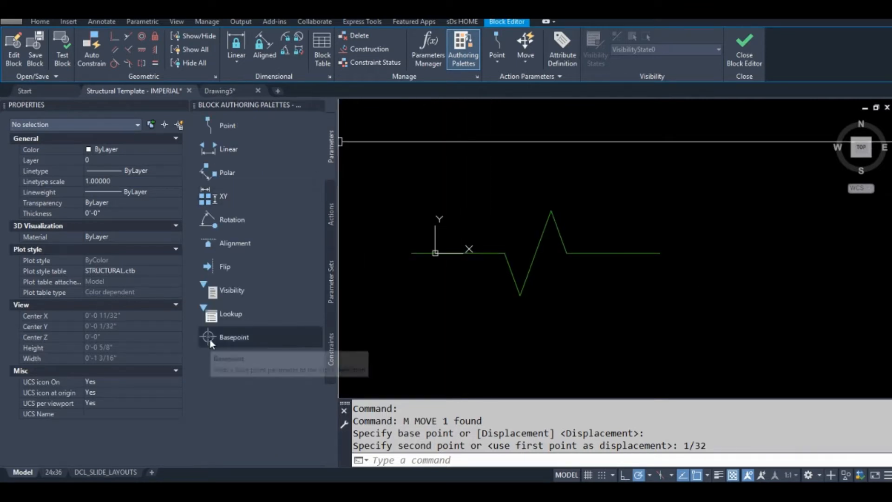
click(234, 337)
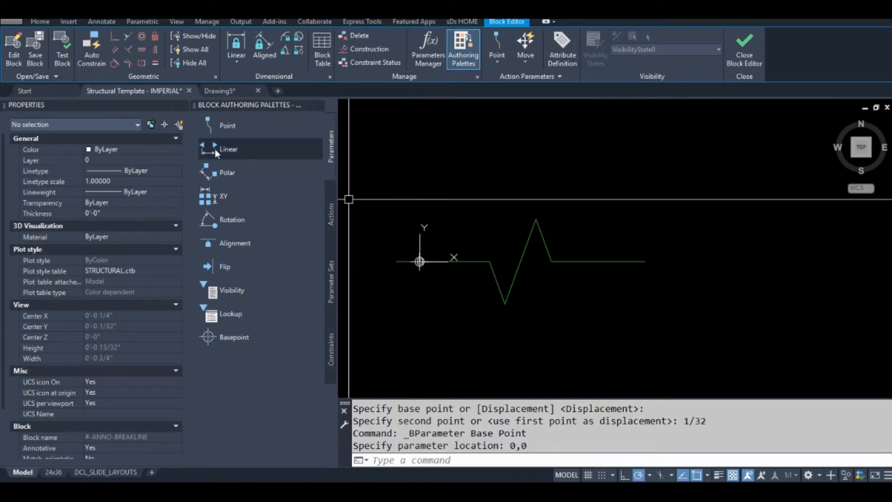
Add linear parameter Distance1 along the breakline and adjust its end grip to 9/32".
click(228, 149)
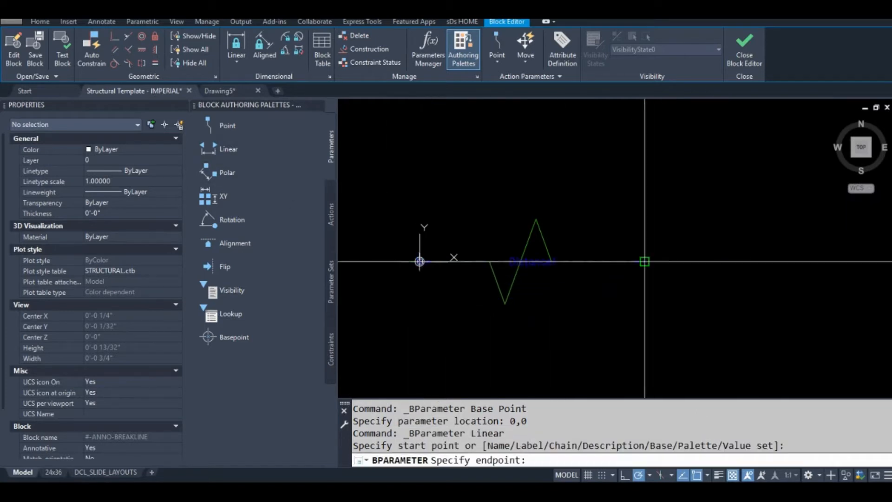
click(645, 262)
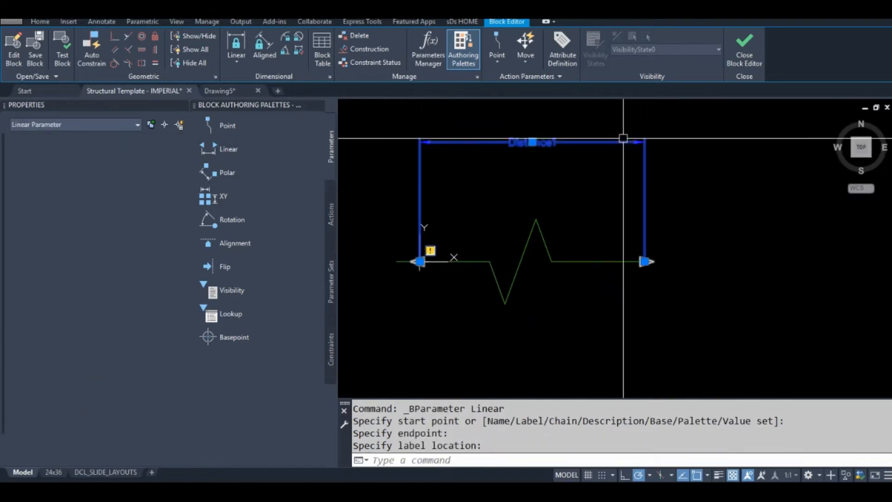
key(Escape)
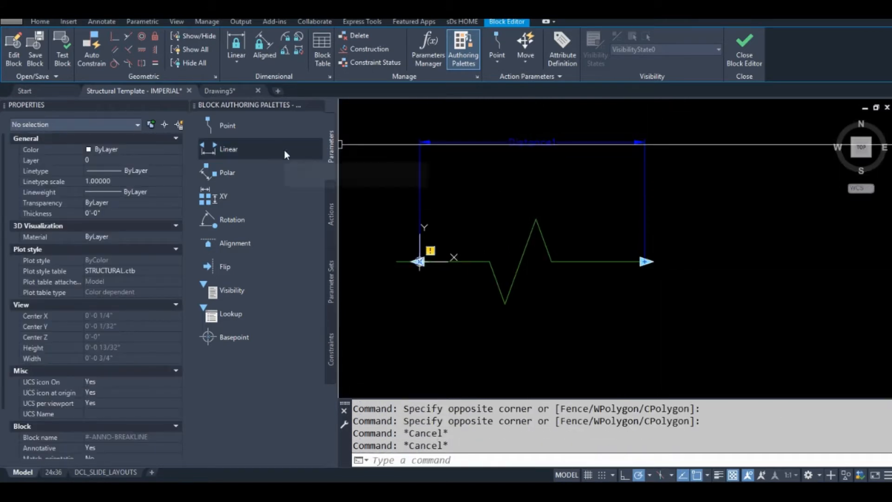
mouse_move(268, 235)
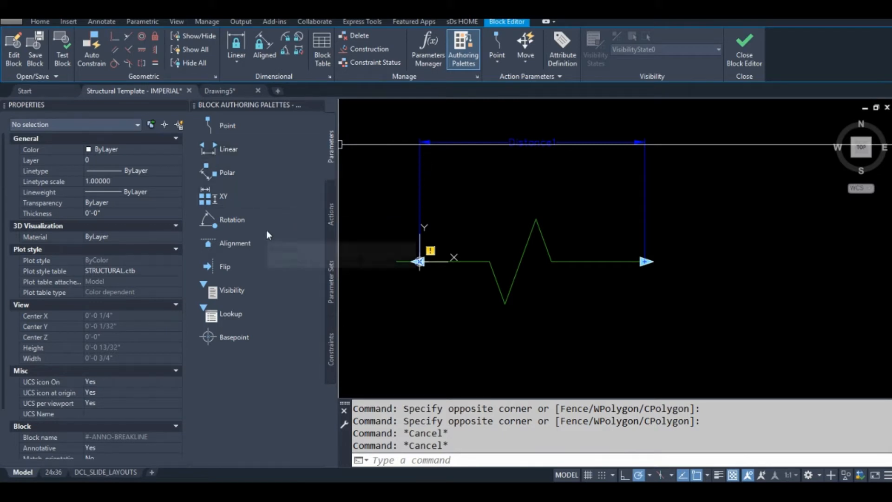
click(532, 141)
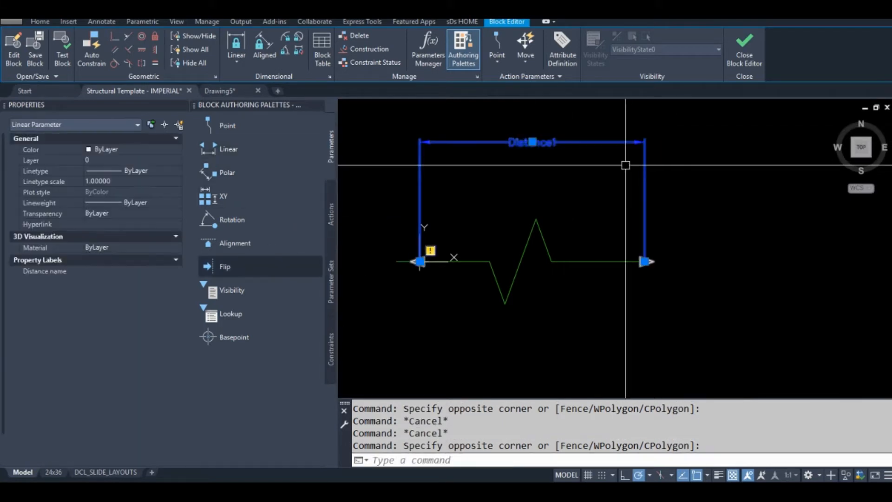
click(646, 261)
text(1/32)
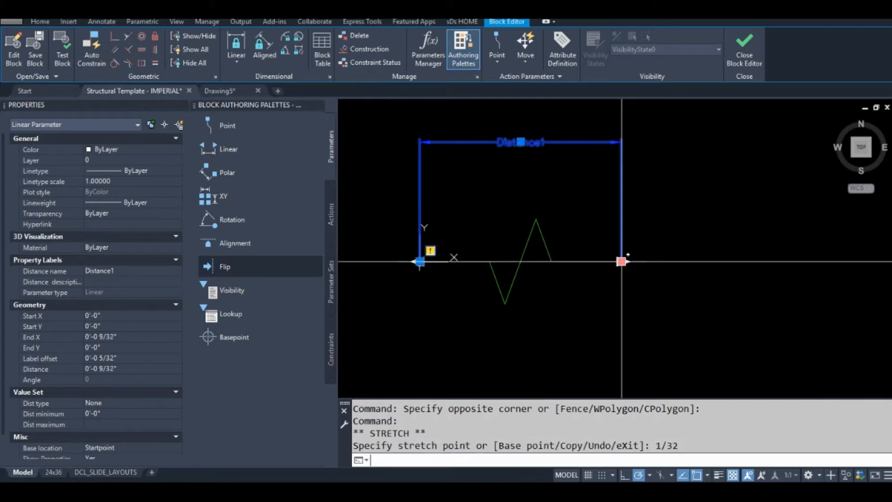
key(Escape)
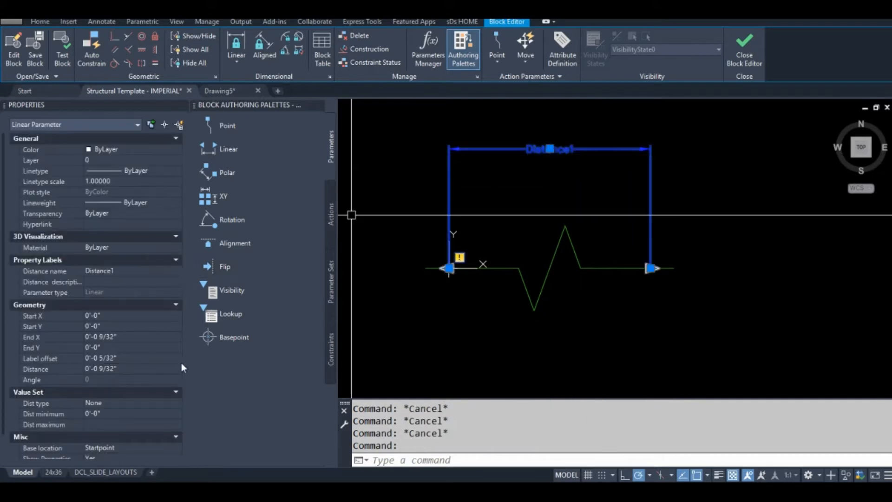
Rename the linear parameter to LENGTH and set its Show Properties to No.
double_click(99, 271)
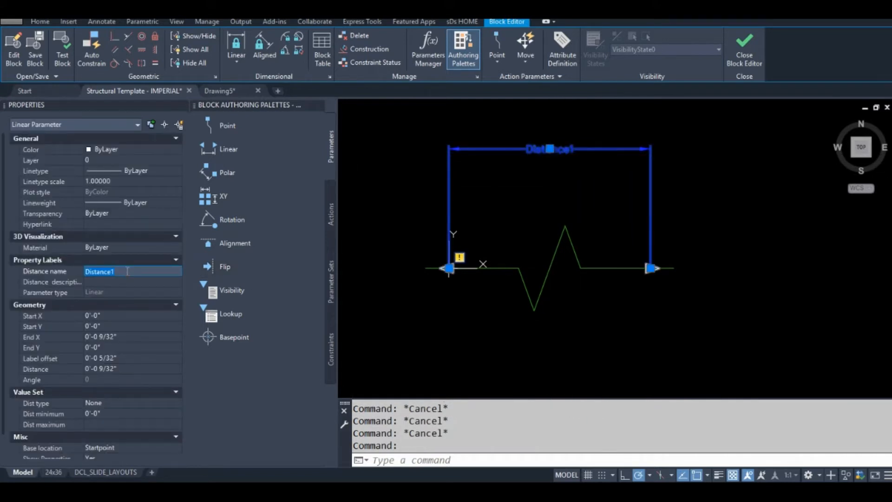
text(LENGTH)
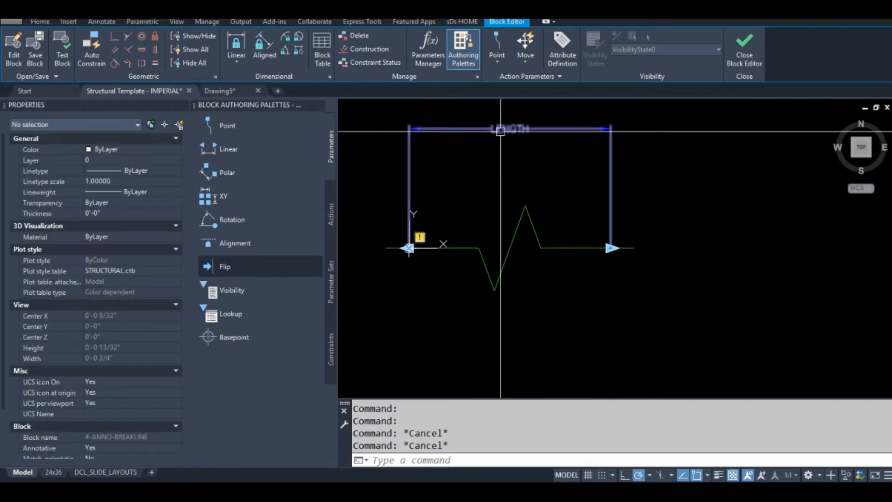
click(505, 129)
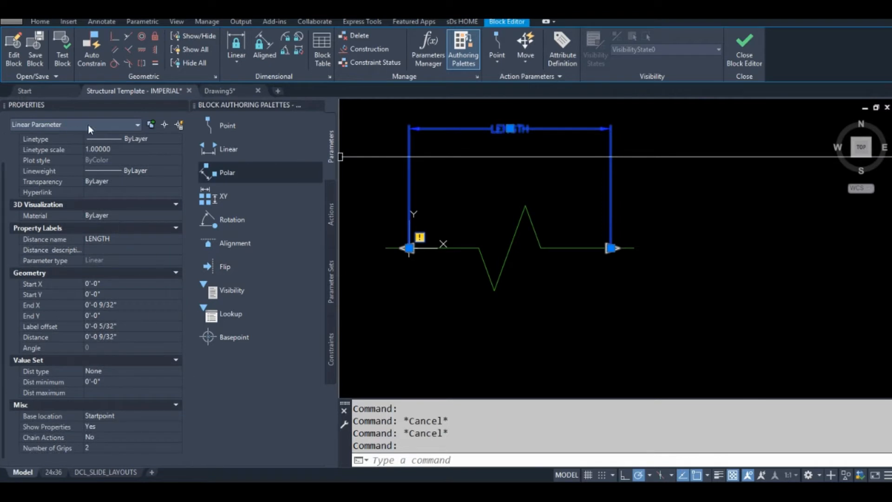
click(175, 449)
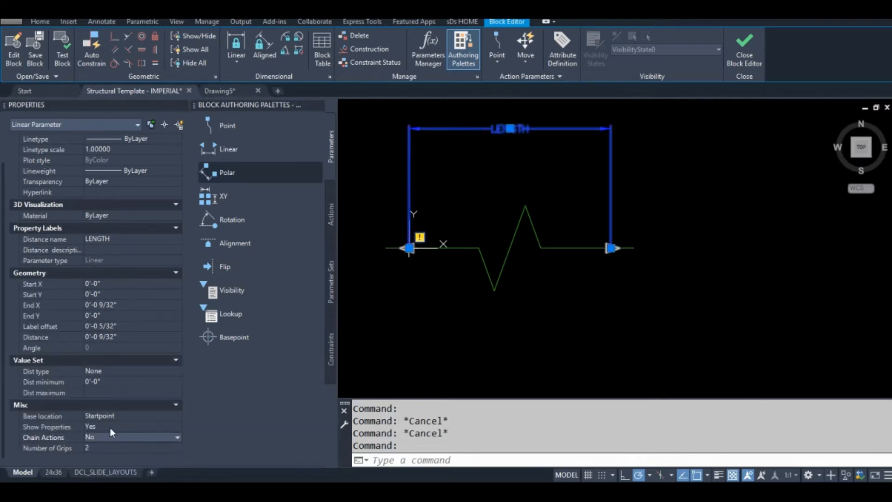
click(131, 437)
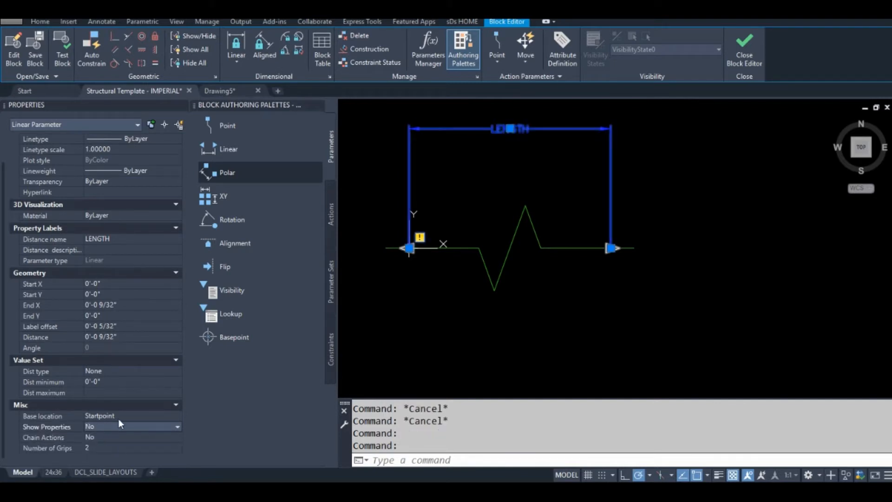
mouse_move(493, 337)
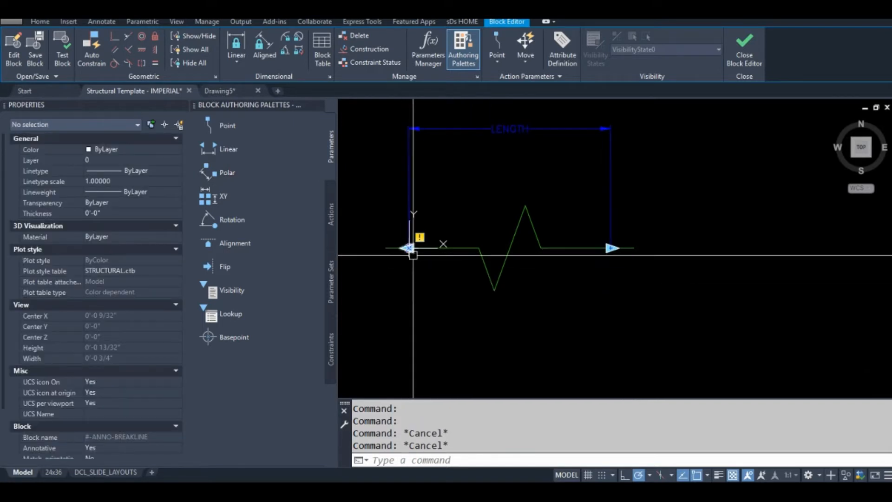
mouse_move(413, 251)
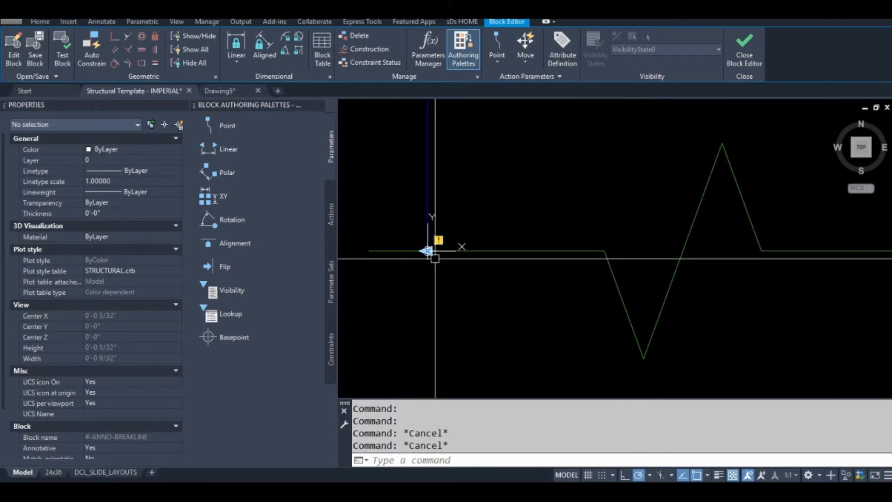
Offset the LENGTH parameter's left grip 1/32" below the breakline's left end.
click(427, 251)
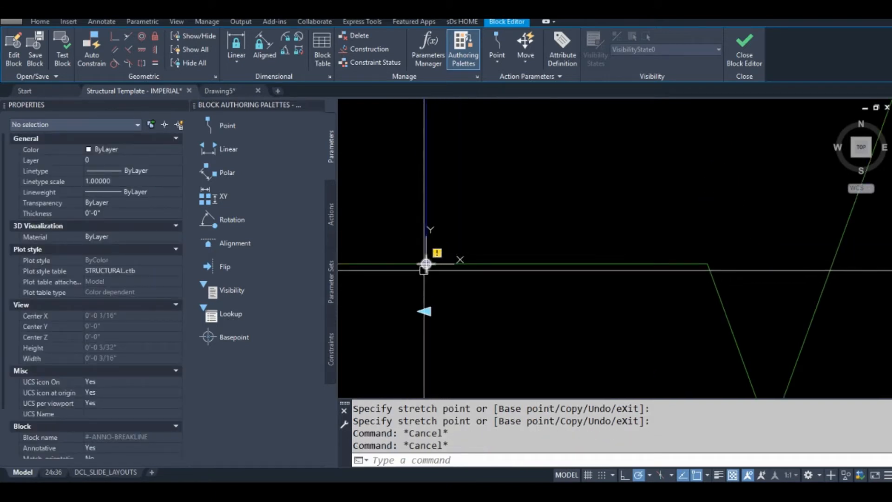
click(426, 264)
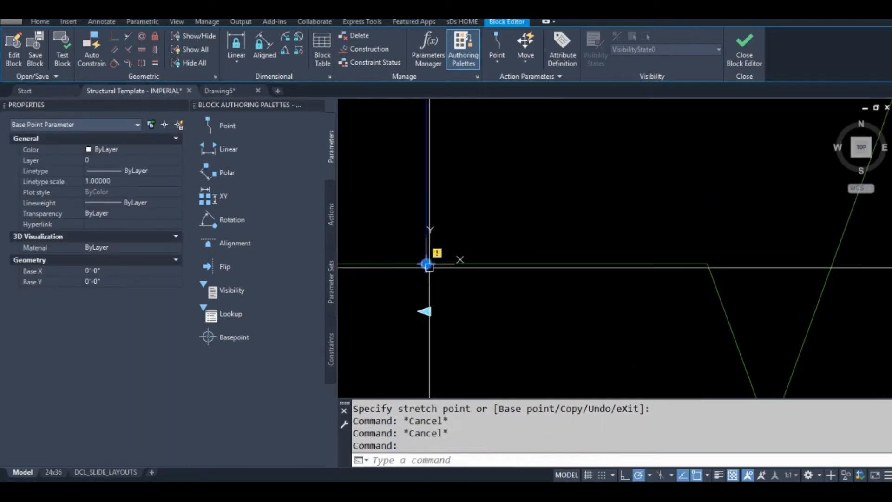
key(Escape)
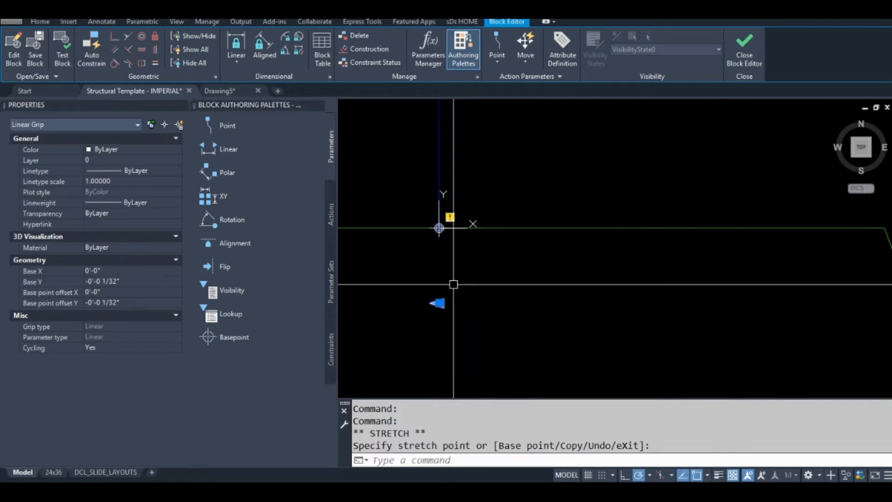
key(Escape)
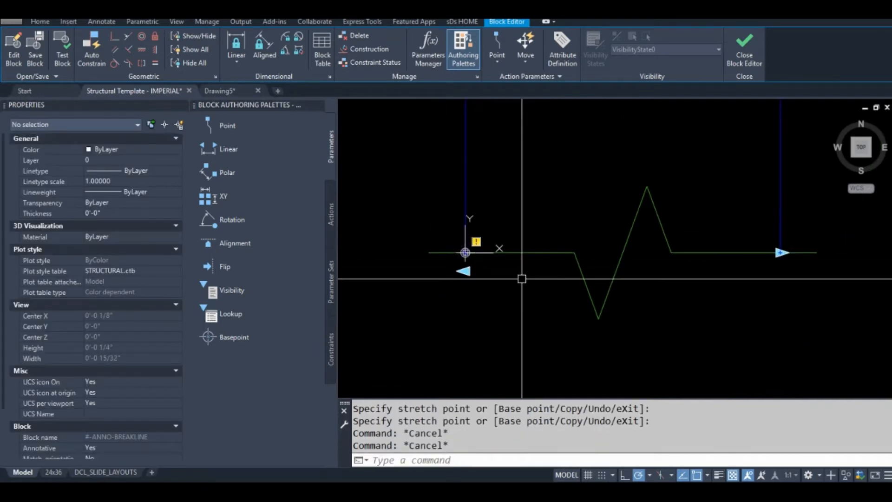
scroll(down, 3)
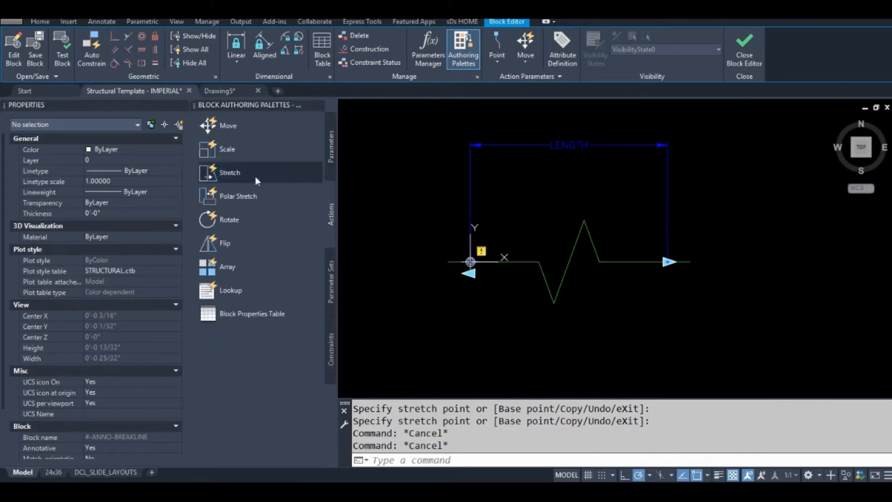
mouse_move(381, 215)
text(E)
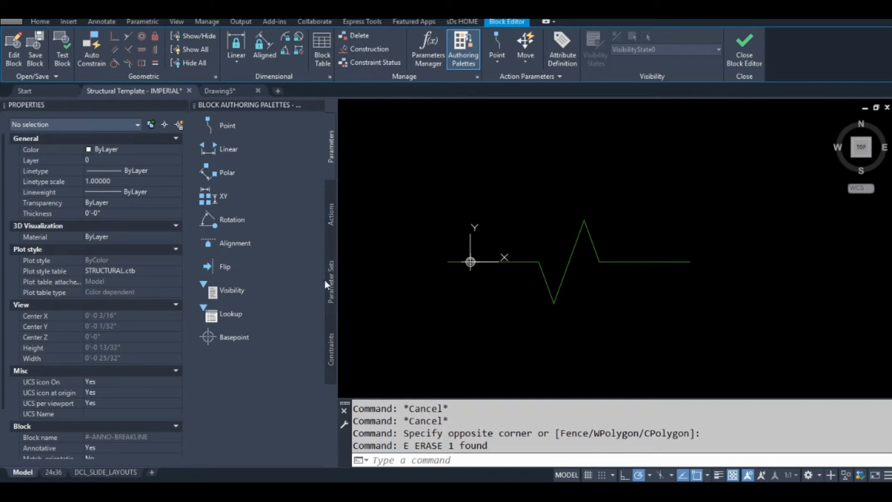
Place a Linear Stretch Pair across the breakline with its parameter named LENGTH.
click(332, 211)
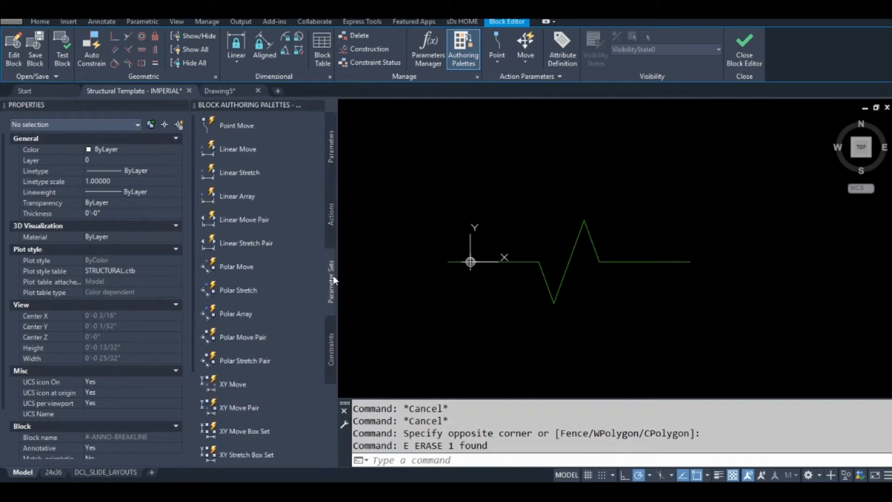
mouse_move(246, 243)
text(LENGTH)
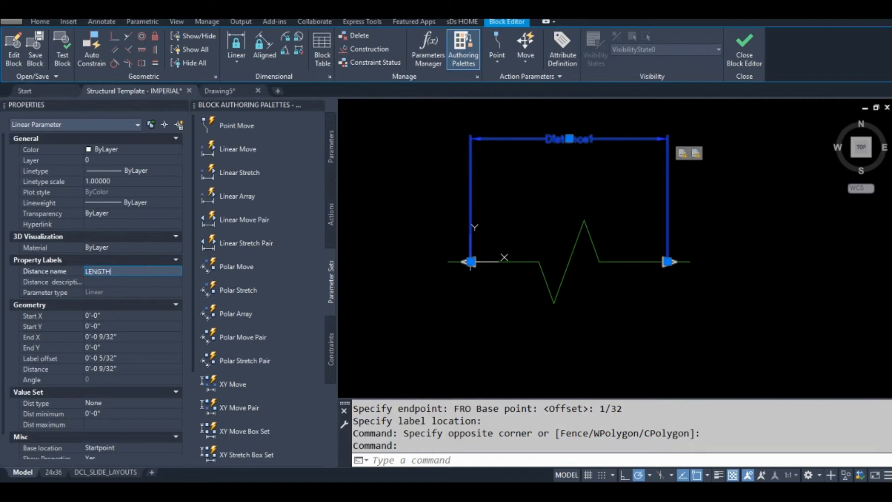
key(Escape)
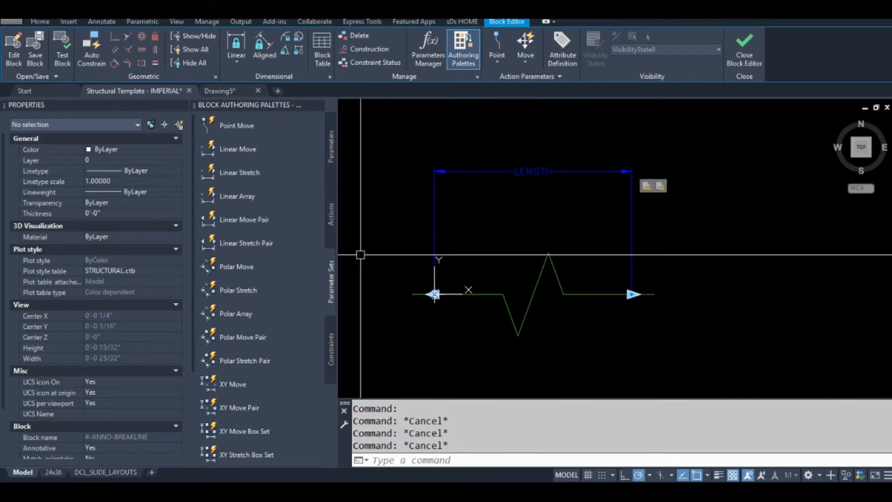
mouse_move(530, 208)
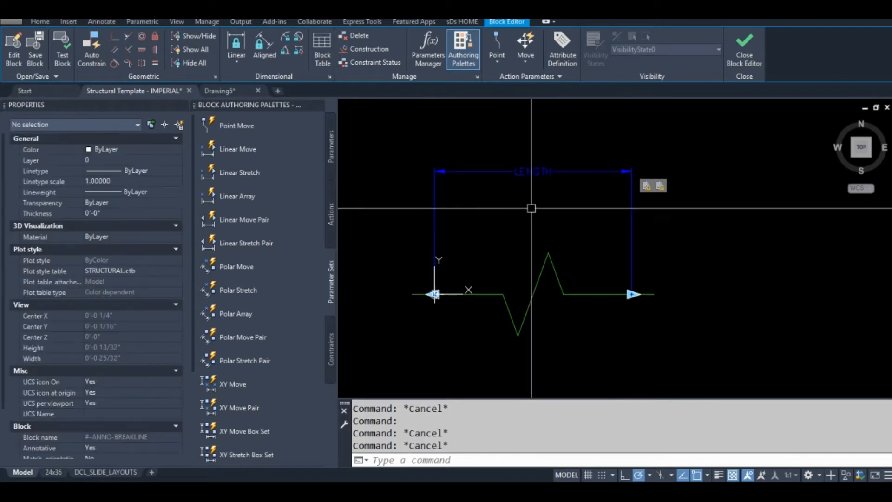
mouse_move(333, 139)
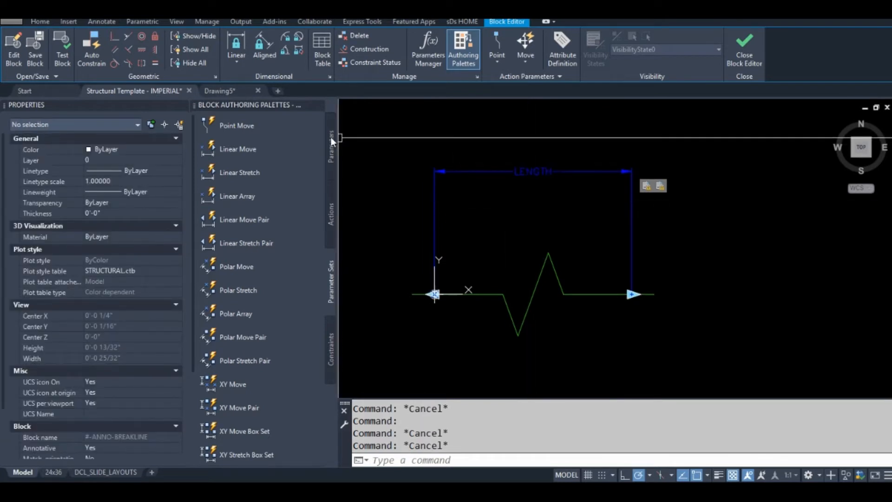
click(332, 137)
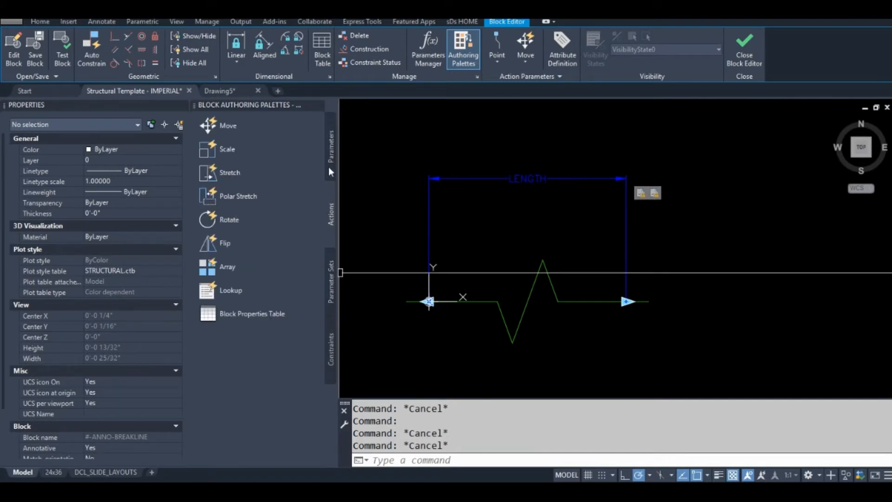
click(332, 142)
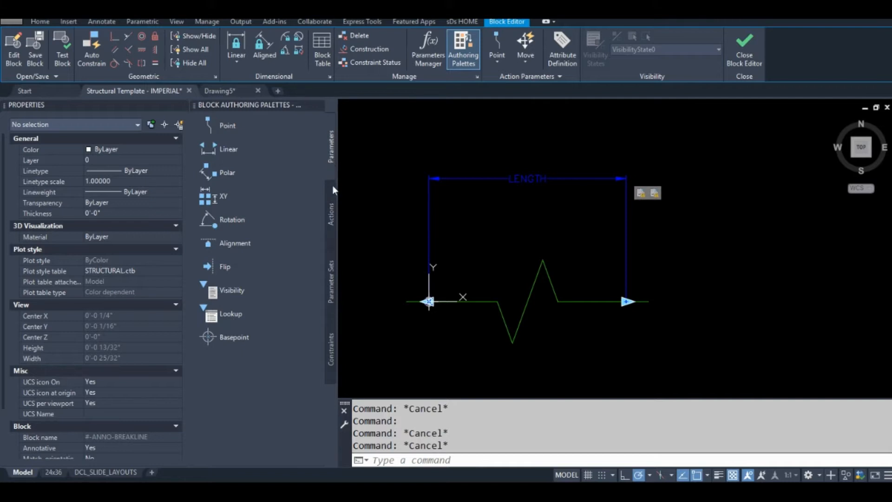
mouse_move(438, 198)
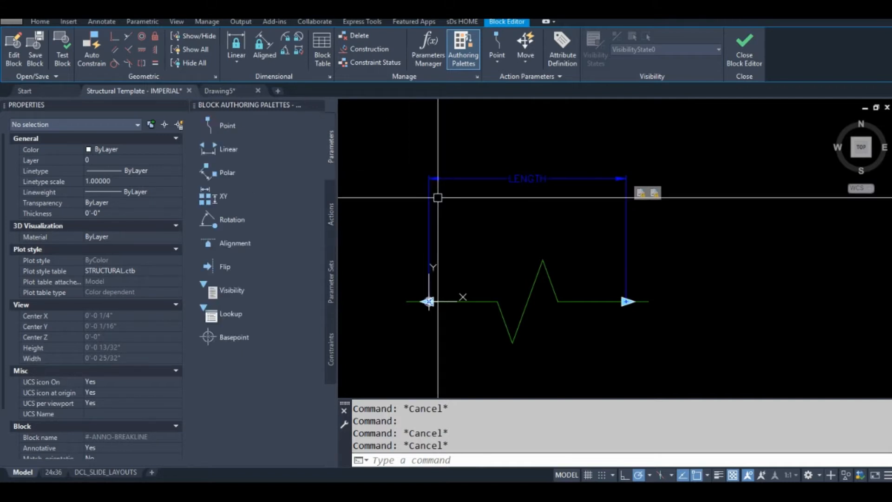
mouse_move(339, 270)
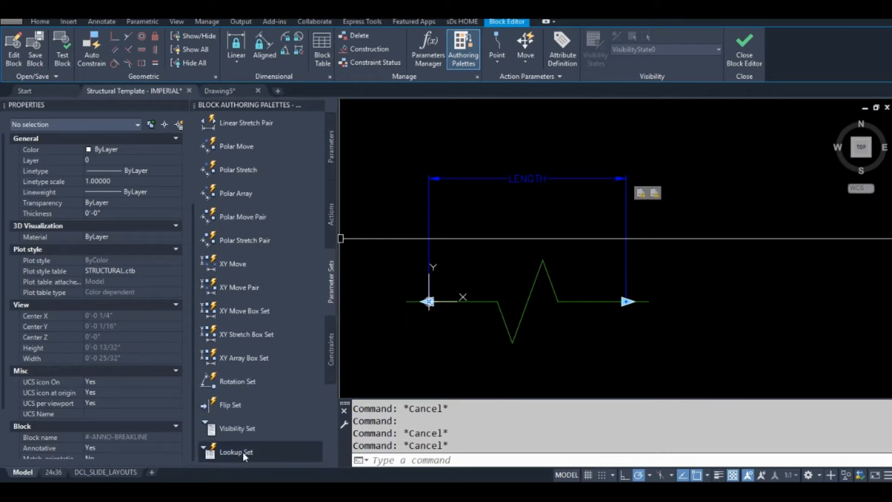
mouse_move(236, 404)
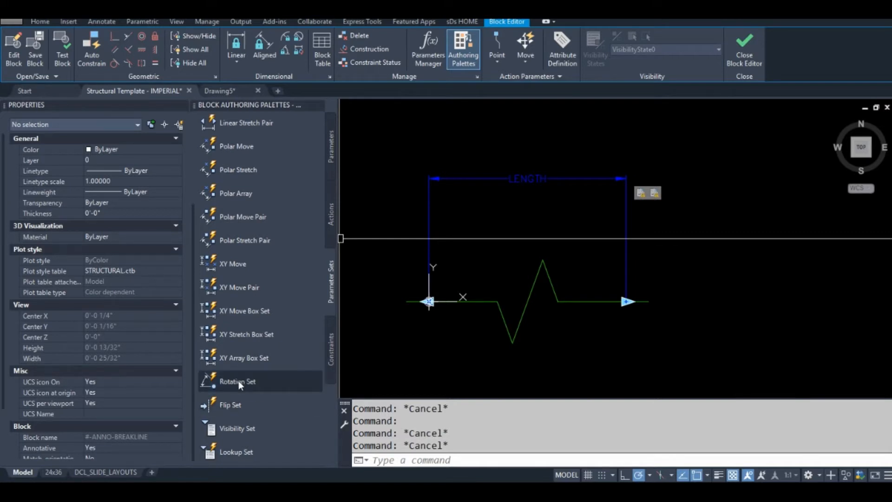
mouse_move(235, 392)
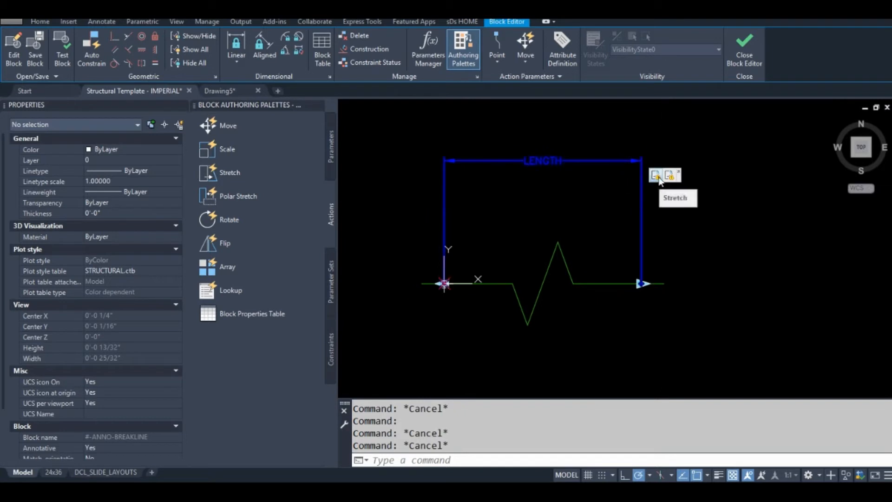
Give the left stretch action a new selection set framing the left end objects.
right_click(655, 175)
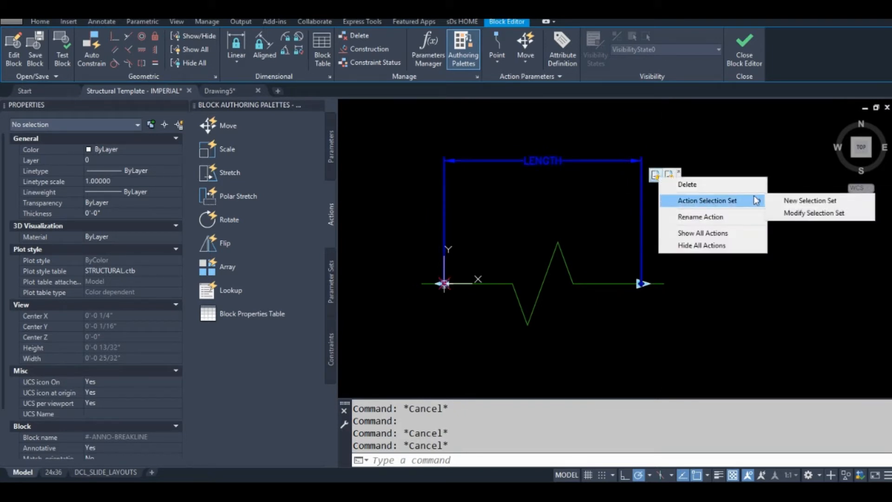
click(471, 245)
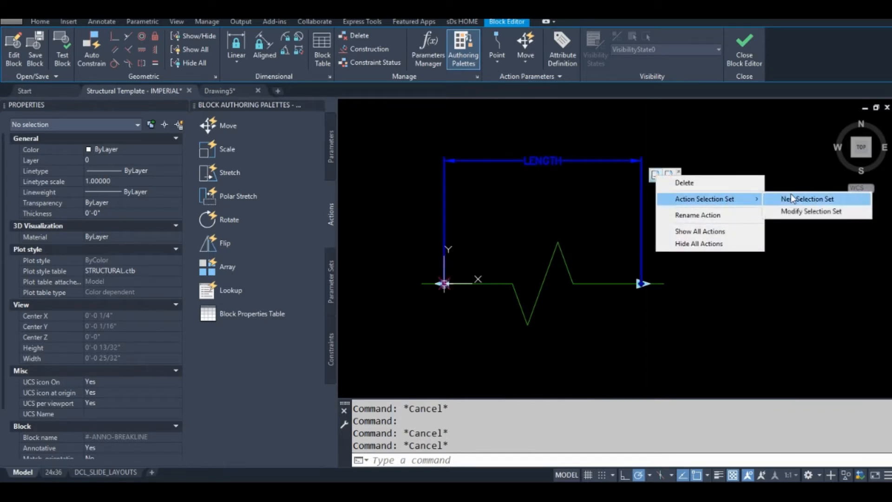
click(808, 198)
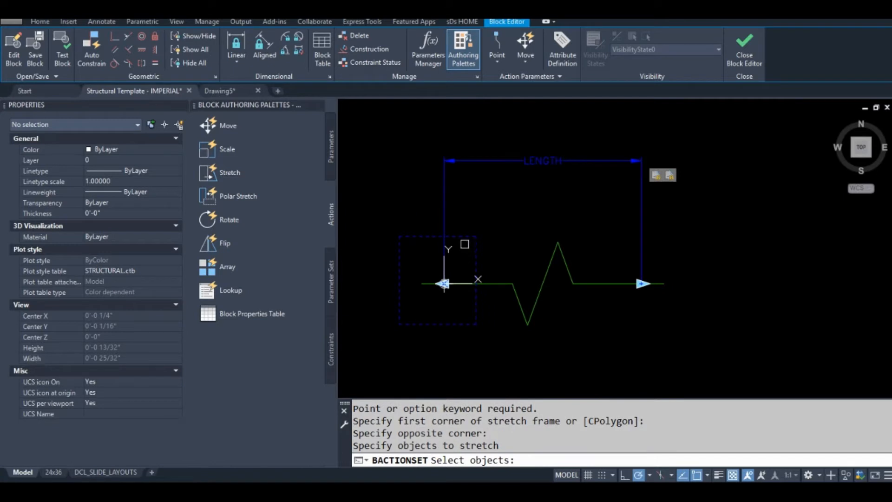
click(414, 312)
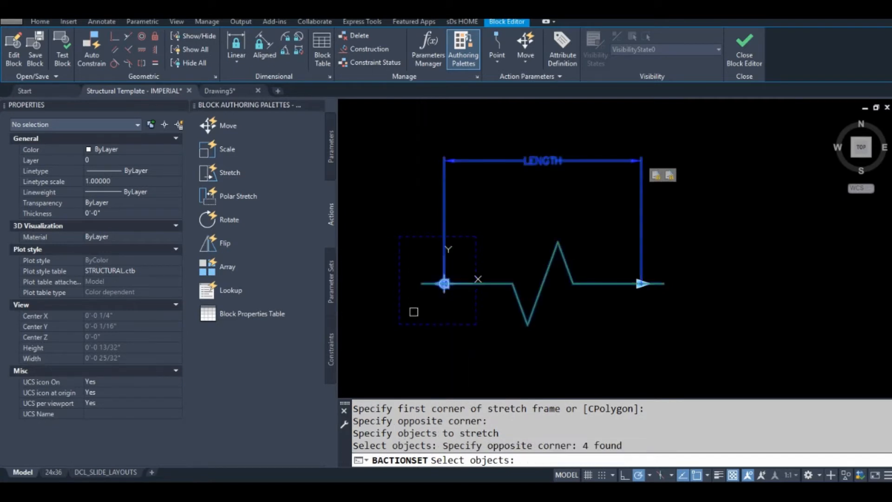
Give the right stretch action a new selection set framing the right end.
right_click(669, 175)
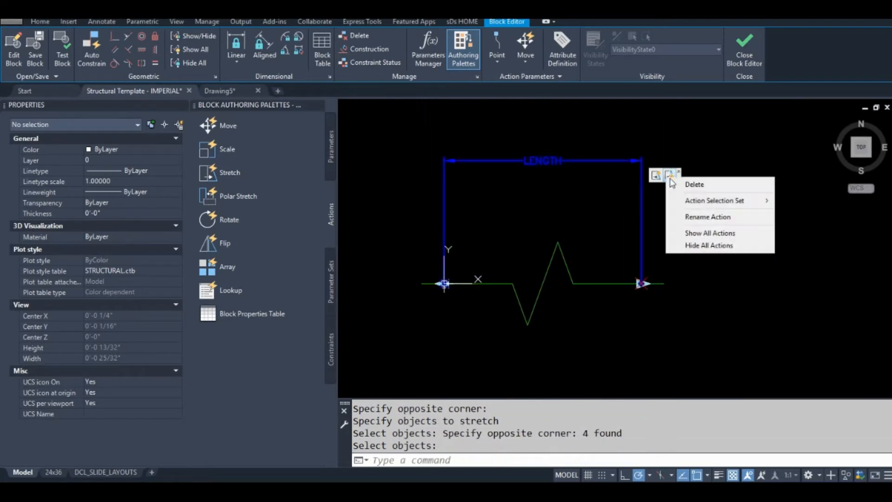
click(715, 201)
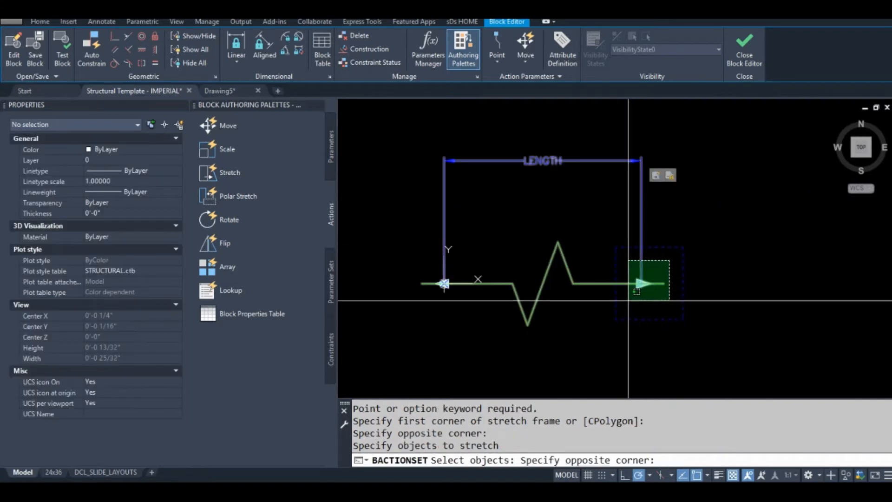
click(628, 301)
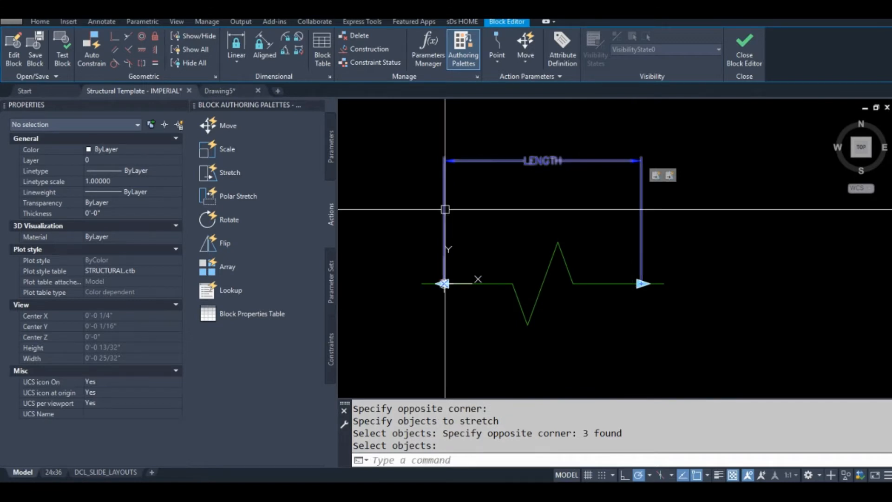
mouse_move(408, 177)
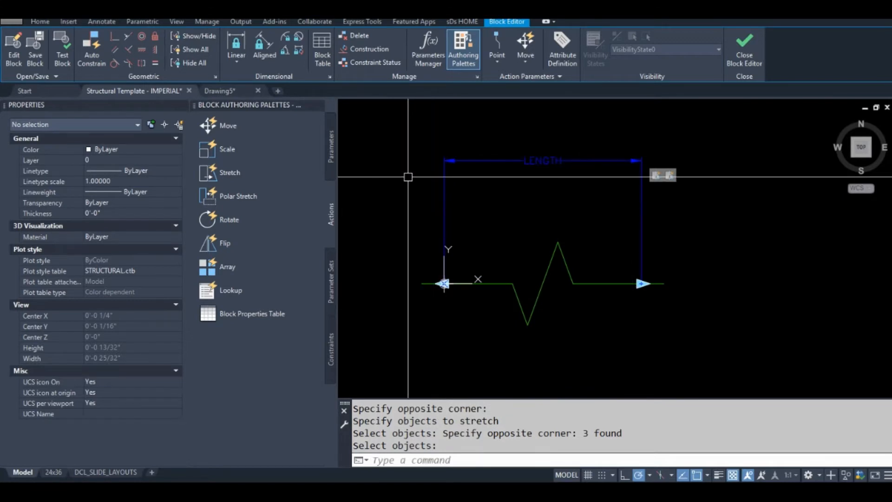
mouse_move(229, 172)
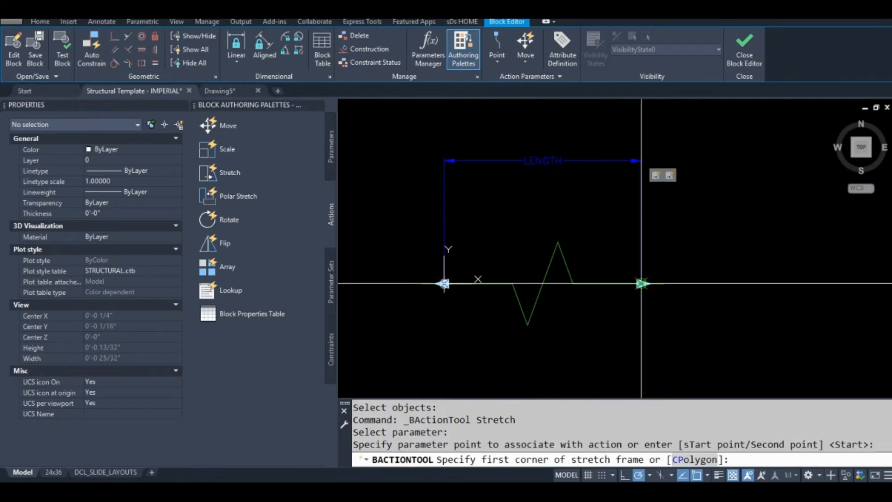
Frame the zigzag for stretch action Stretch2 and set its distance multiplier to 0.5.
click(496, 213)
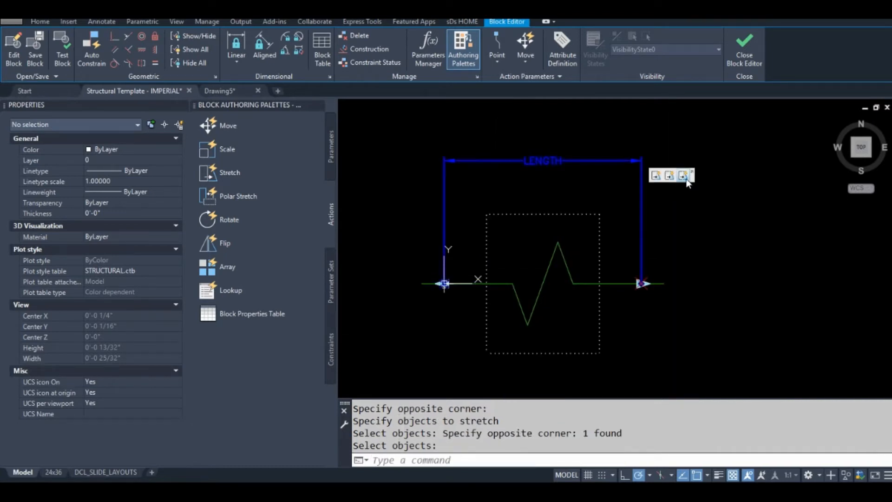
click(544, 283)
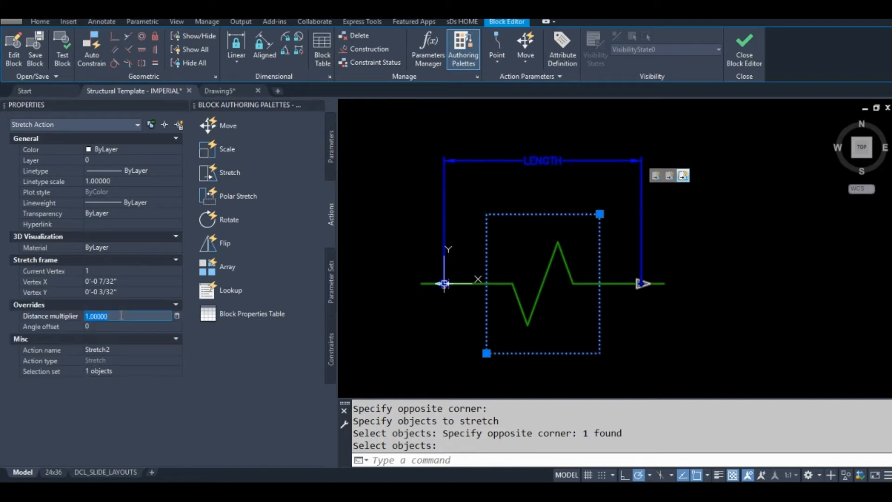
text(.5)
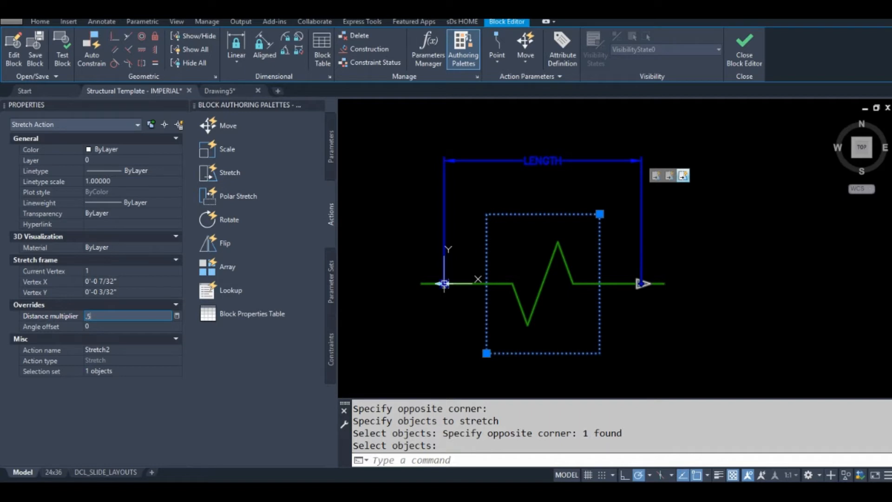
key(Return)
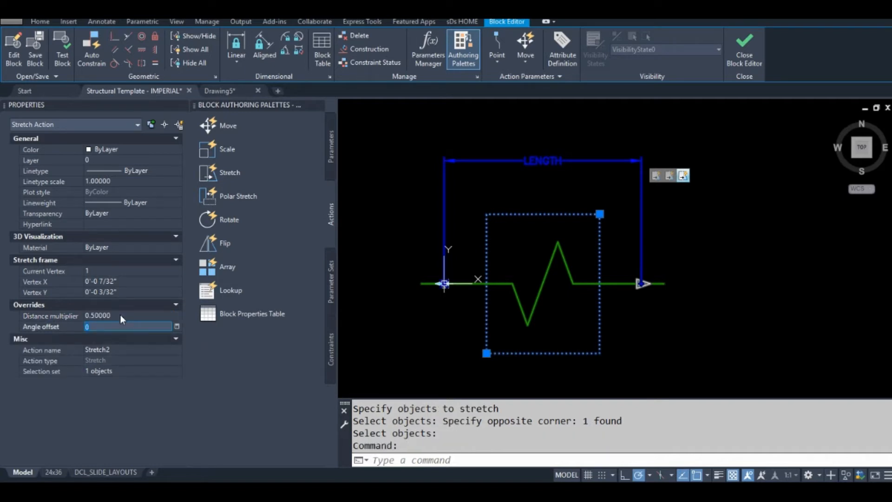
mouse_move(438, 193)
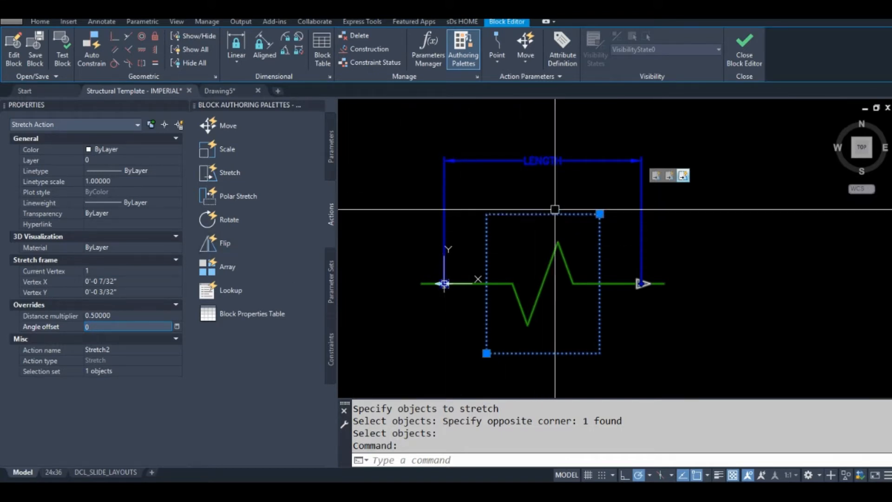
mouse_move(568, 192)
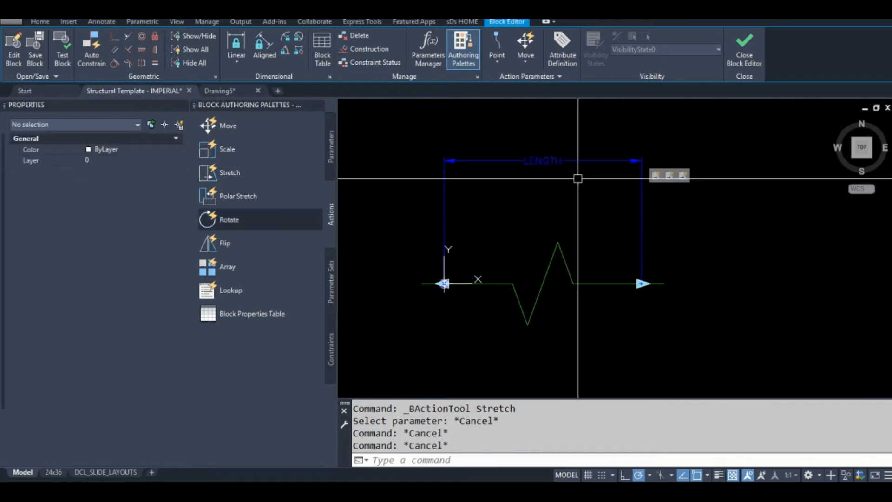
Close the block editor and drag the breakline's right end grip to test stretching.
click(543, 161)
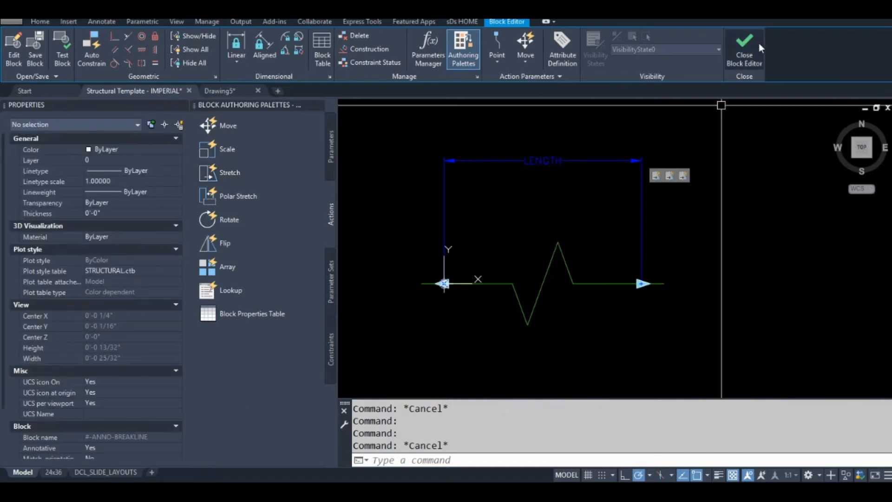
click(744, 46)
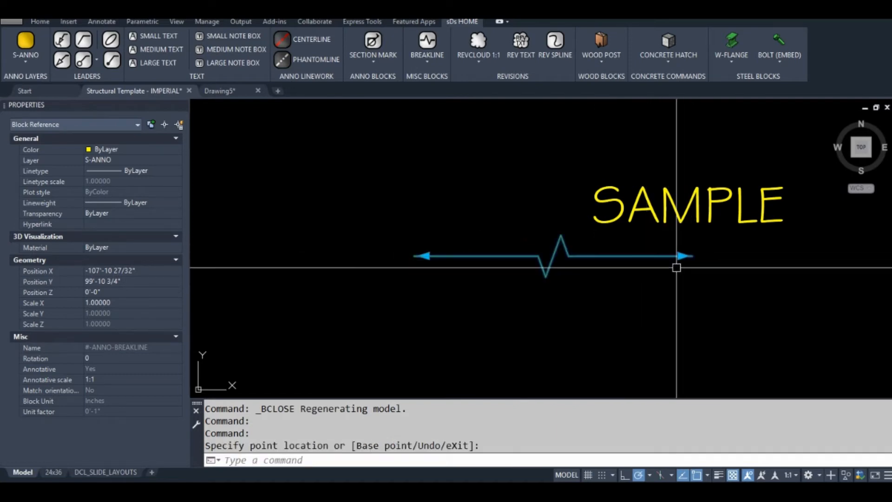
click(612, 257)
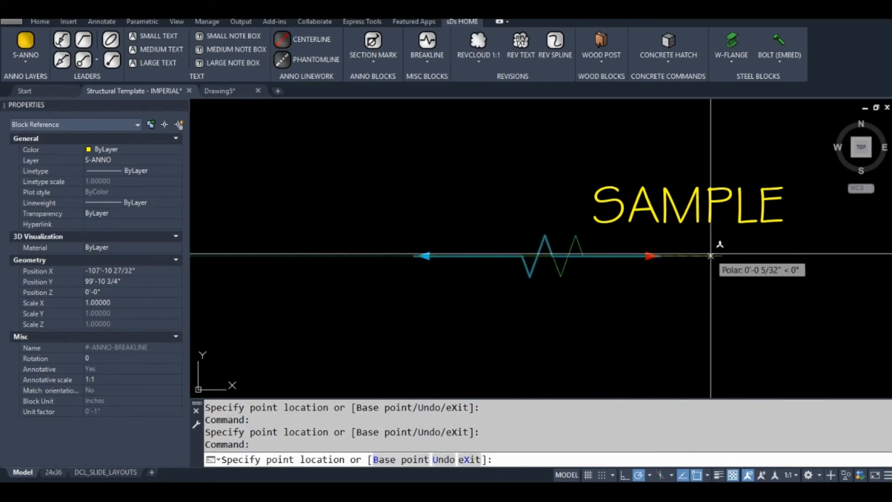
click(637, 257)
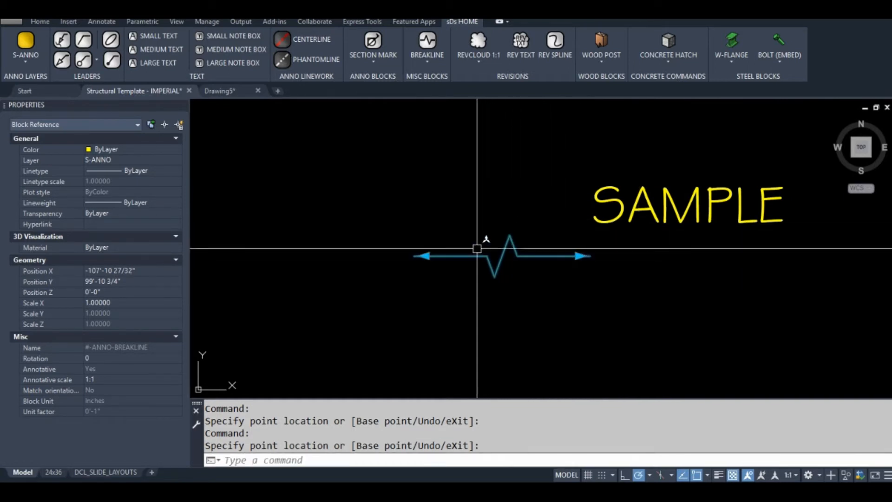
click(637, 280)
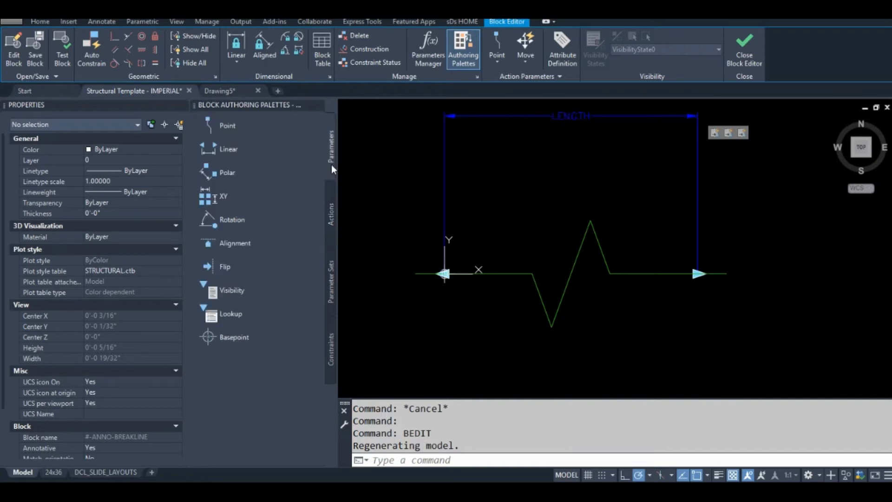
mouse_move(226, 173)
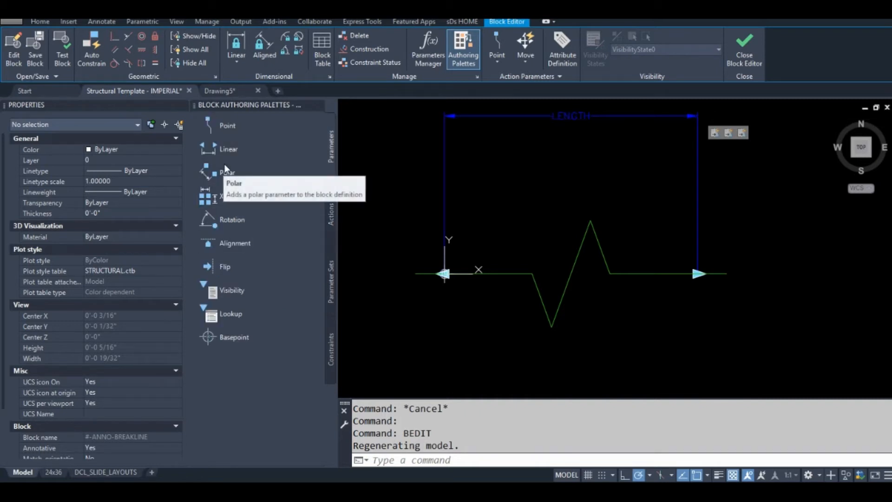
Add a linear parameter with a move action over the zigzag start, named moveSymbol.
click(332, 227)
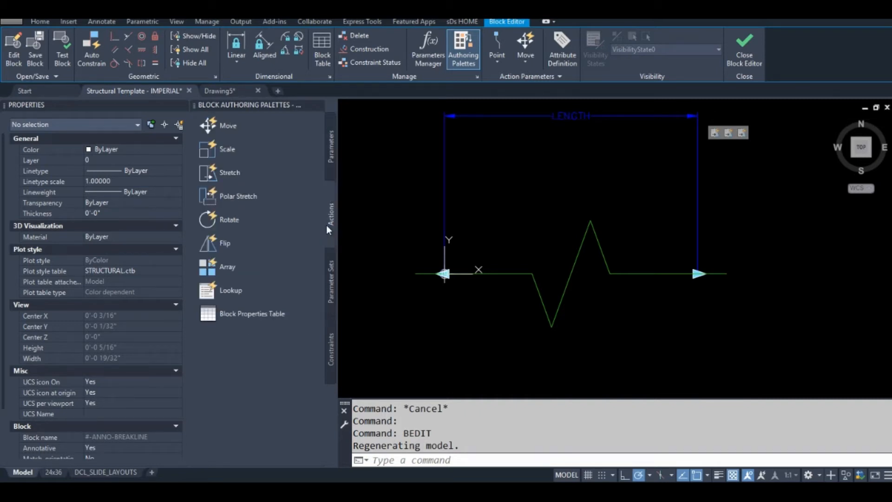
scroll(down, 3)
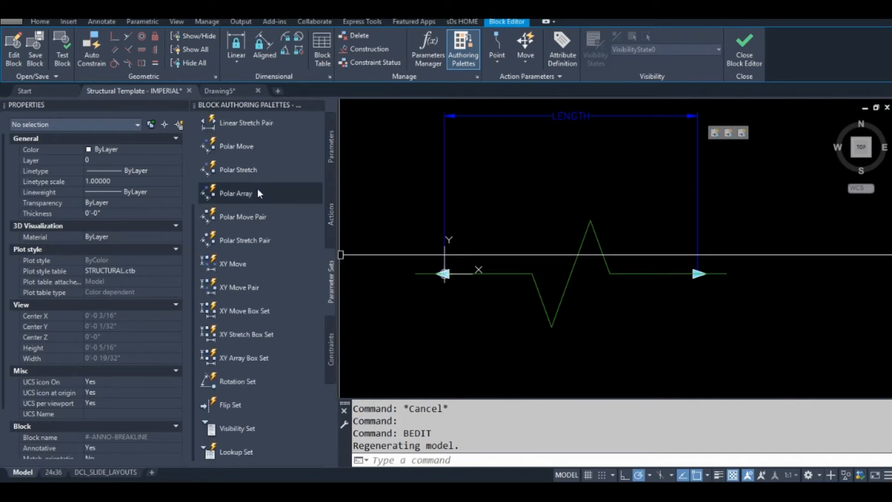
scroll(up, 3)
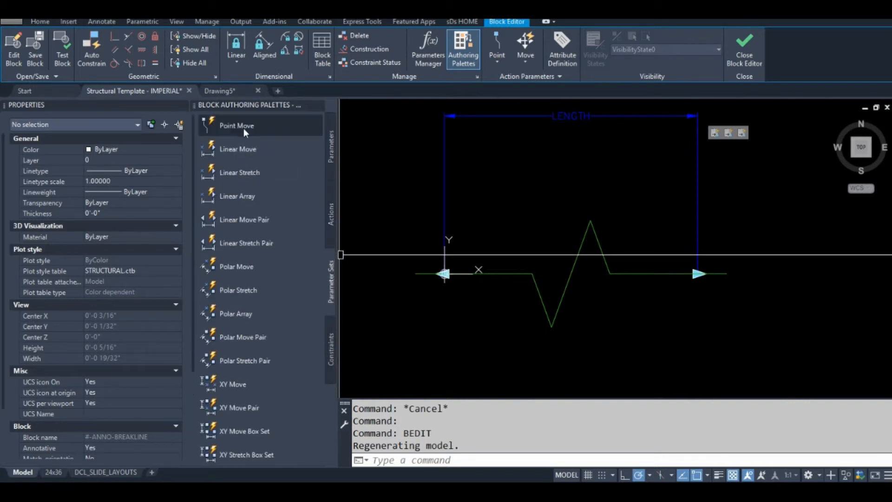
click(238, 149)
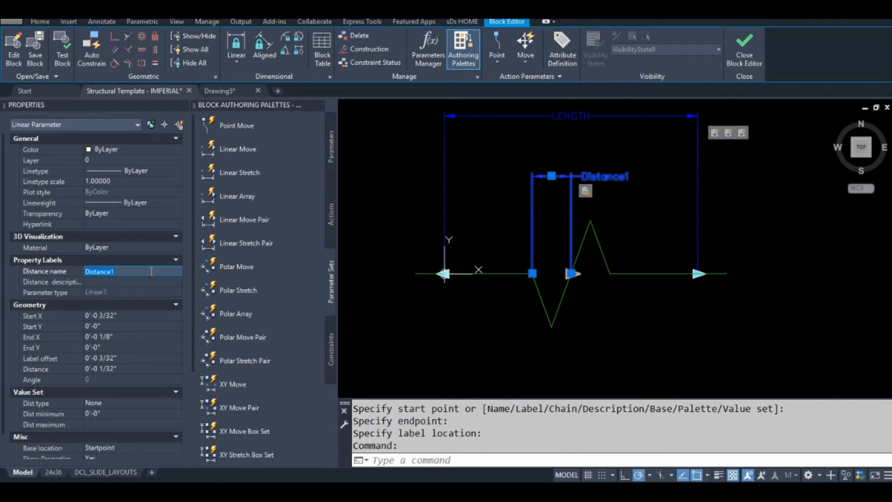
text(MOVE)
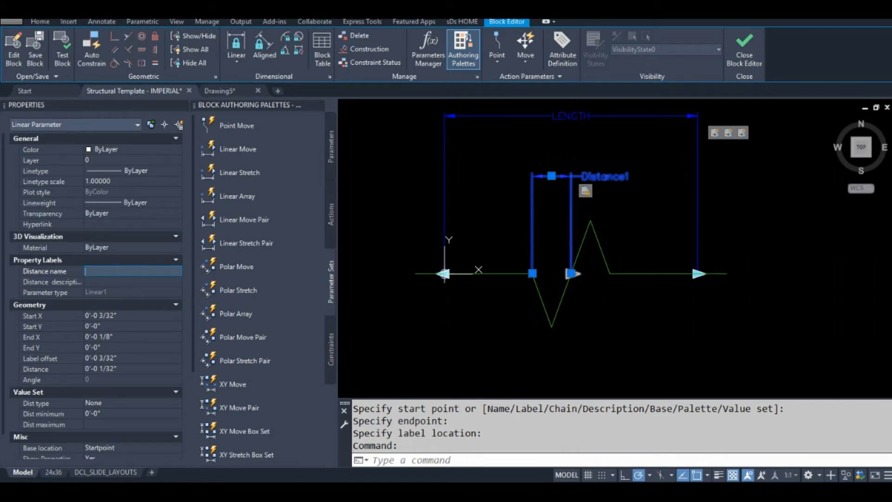
text(moveSymbol)
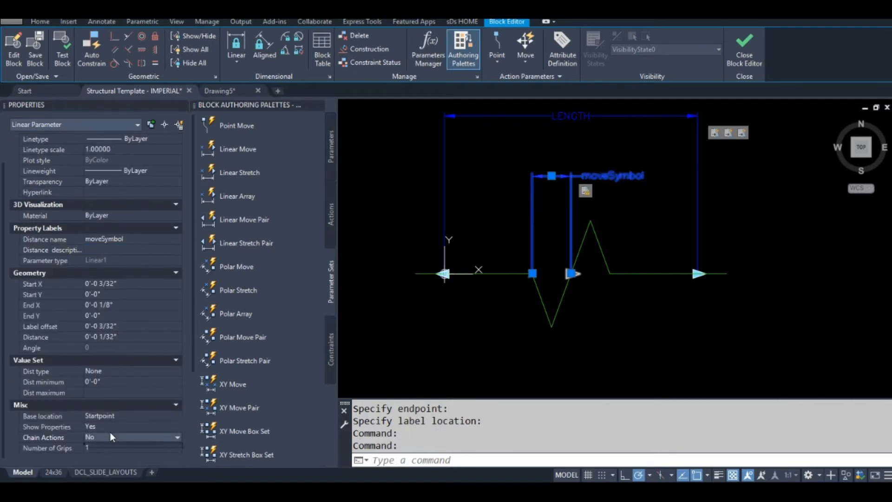
click(133, 437)
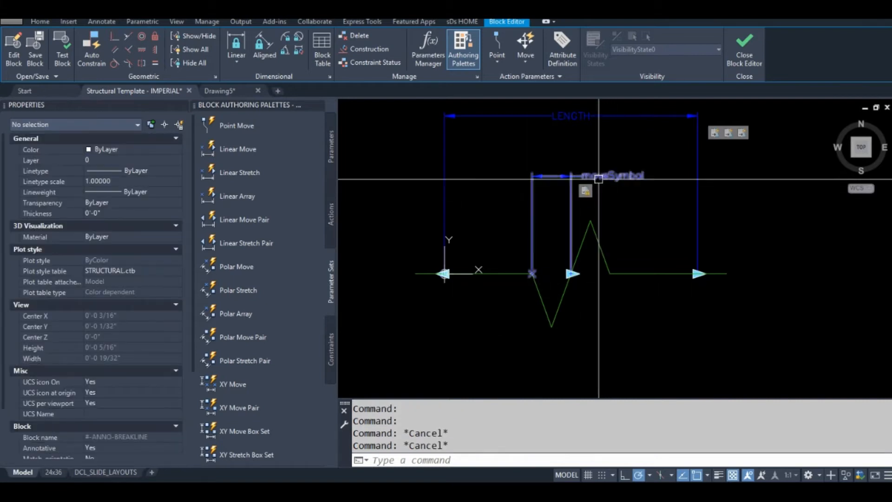
Frame the zigzag's three objects as moveSymbol's new selection set, then modify Stretch2's set.
right_click(598, 179)
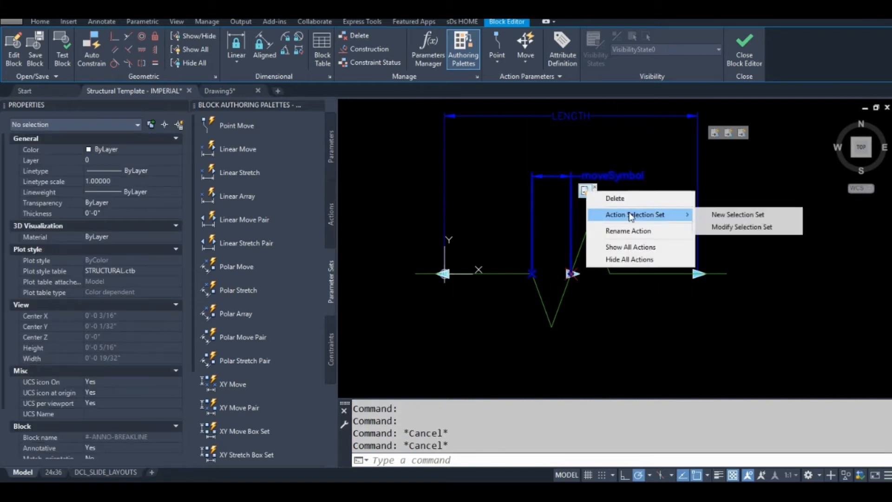
click(738, 215)
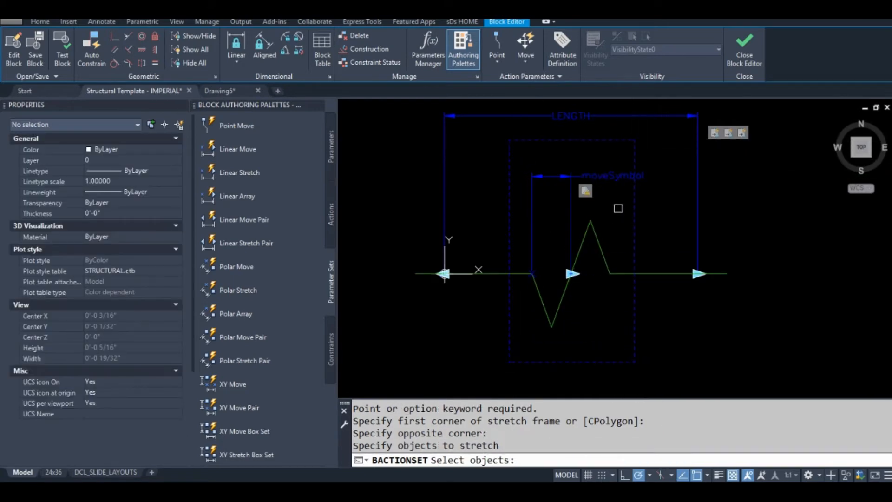
click(525, 342)
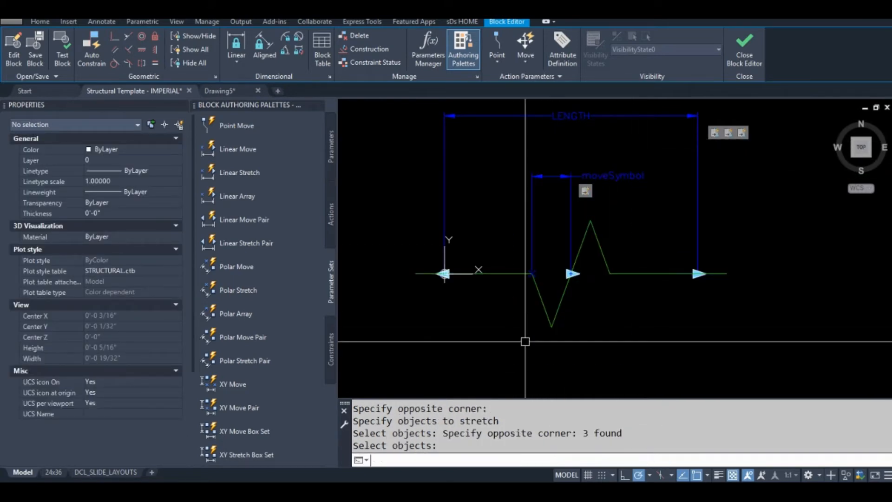
mouse_move(679, 193)
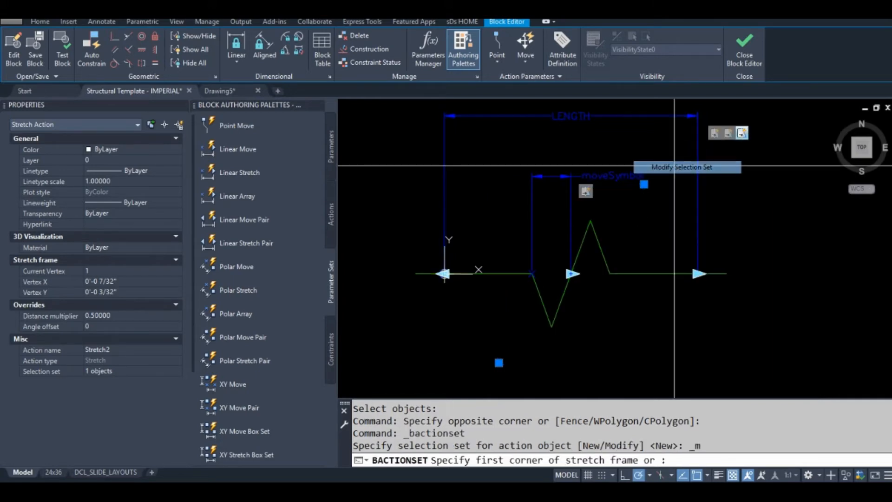
click(497, 149)
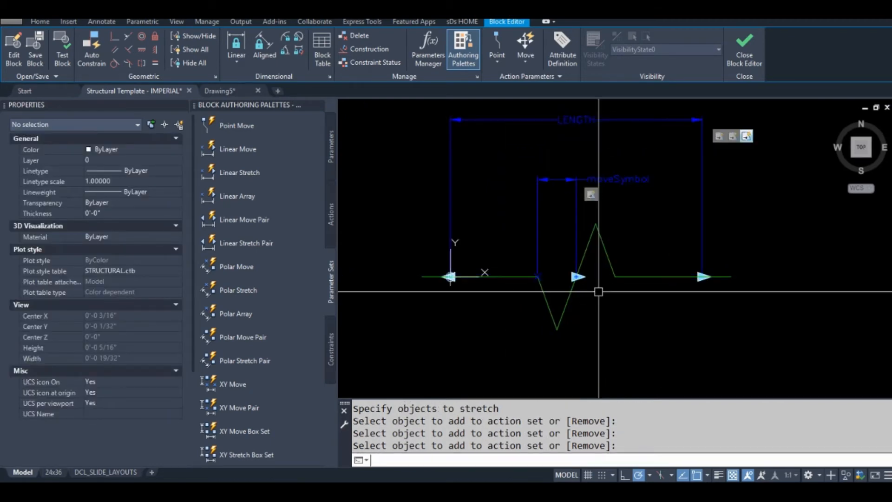
Save the breakline block changes, then shorten the breakline by dragging its right end grip.
click(744, 49)
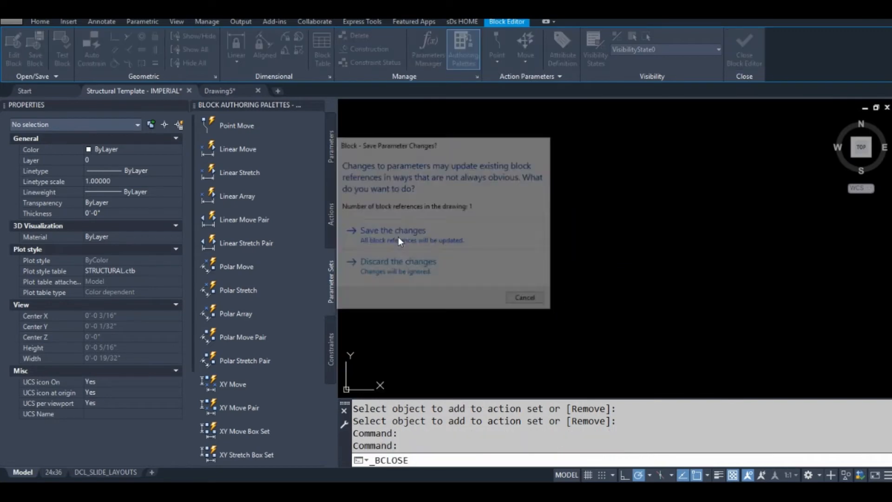
click(392, 230)
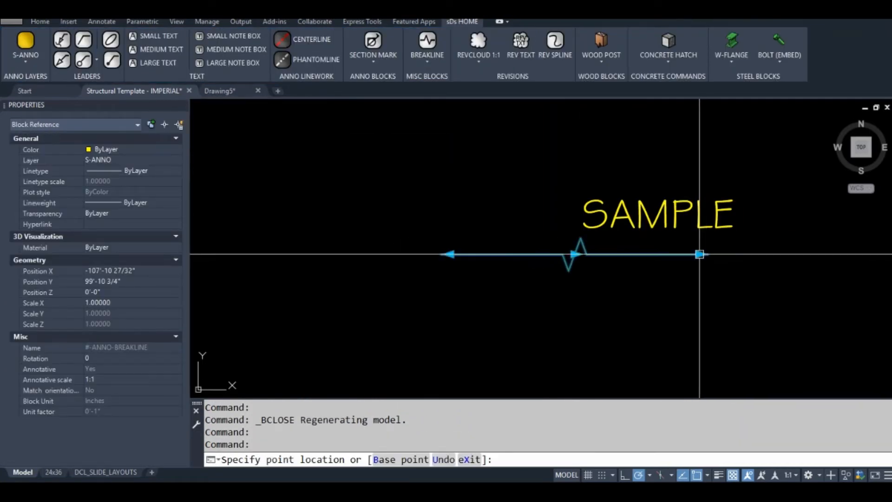
click(538, 254)
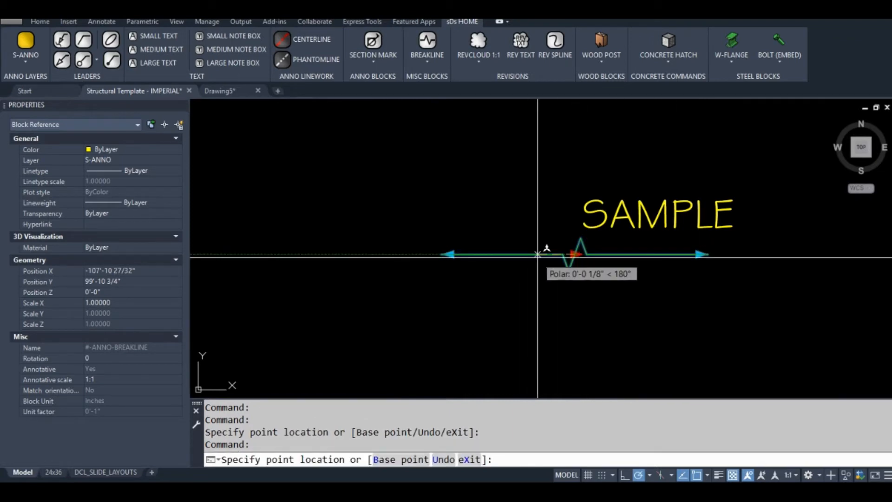
click(647, 254)
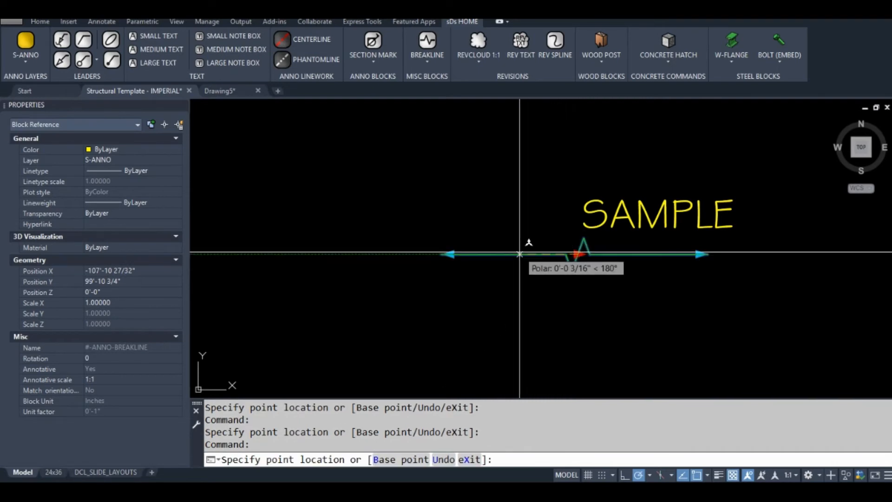
mouse_move(547, 255)
text(bedit)
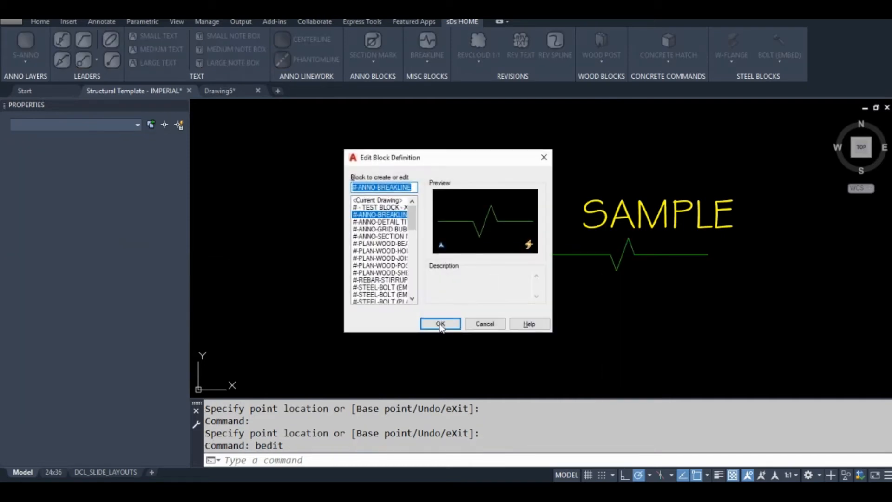
Reopen #-ANNO-BREAKLINE in the Block Editor to review its LENGTH and moveSymbol parameters.
click(441, 324)
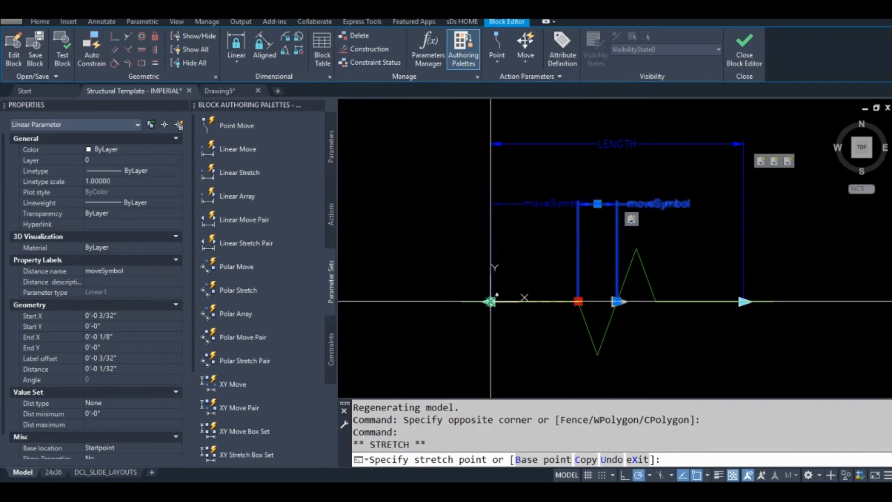
key(Escape)
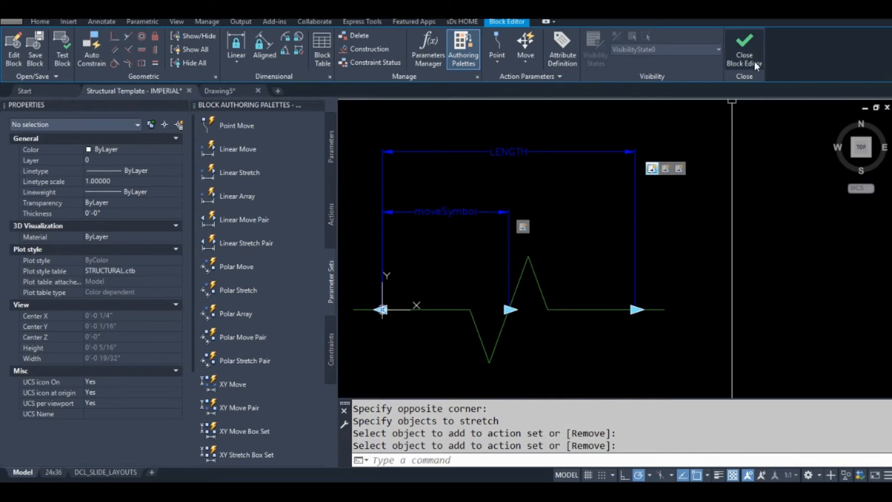
click(744, 46)
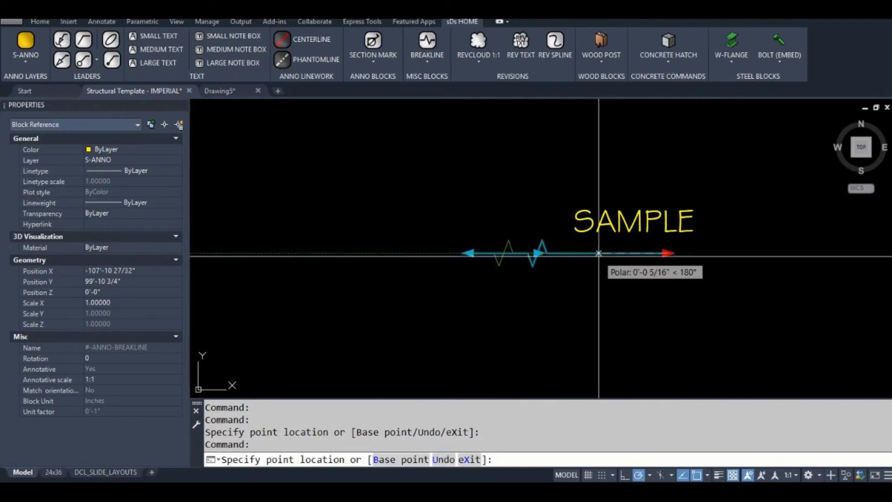
mouse_move(653, 253)
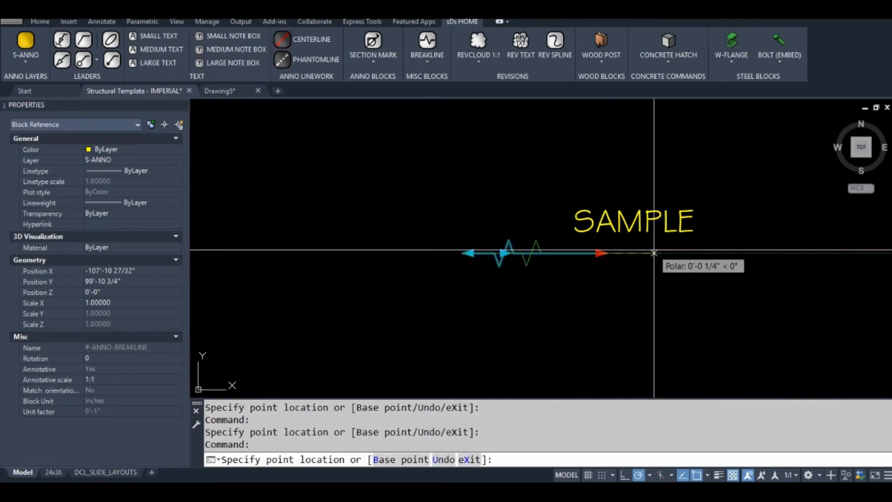
key(Escape)
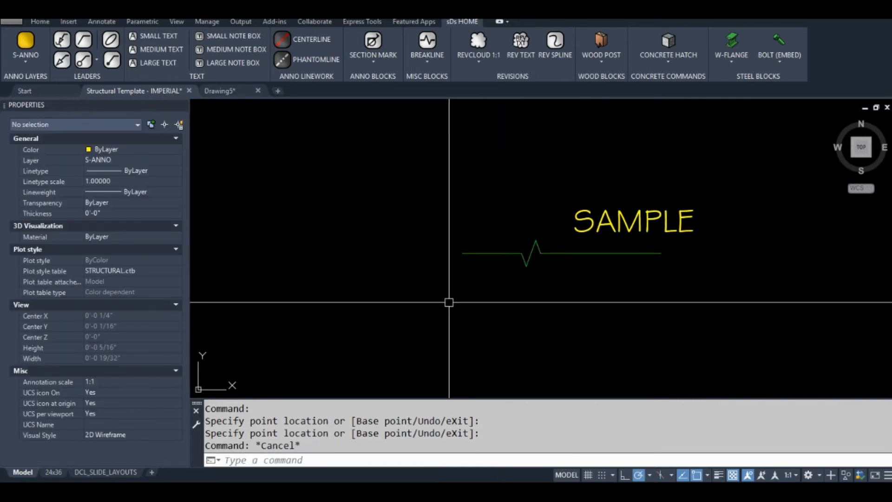
text(-insertion point or [Basepoint/Scale/Rotate]: Specify scale factor <1>:)
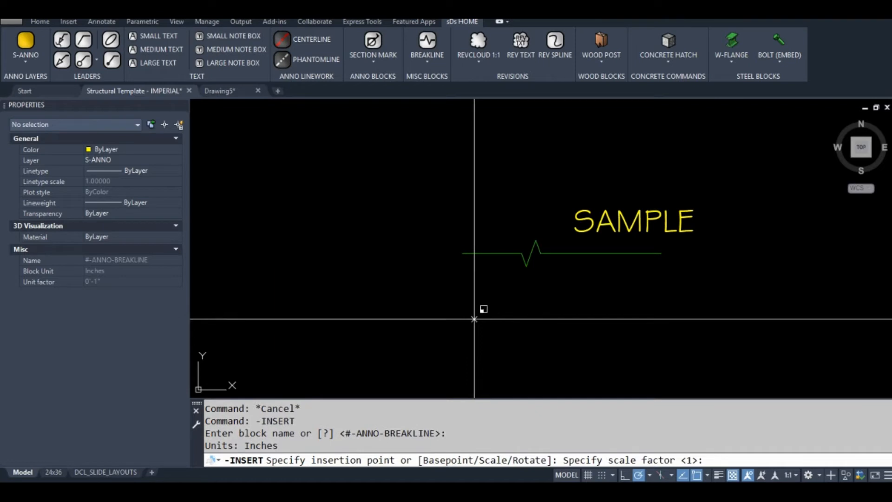
click(474, 318)
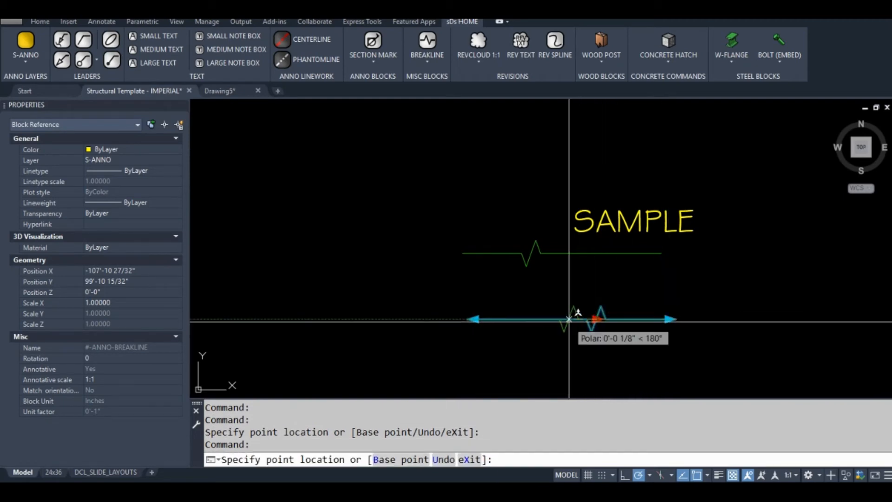
click(669, 318)
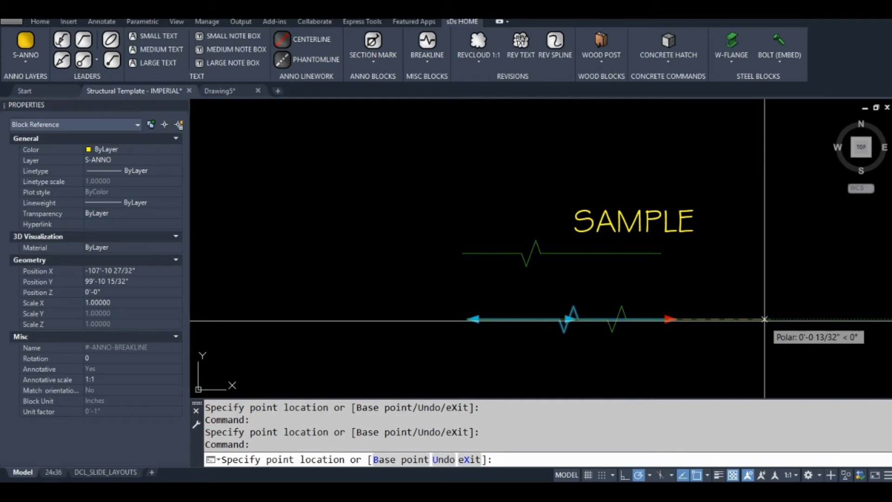
click(557, 320)
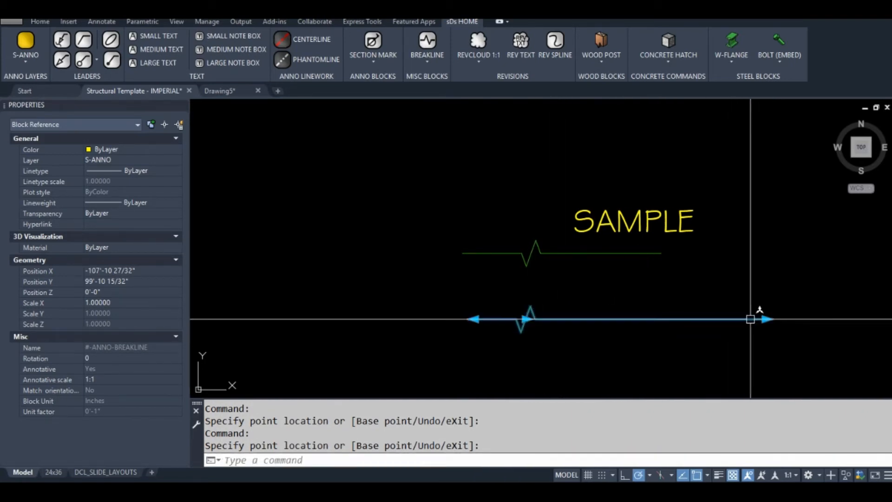
mouse_move(631, 319)
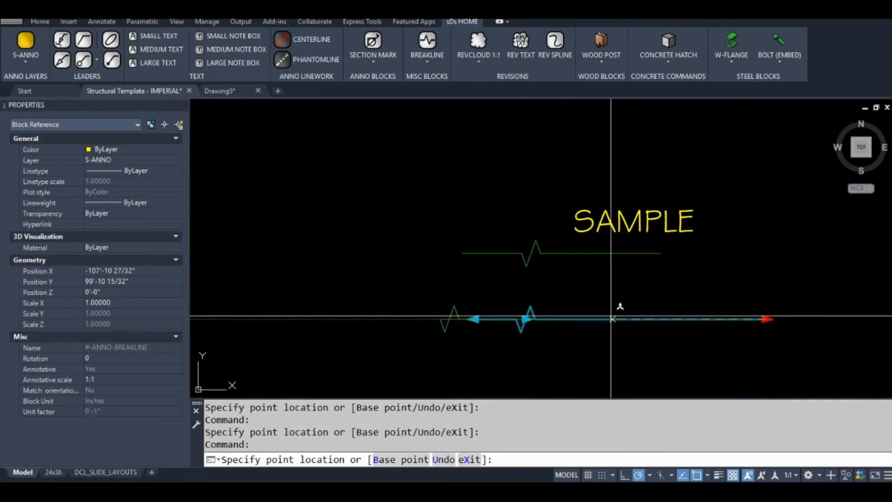
mouse_move(568, 319)
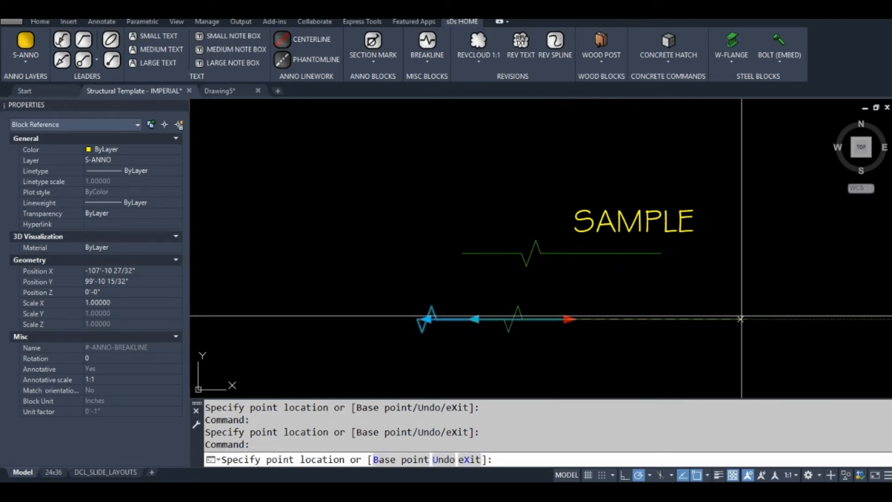
mouse_move(747, 319)
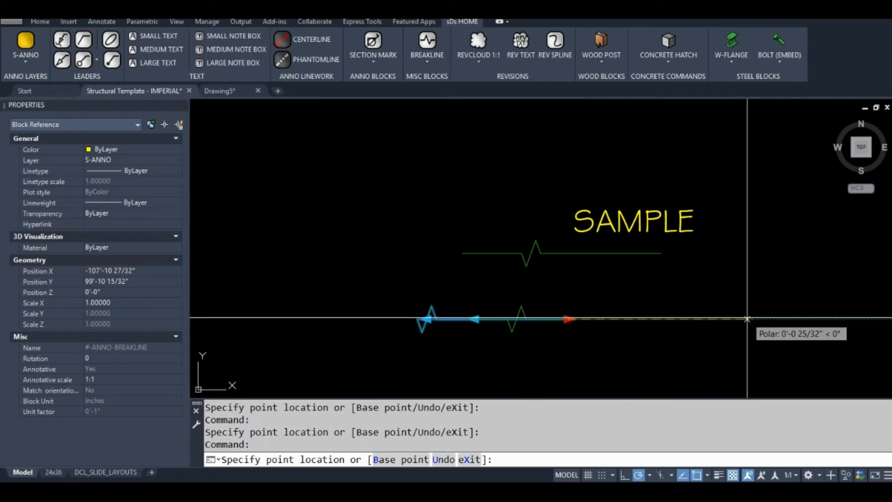
mouse_move(747, 318)
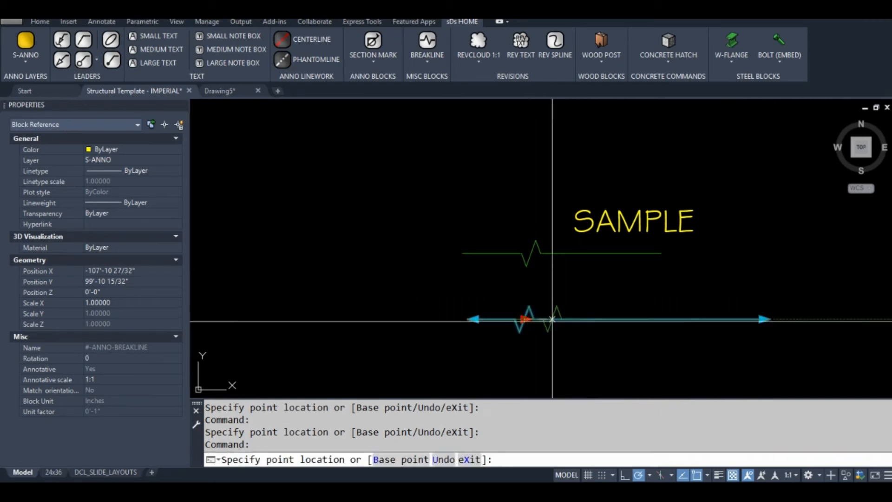
mouse_move(646, 308)
text(e)
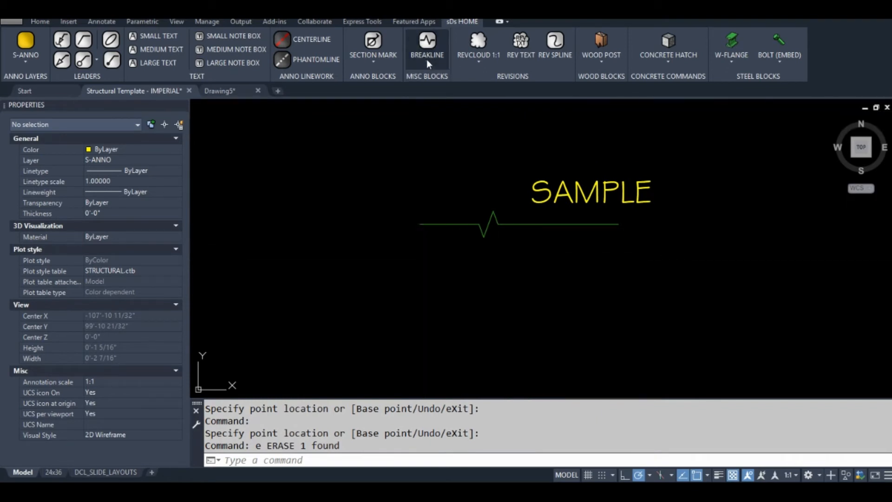
Place a section mark from the ANNO BLOCKS dropdown, then open the macro MText note.
click(372, 55)
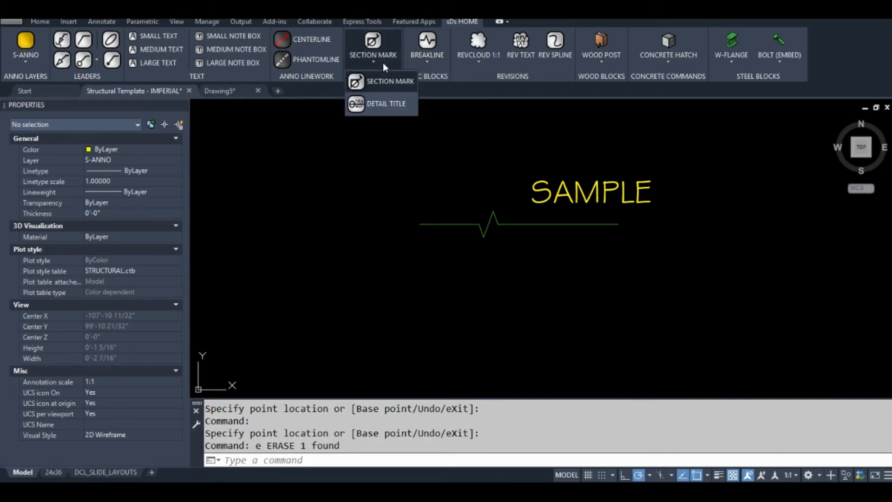
mouse_move(385, 85)
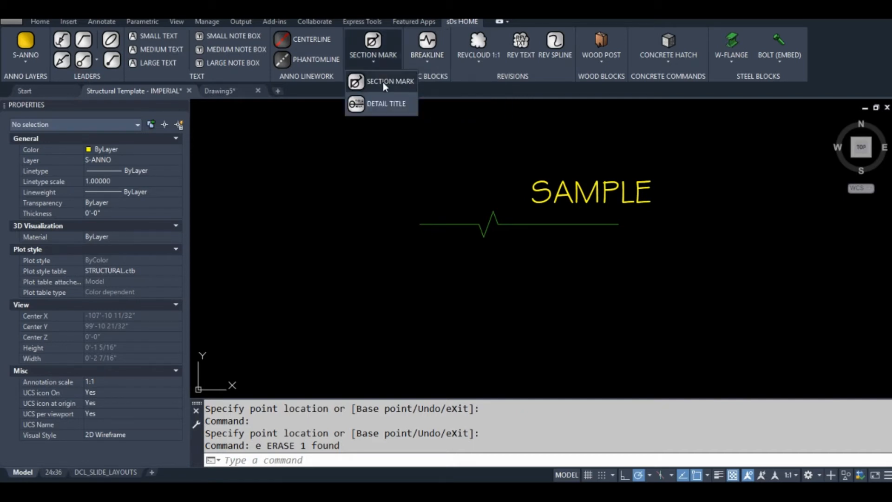
mouse_move(391, 81)
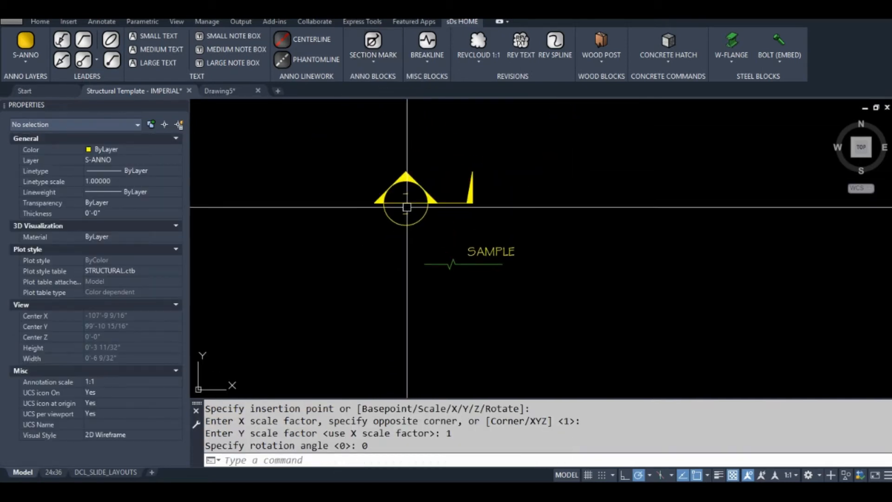
scroll(up, 3)
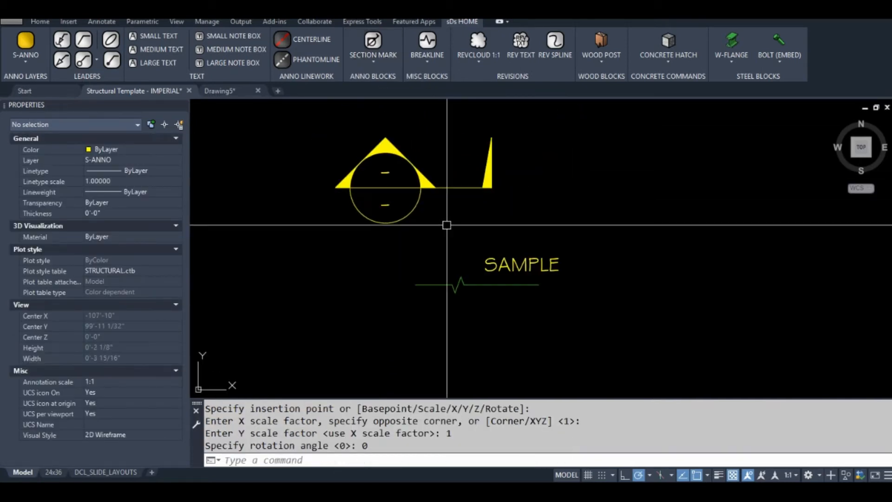
click(259, 90)
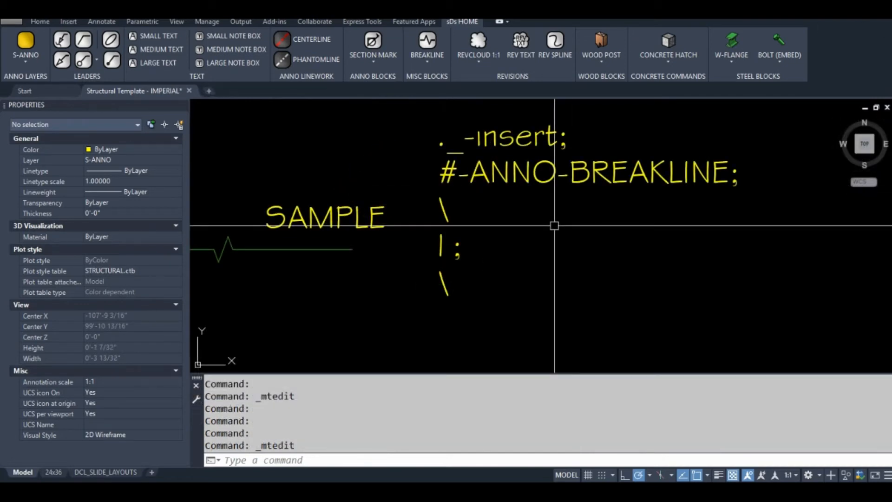
mouse_move(560, 124)
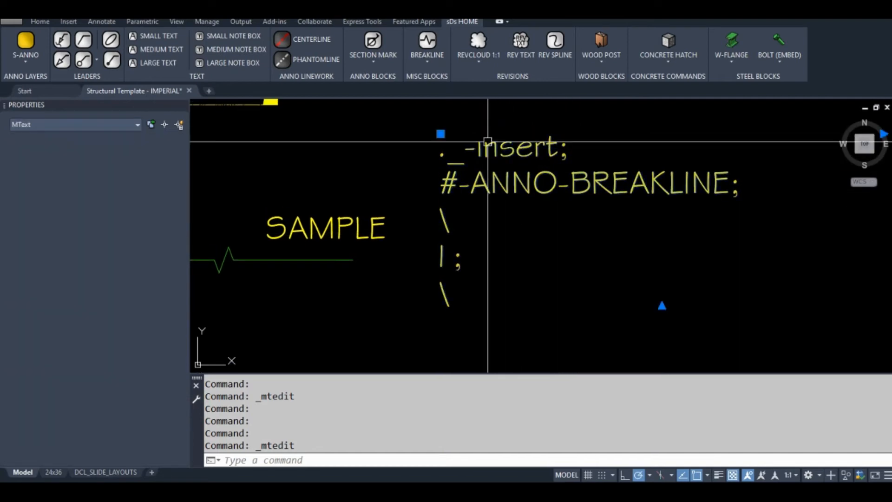
double_click(502, 146)
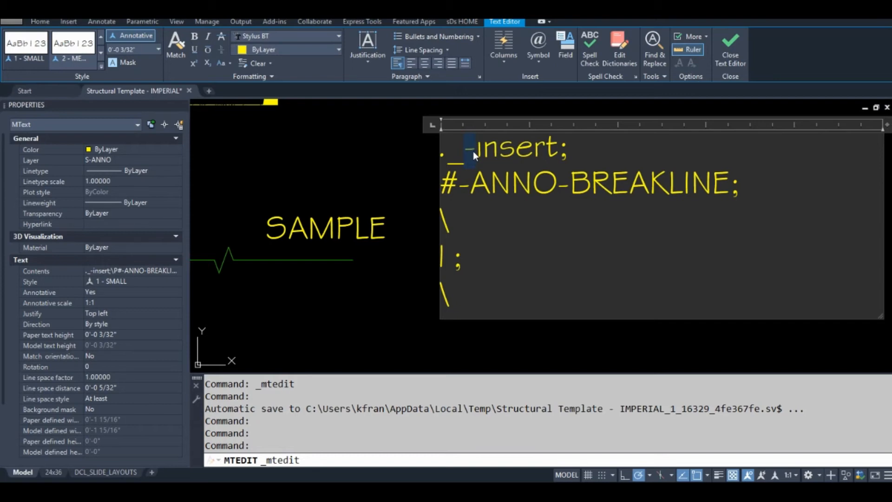
Close the editor, place another unrotated section mark, and reopen the macro note.
click(730, 49)
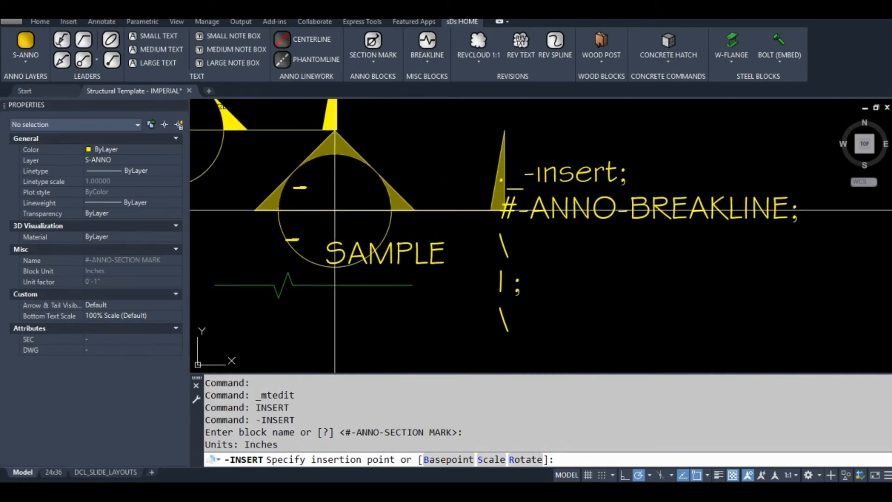
click(327, 198)
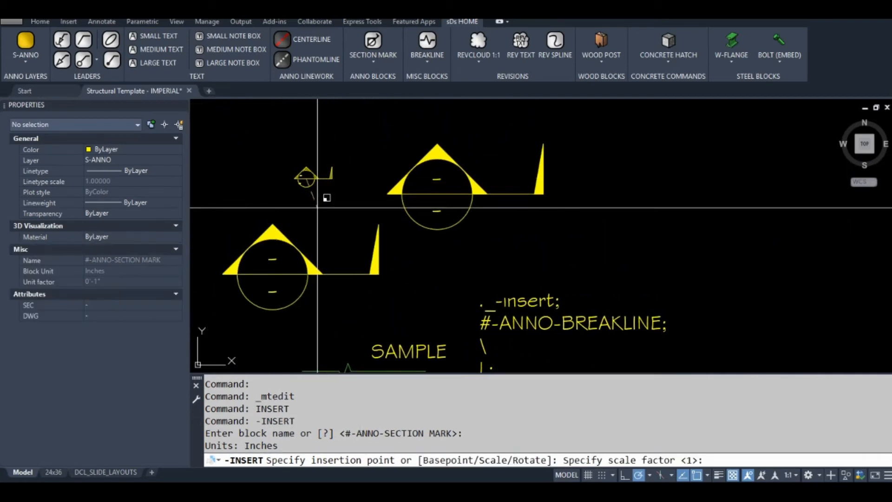
click(359, 233)
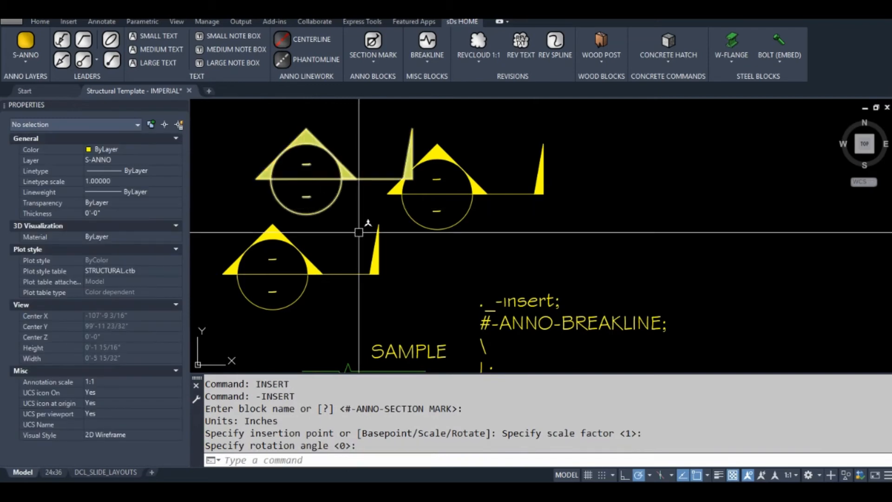
click(377, 172)
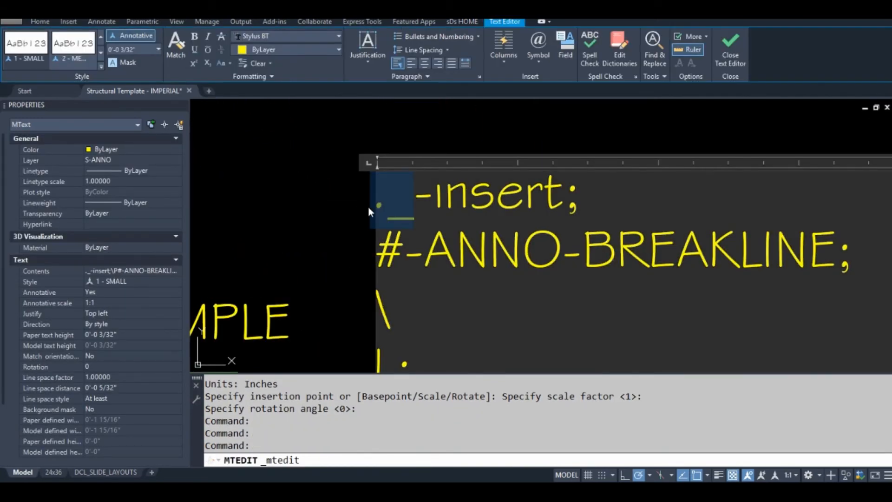
click(410, 199)
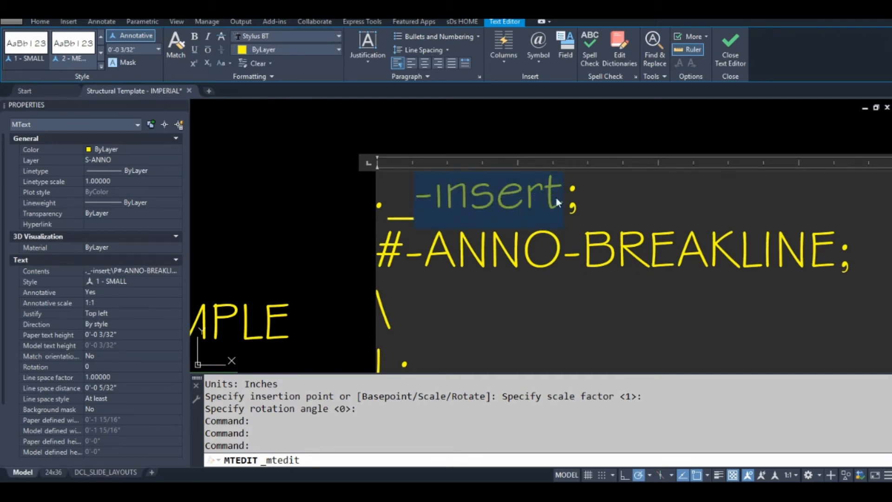
click(466, 193)
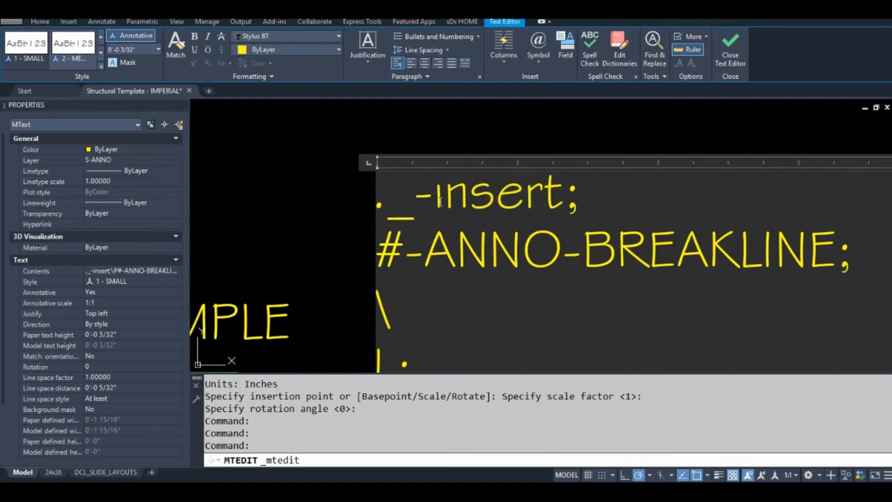
double_click(478, 198)
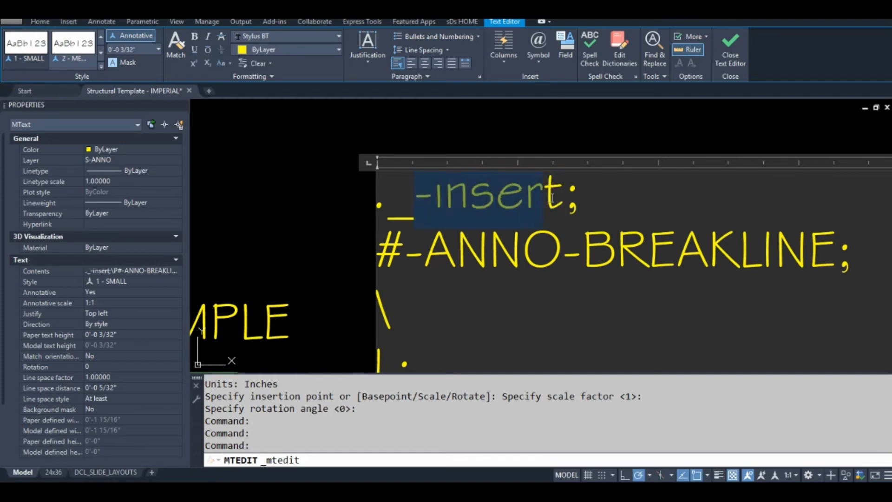
click(466, 198)
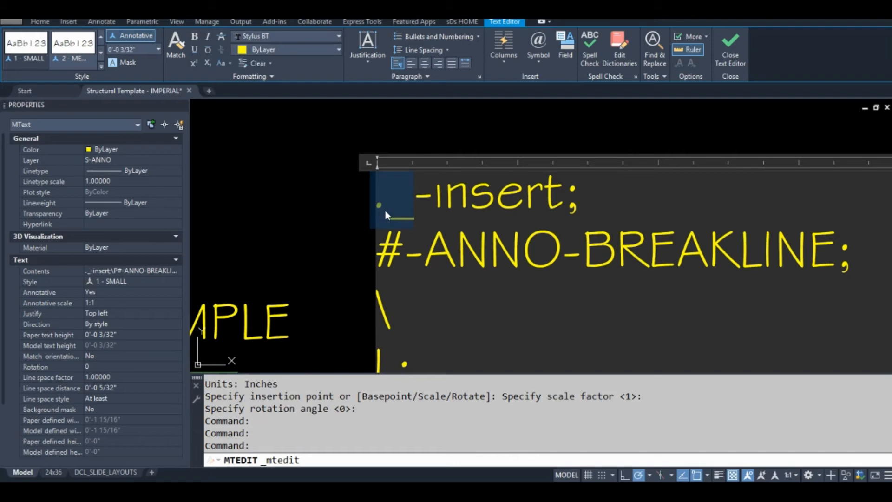
mouse_move(406, 215)
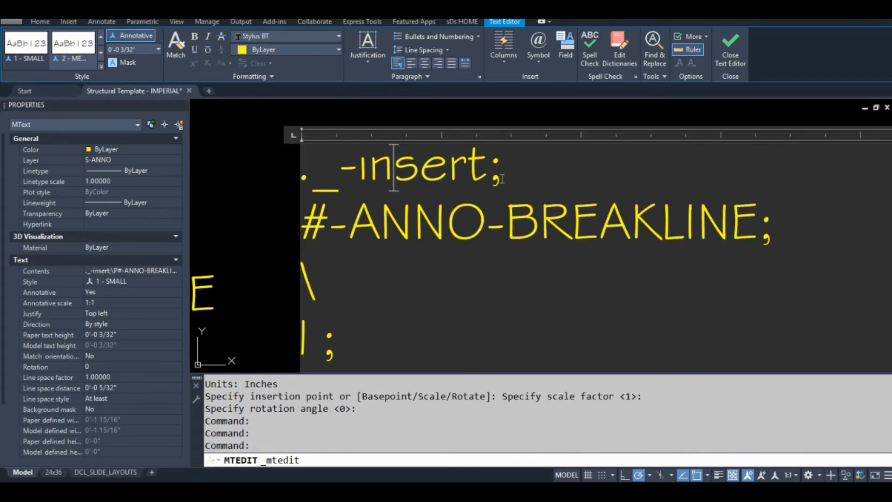
double_click(491, 165)
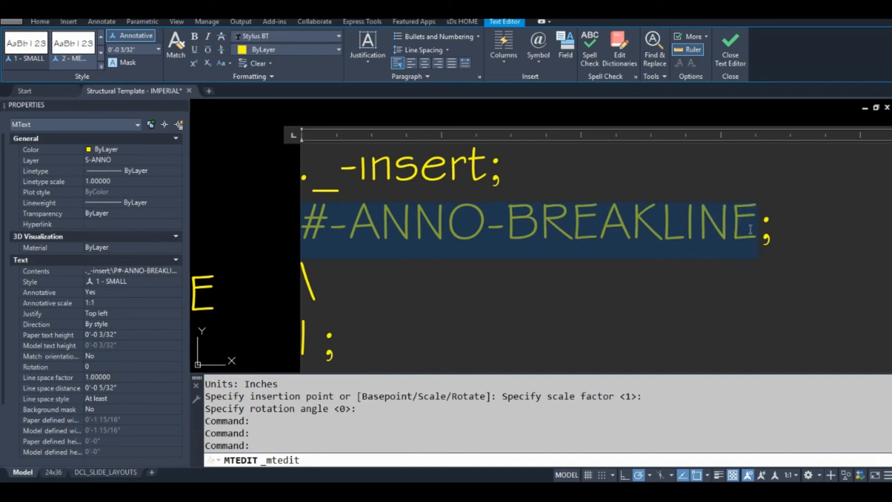
click(733, 231)
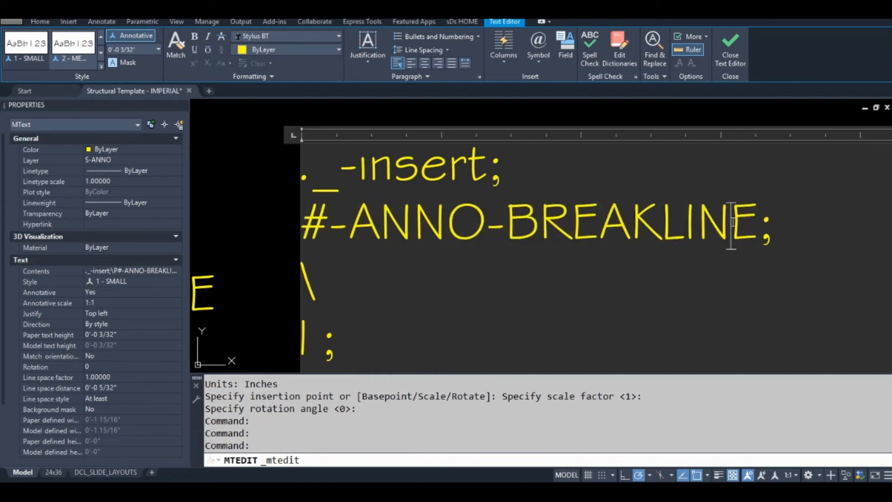
Wrap #-ANNO-BREAKLINE in quotation marks in the macro note and close the editor.
text(")
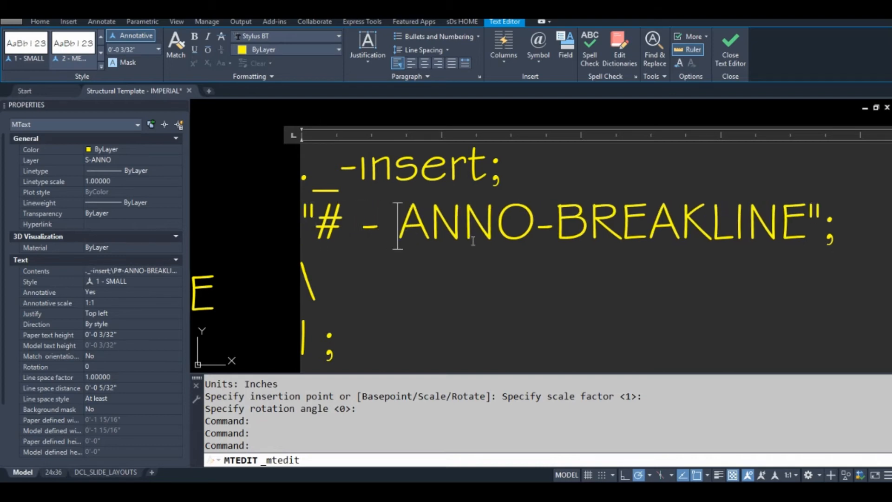
click(362, 219)
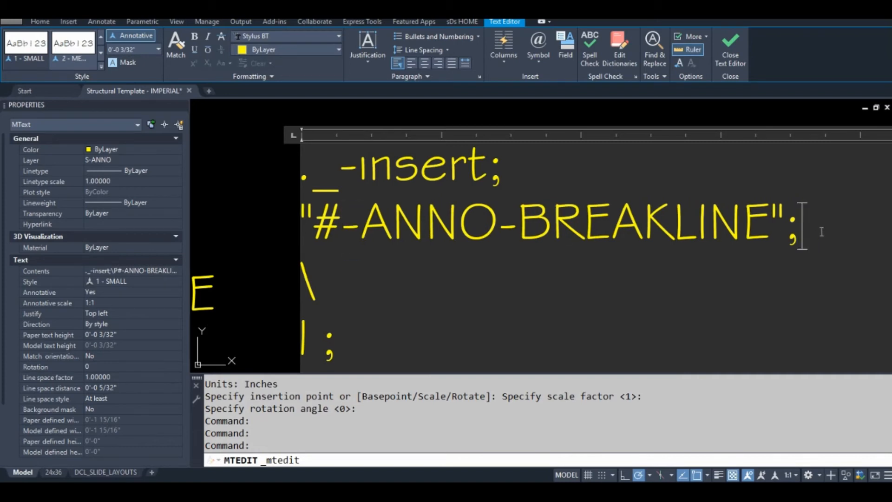
mouse_move(383, 261)
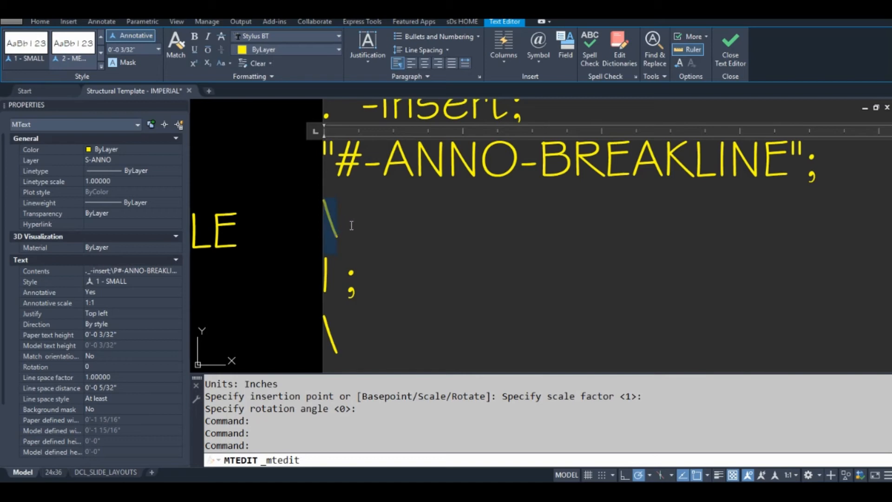
mouse_move(373, 225)
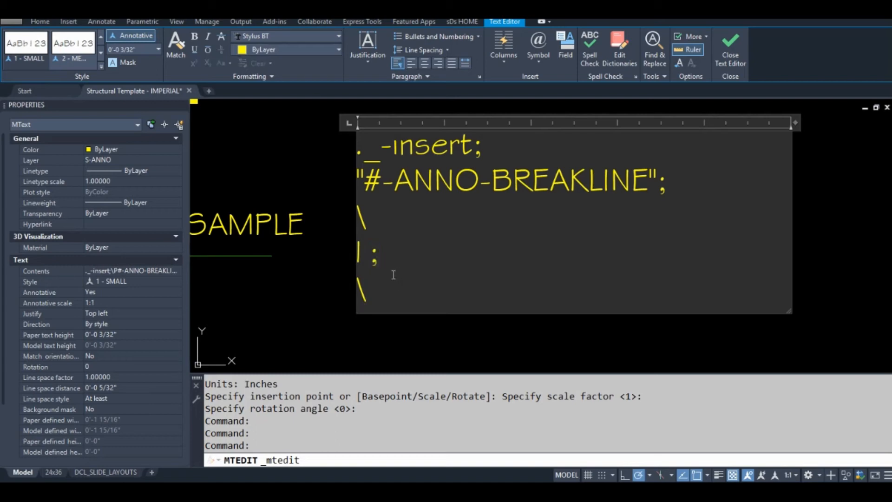
mouse_move(376, 280)
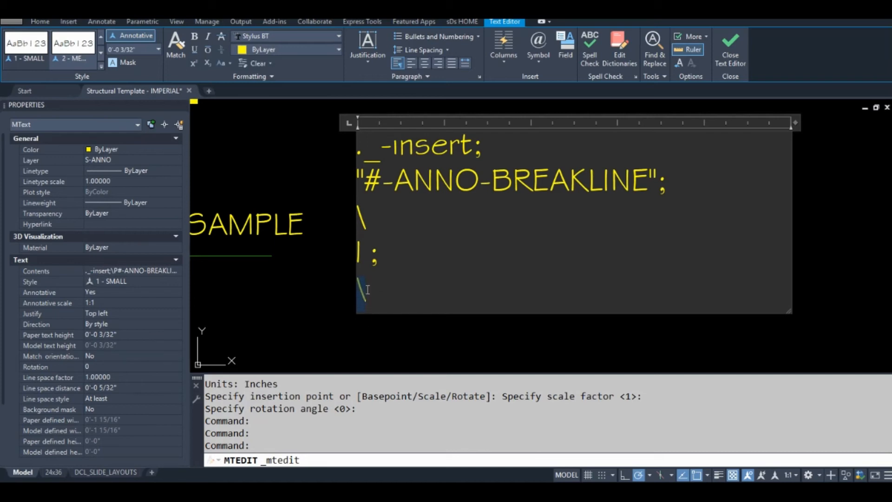
click(730, 48)
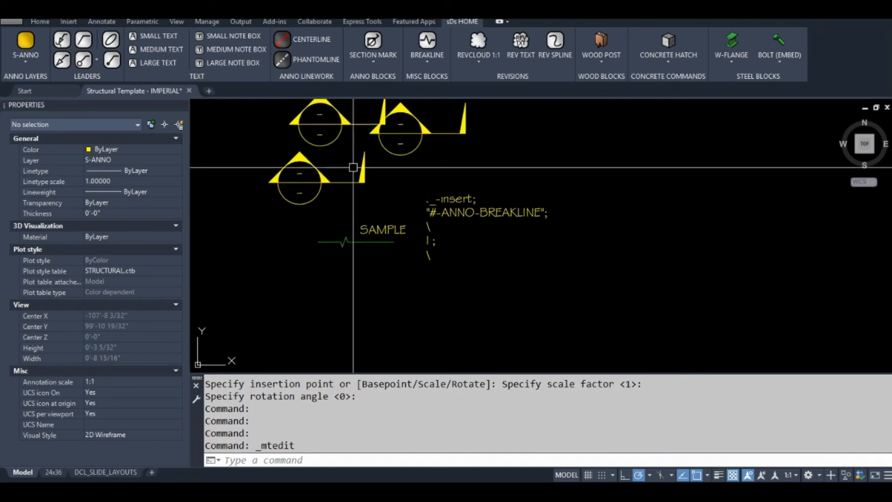
Test the BREAKLINE ribbon button, which places a section mark, then cancel the rotation prompt.
click(463, 132)
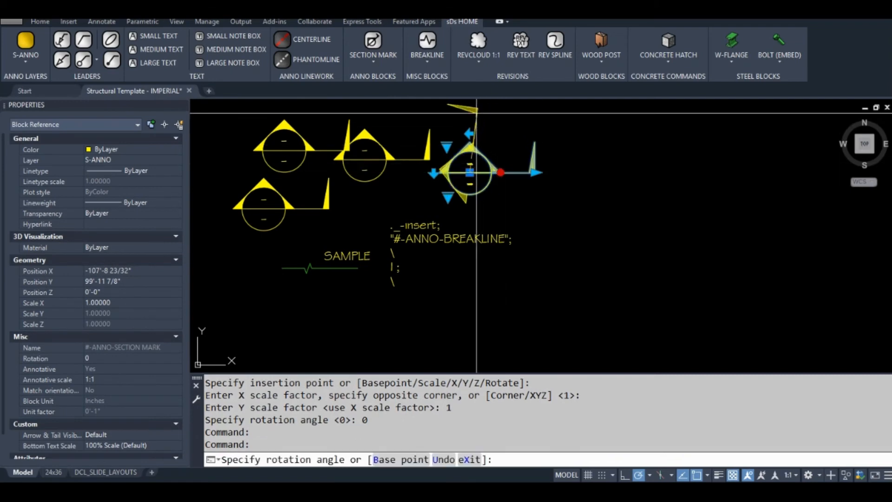
mouse_move(469, 206)
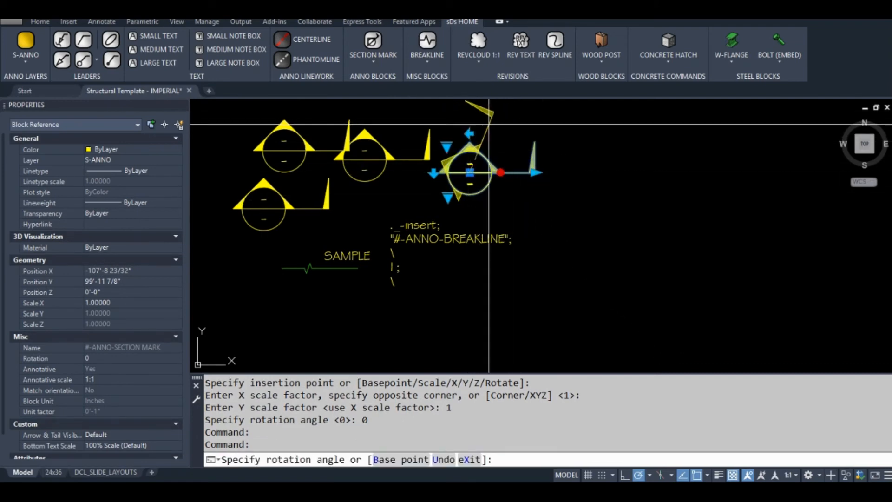
key(Escape)
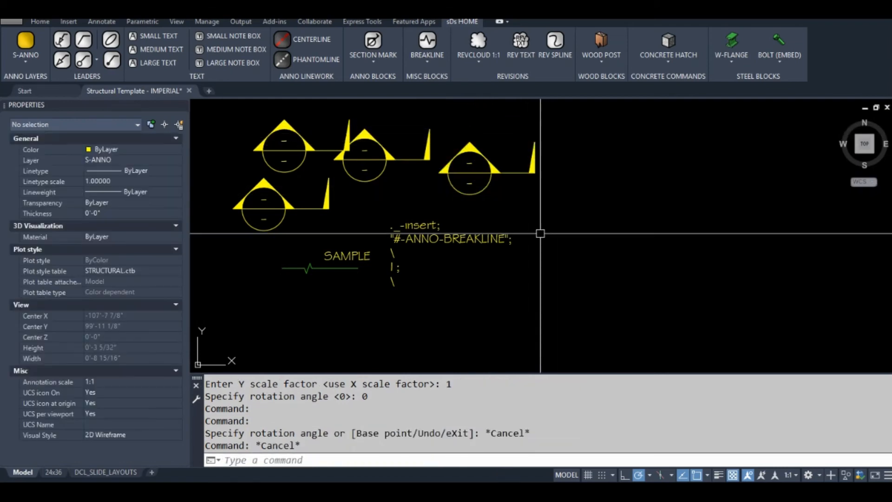
scroll(up, 3)
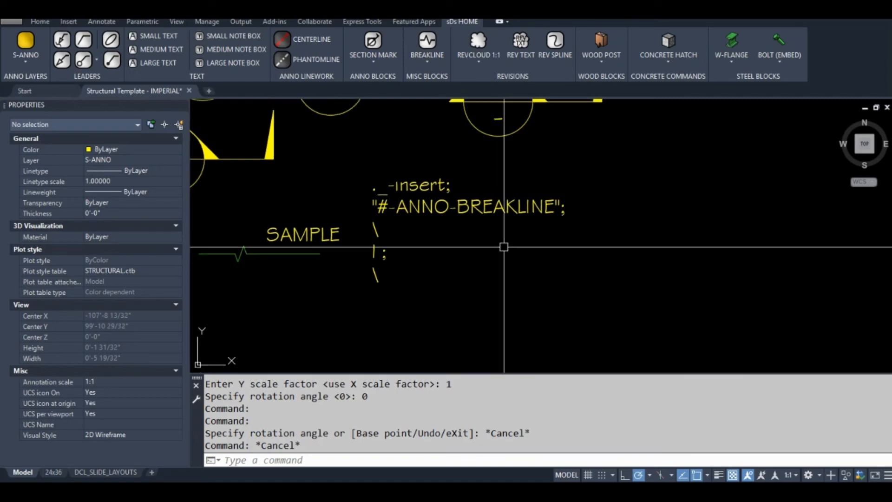
Run CUI to open the customization editor listing the custom breakline command.
text(cu)
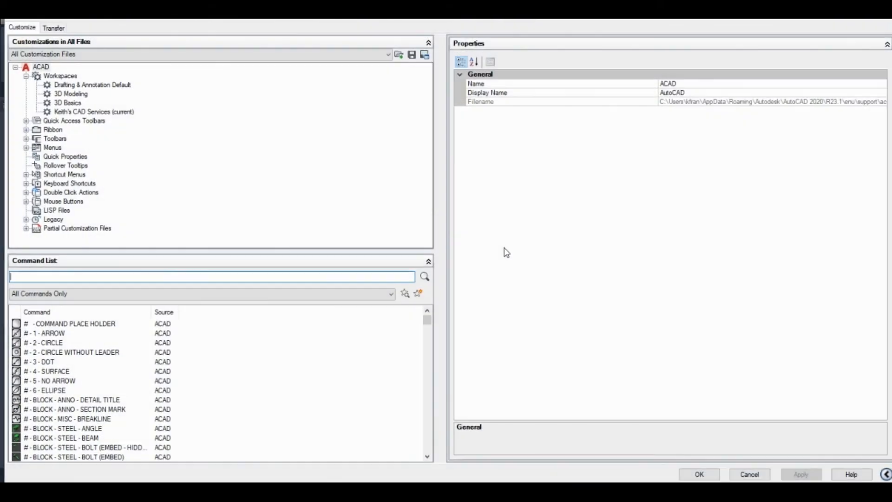
mouse_move(129, 381)
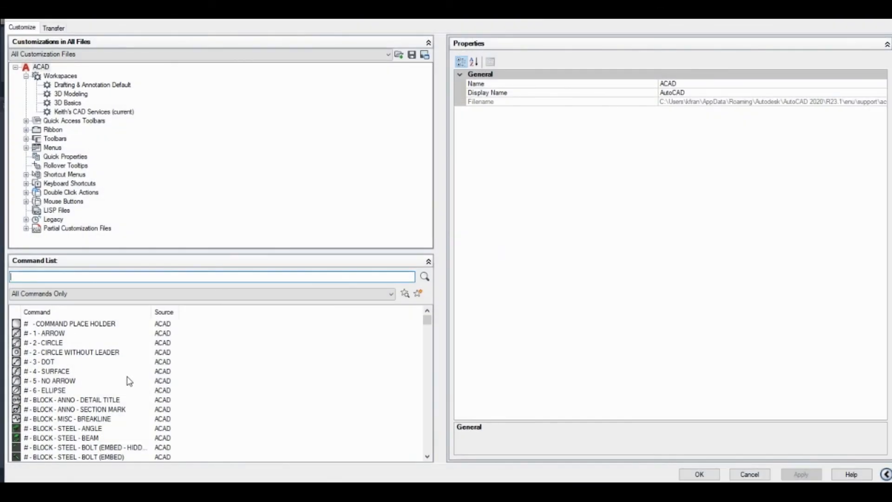
Change the BREAKLINE command macro to ^C^C._-INSERT;#-ANNO-BREAKLINE;\1;\ and save the customization.
click(69, 419)
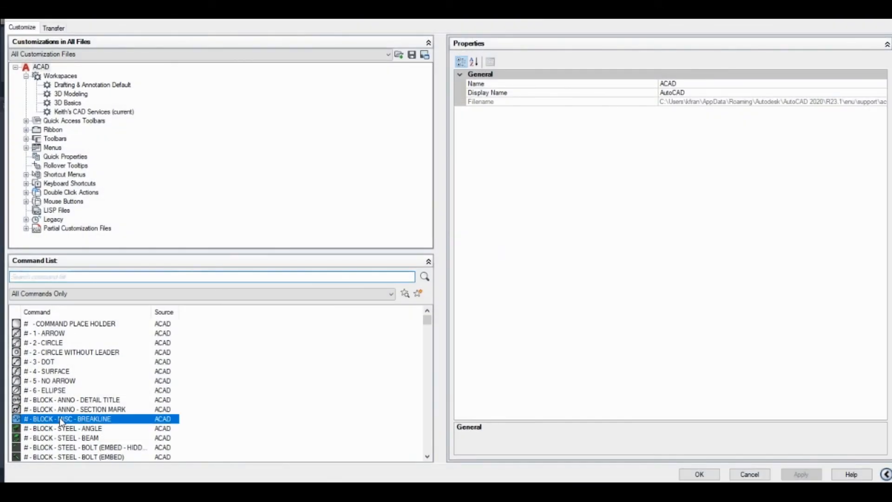
click(68, 419)
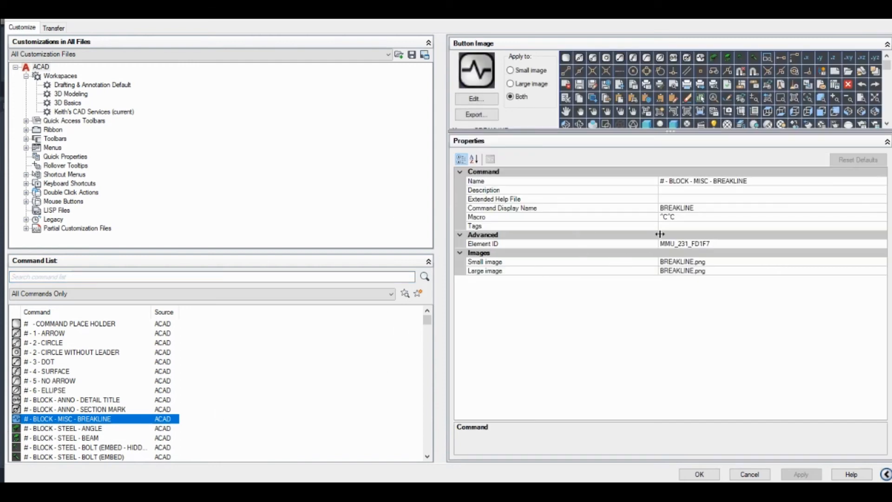
mouse_move(111, 388)
text(_)
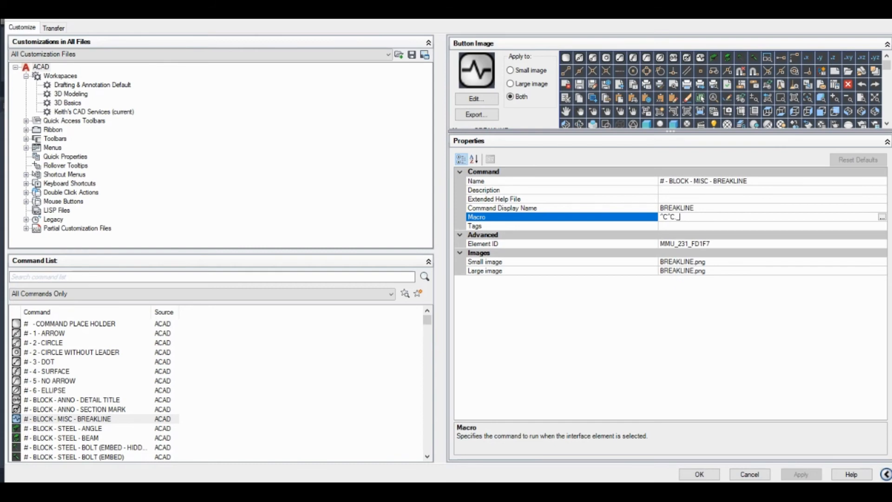
text(INSERT)
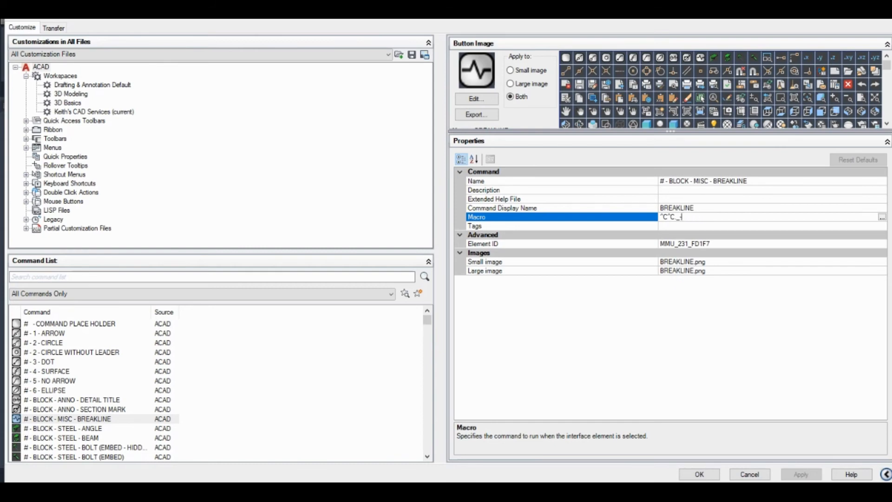
text(INSERT)
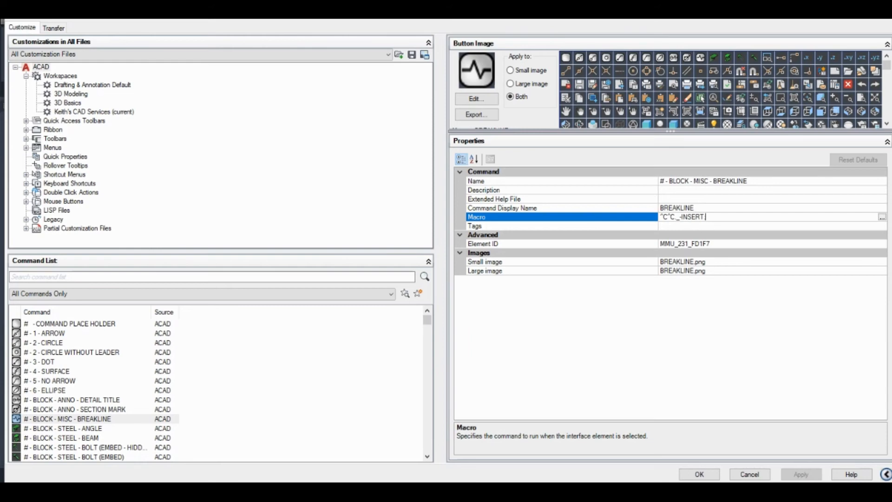
text(#-ANNO)
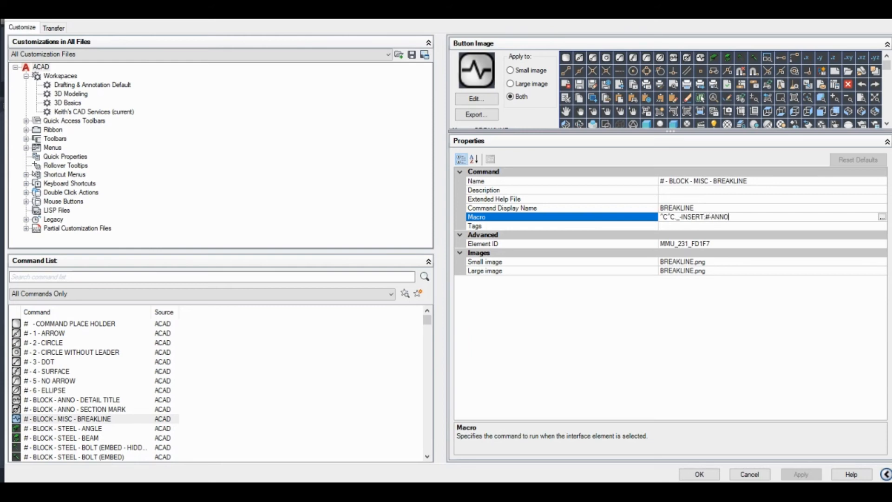
text(-BREAKLIN)
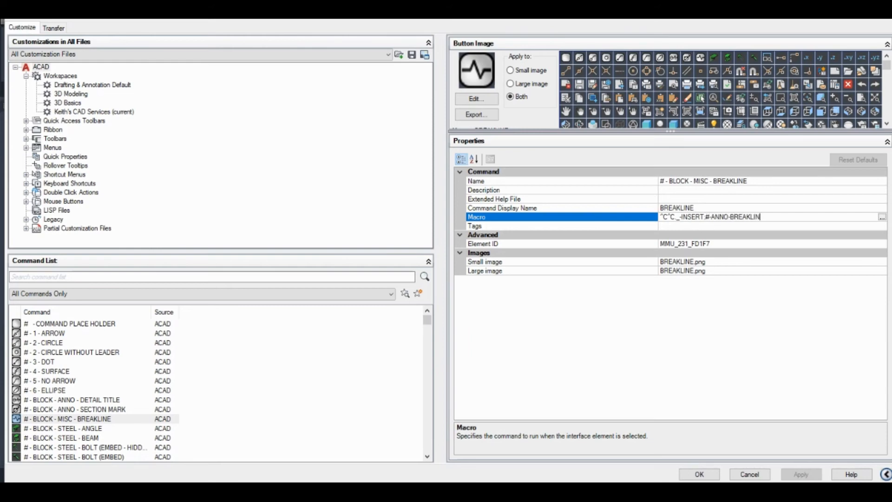
text(E;\1;)
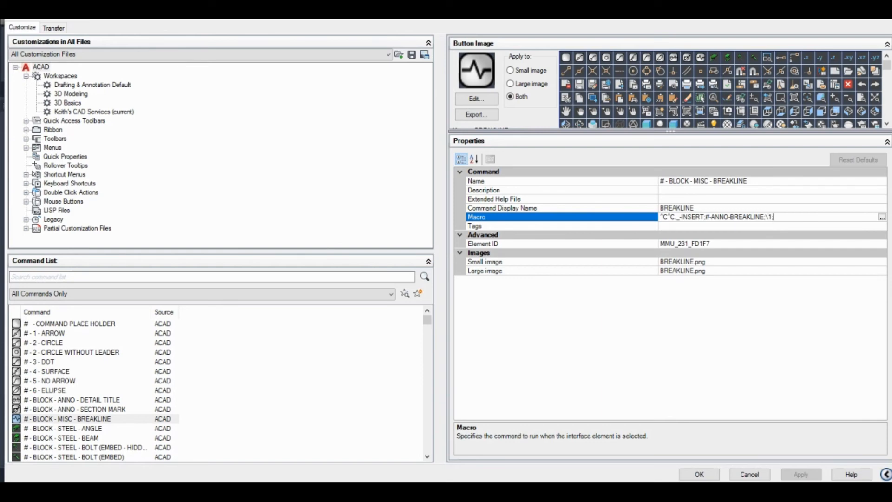
text(:\)
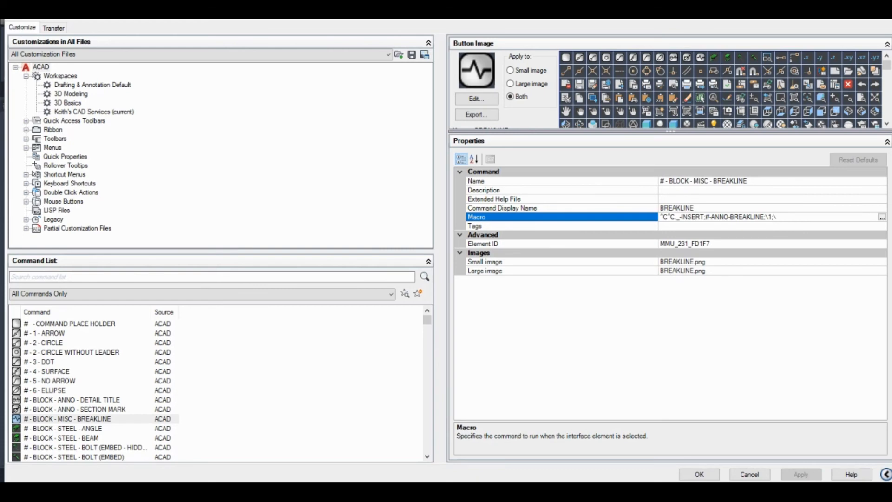
click(779, 217)
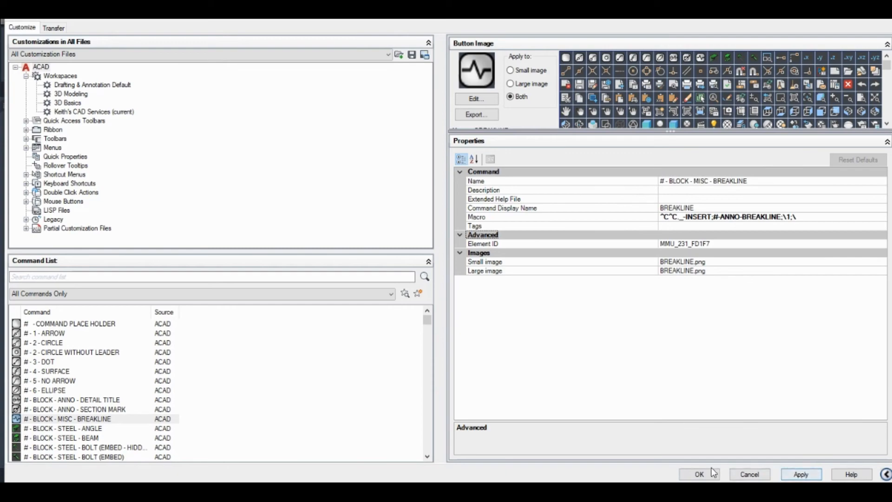
click(699, 474)
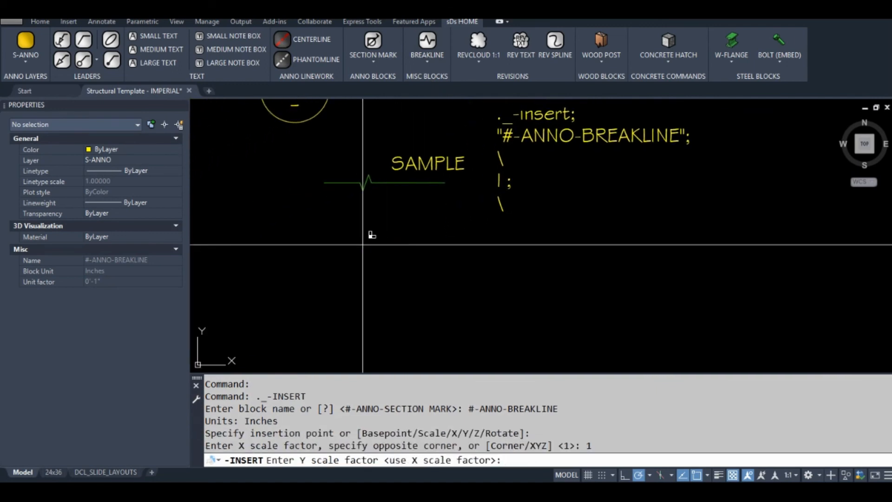
mouse_move(407, 262)
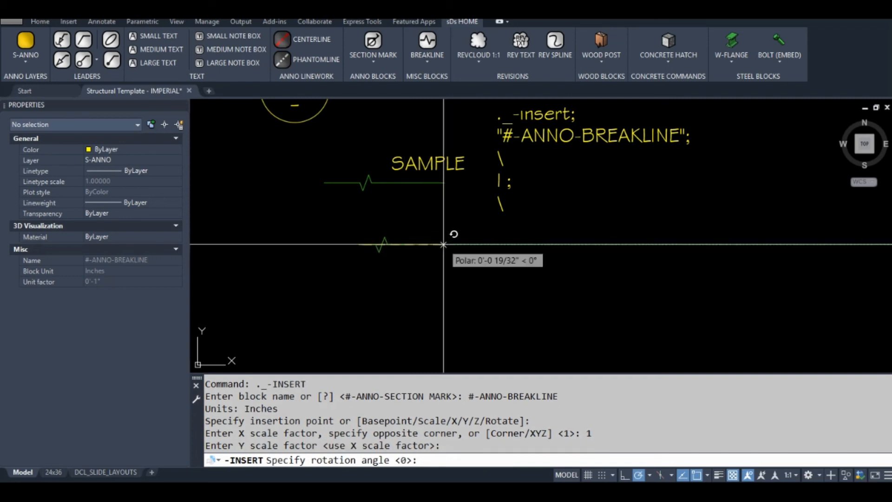
mouse_move(413, 245)
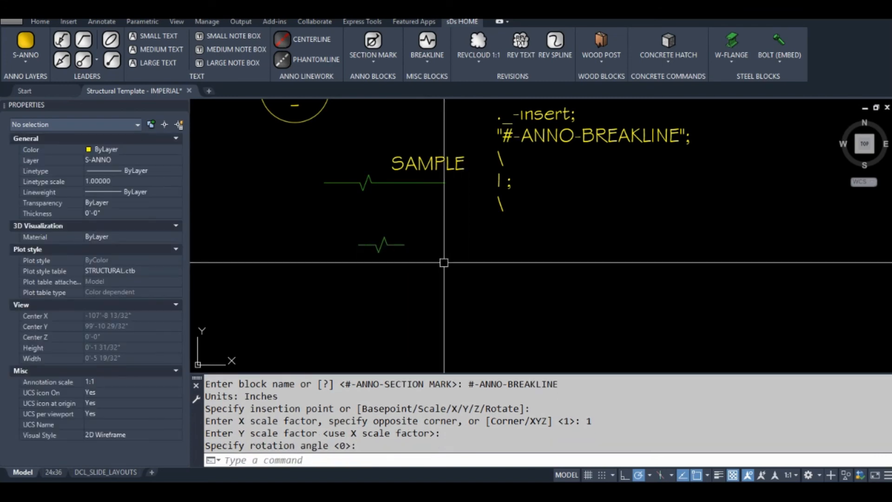
Insert a breakline with -INSERT at scale 1 and zero rotation below the note.
text(-IN)
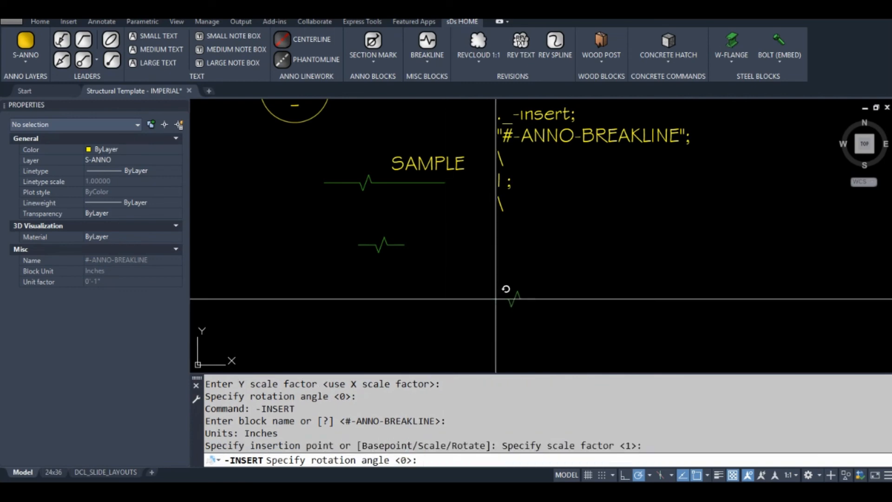
mouse_move(515, 299)
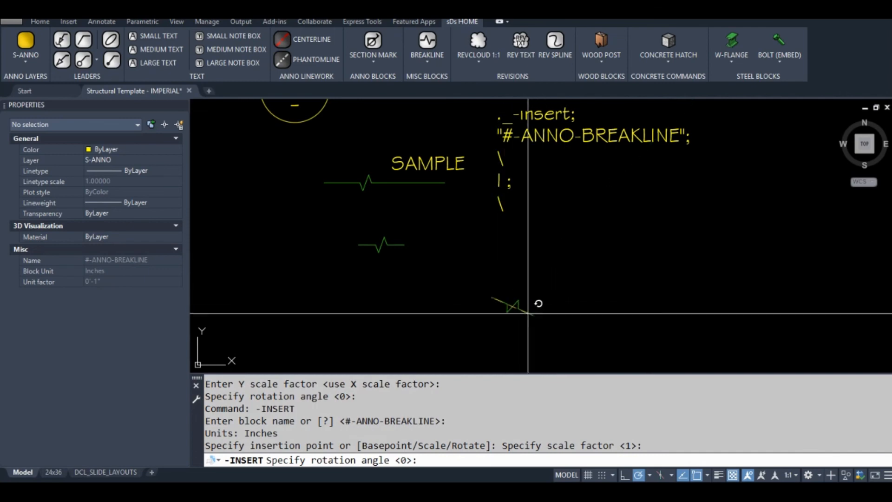
mouse_move(537, 300)
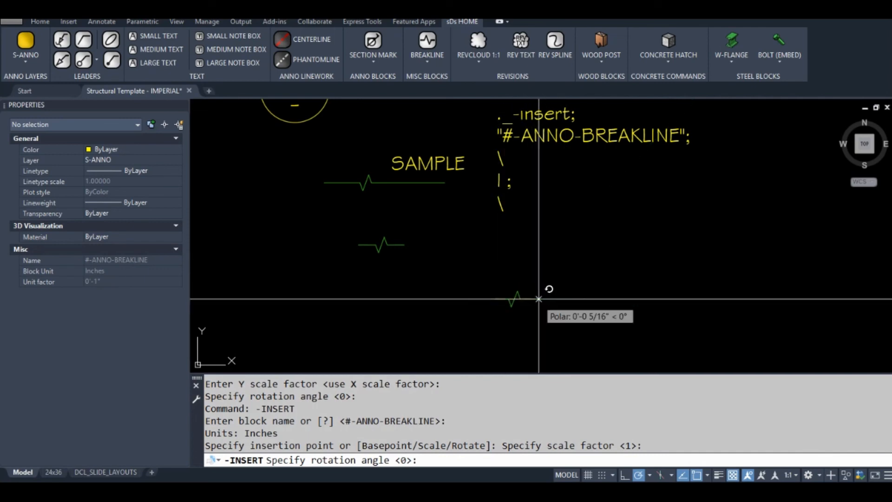
click(479, 267)
text(|;)
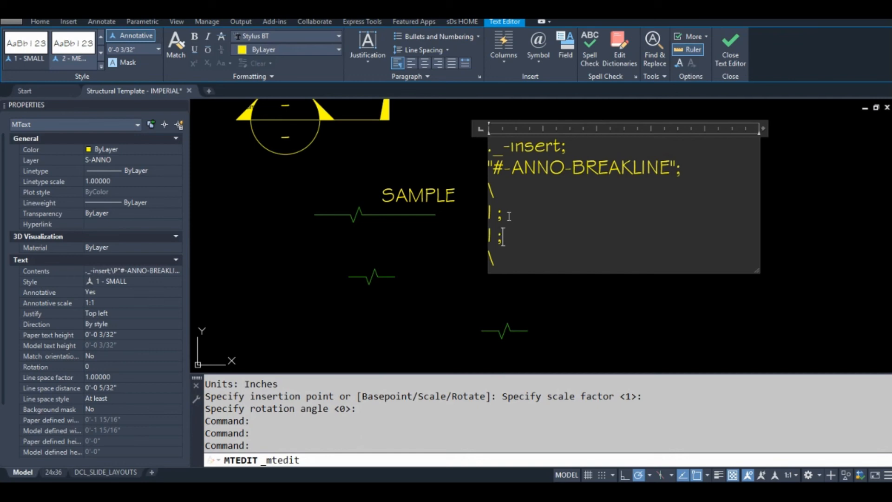
Close the macro note with two '| ;' lines and select the breakline to inspect its properties.
click(730, 48)
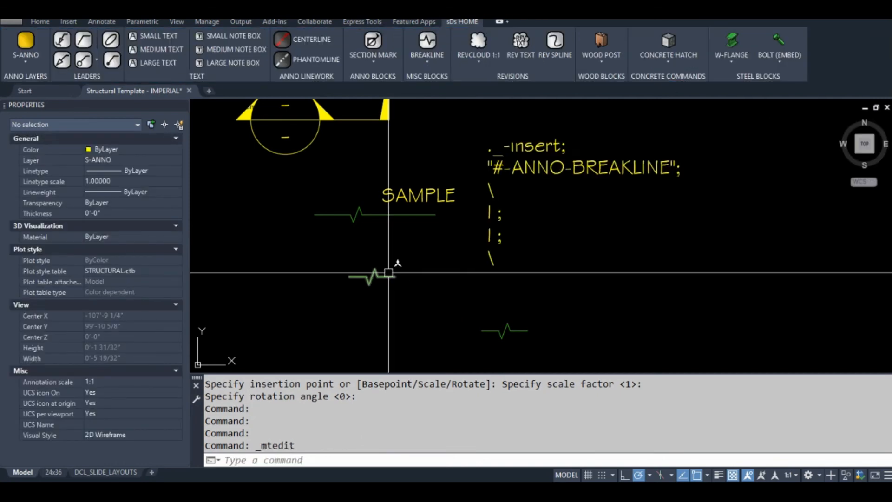
click(376, 275)
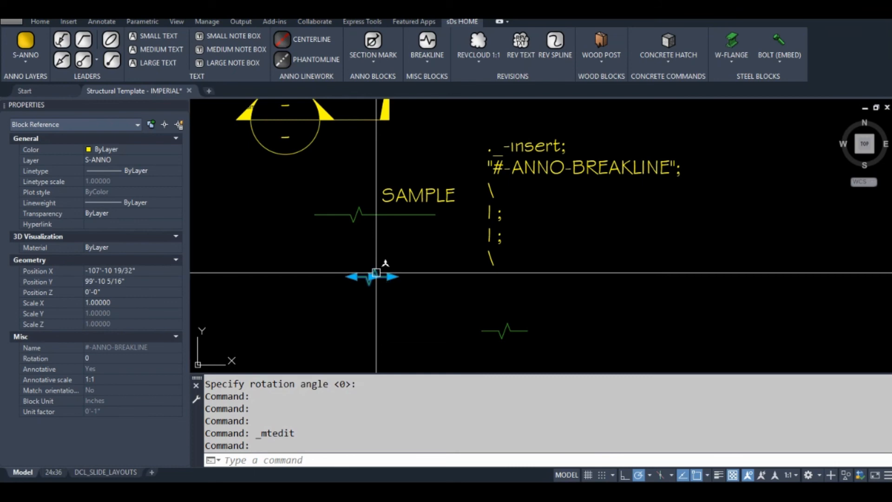
mouse_move(135, 385)
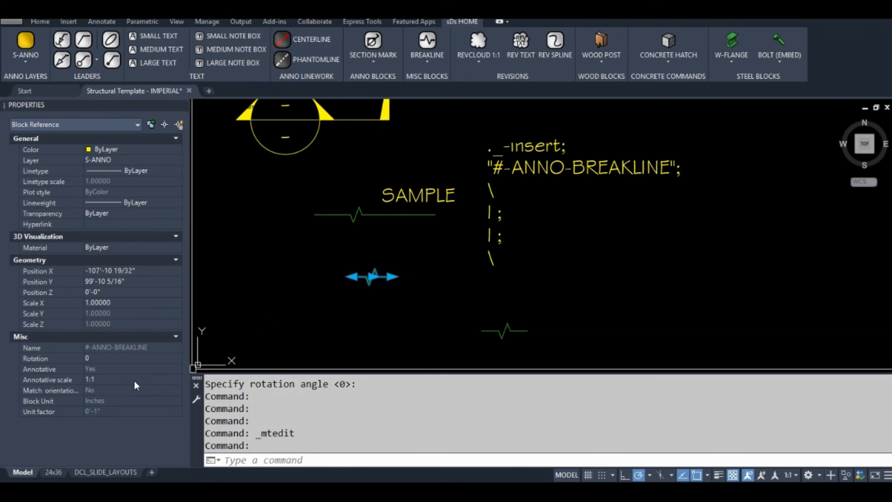
mouse_move(124, 370)
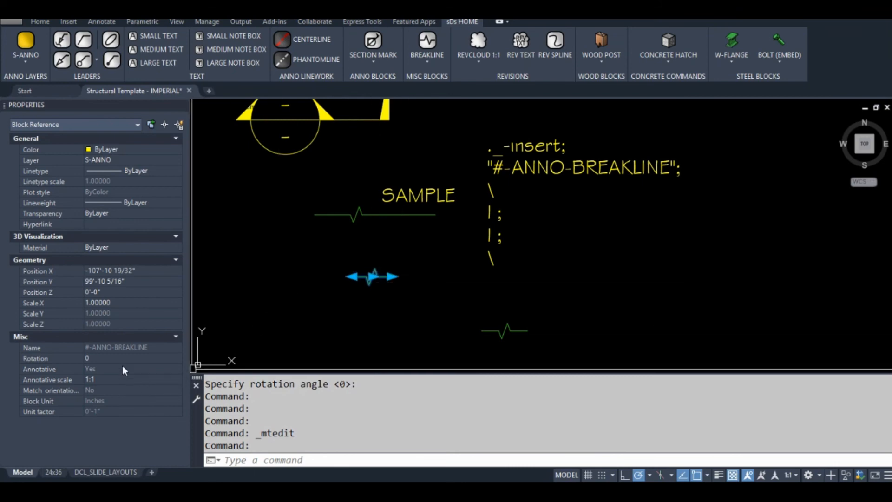
mouse_move(53, 350)
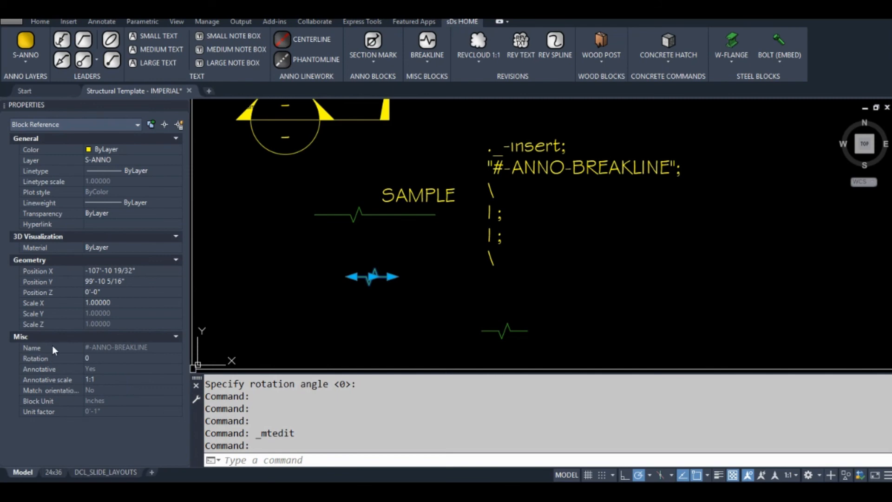
mouse_move(50, 316)
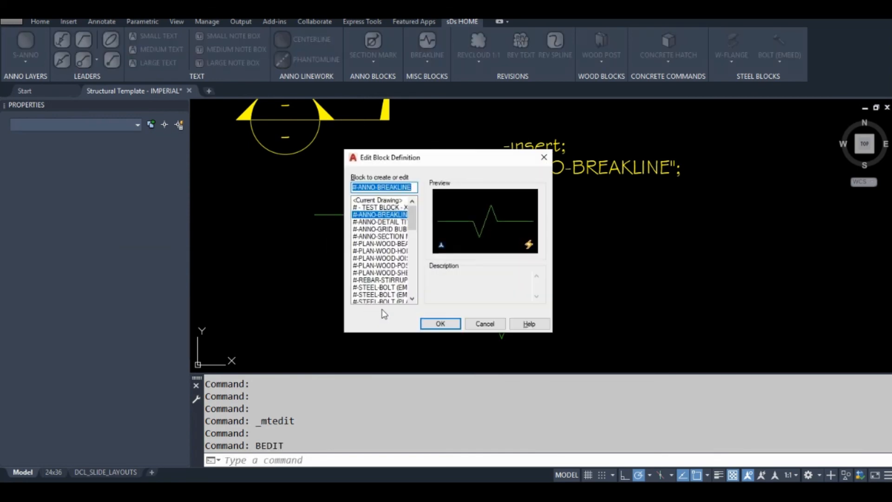
click(440, 324)
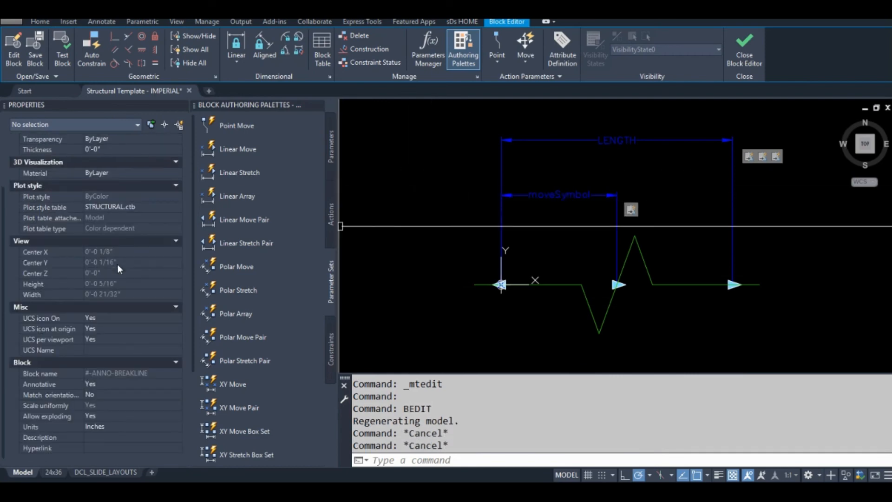
mouse_move(94, 407)
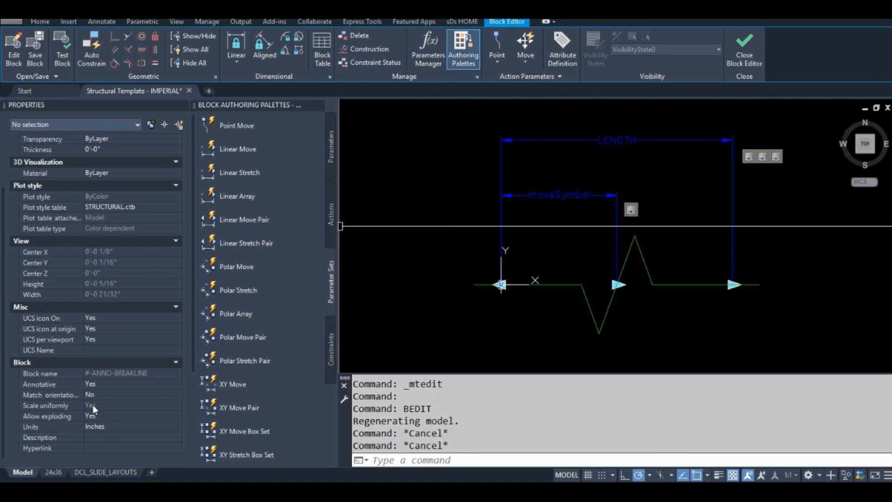
mouse_move(77, 411)
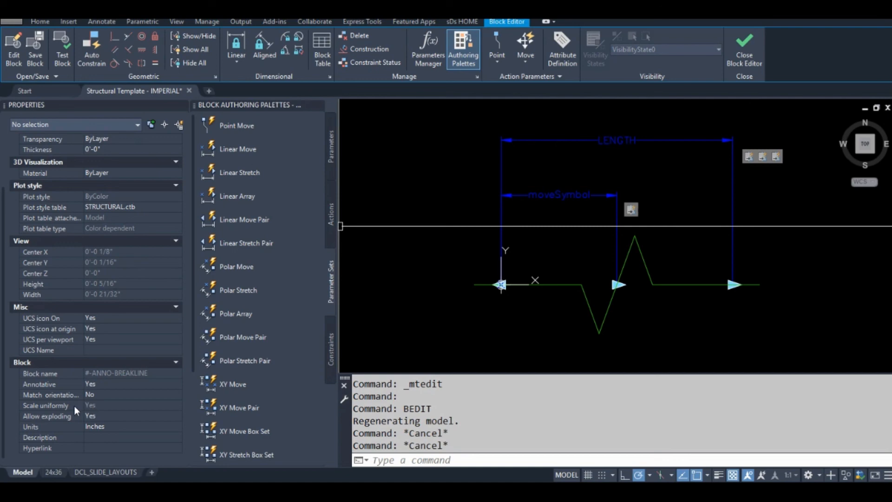
mouse_move(79, 405)
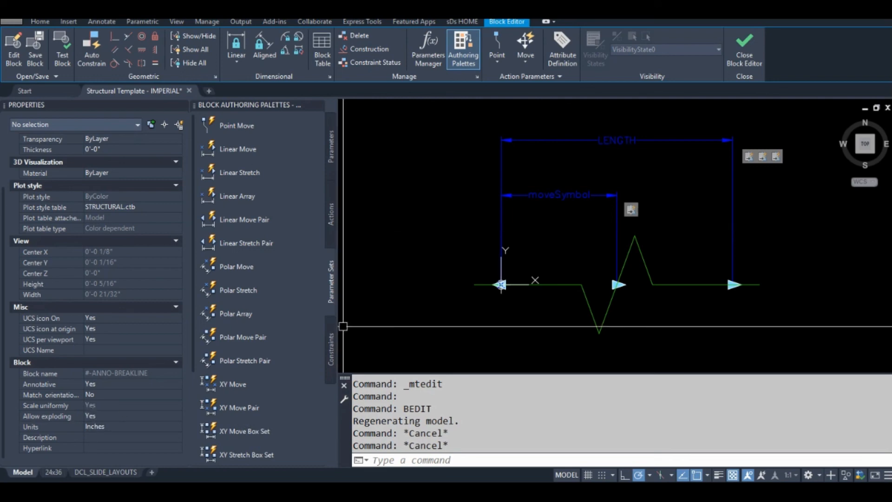
mouse_move(611, 228)
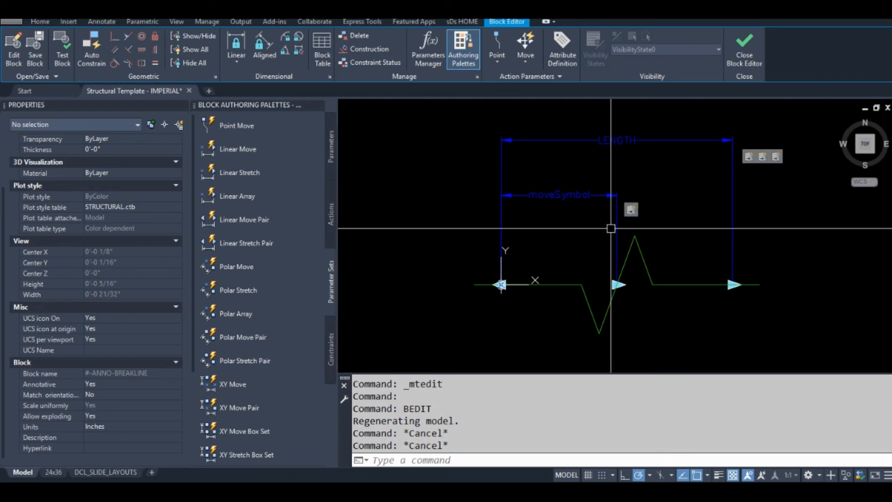
click(744, 48)
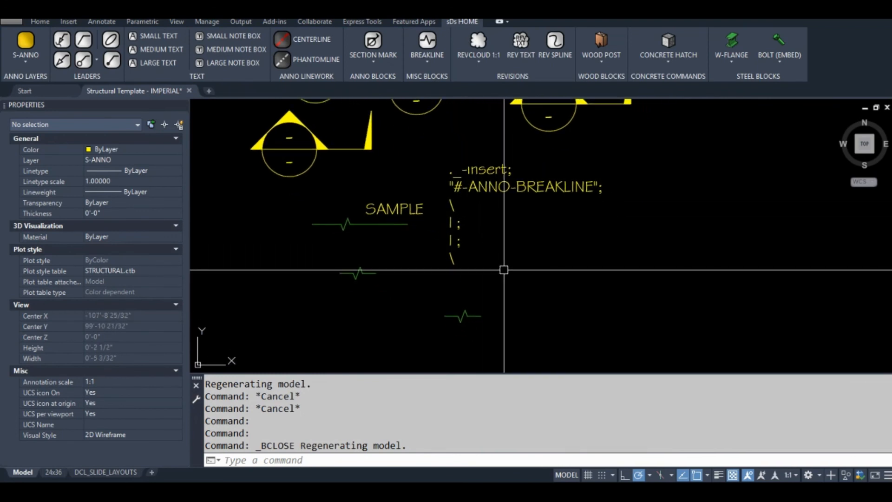
In CUI, change the BREAKLINE macro to ^C^C_-INSERT;#-ANNO-BREAKLINE;\1;1;\ and save.
text(CUI)
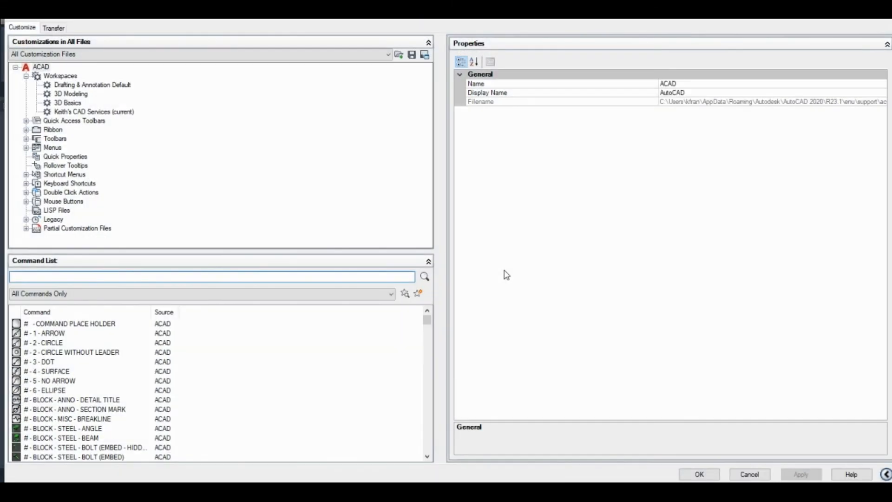
click(69, 418)
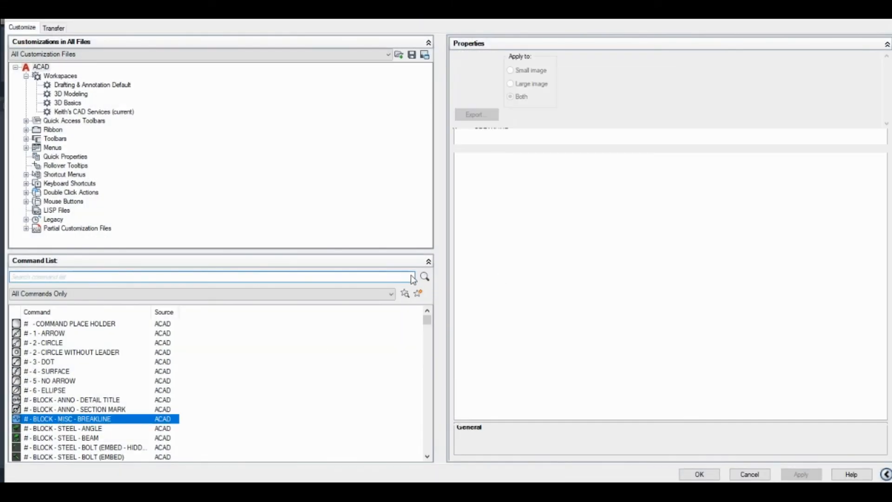
click(67, 419)
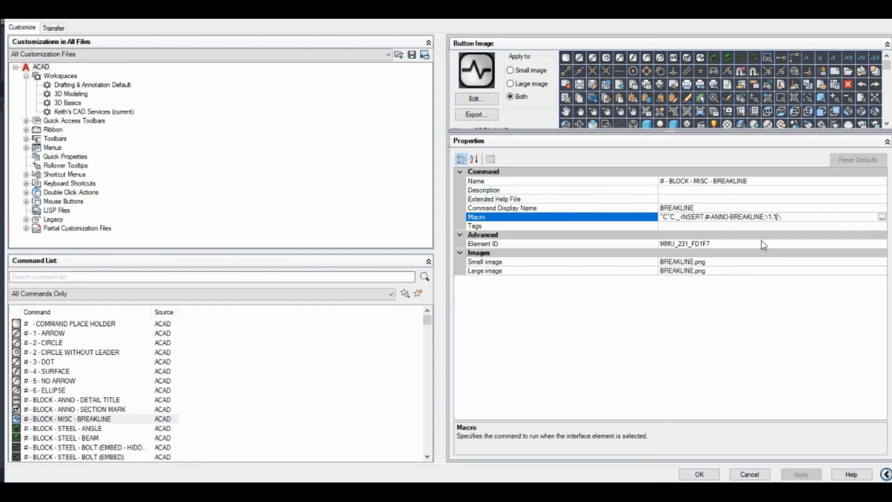
mouse_move(739, 444)
text(;)
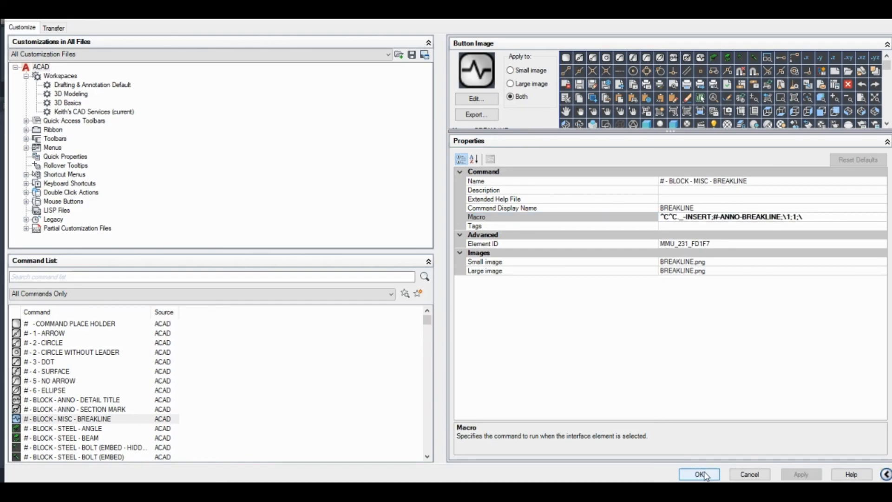
click(699, 474)
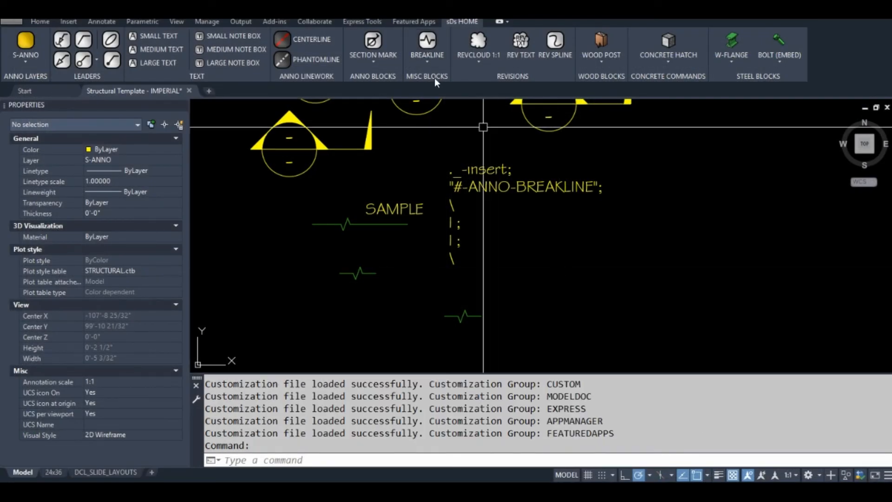
Insert two more breaklines with the revised BREAKLINE button, rotating them upright.
click(428, 46)
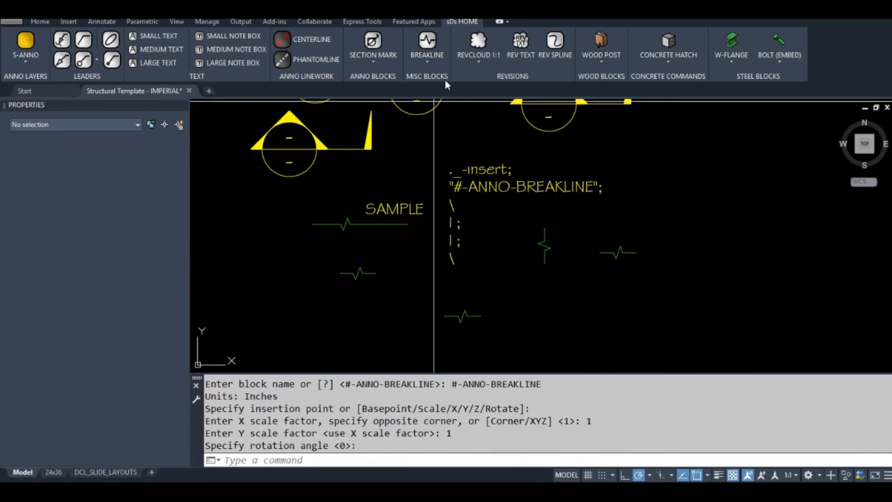
click(583, 335)
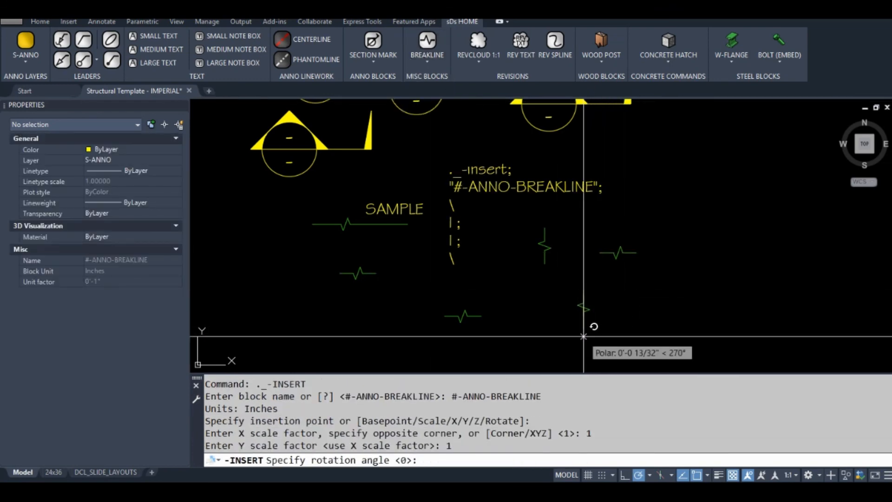
mouse_move(637, 293)
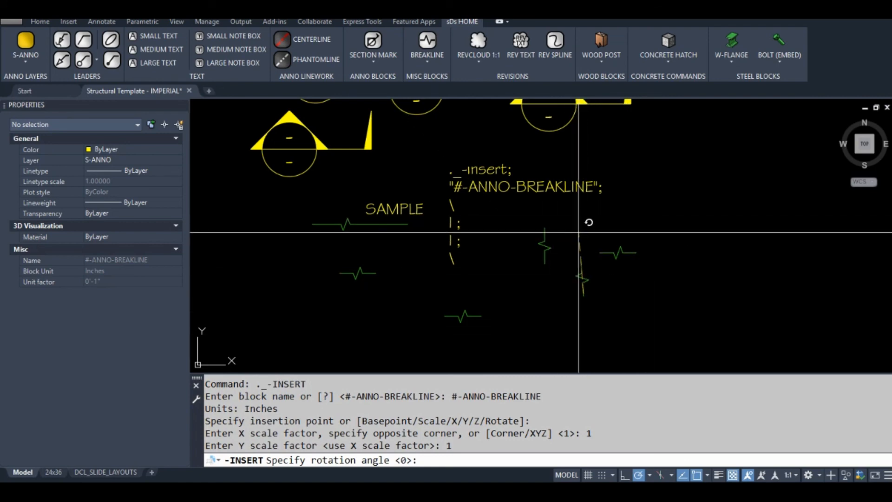
mouse_move(592, 310)
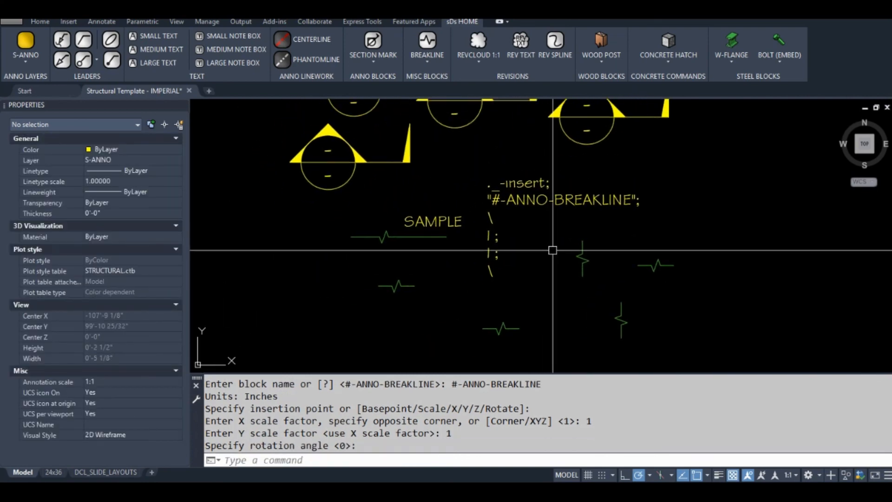
scroll(down, 3)
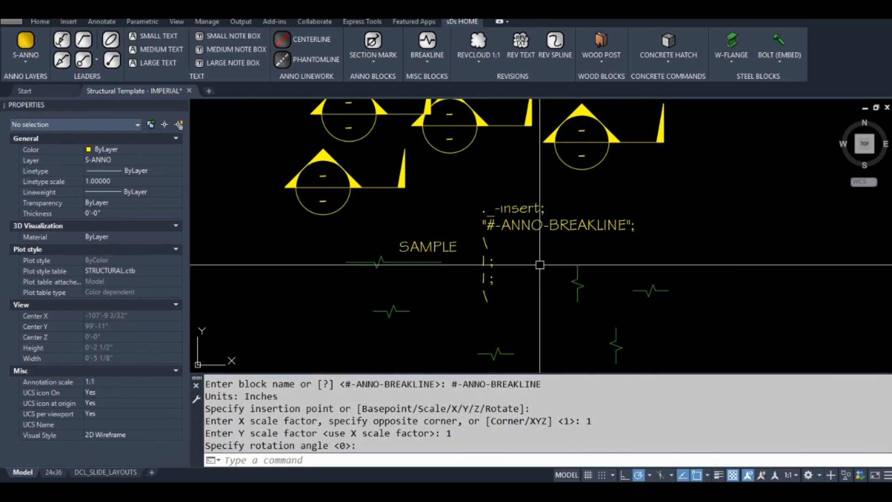